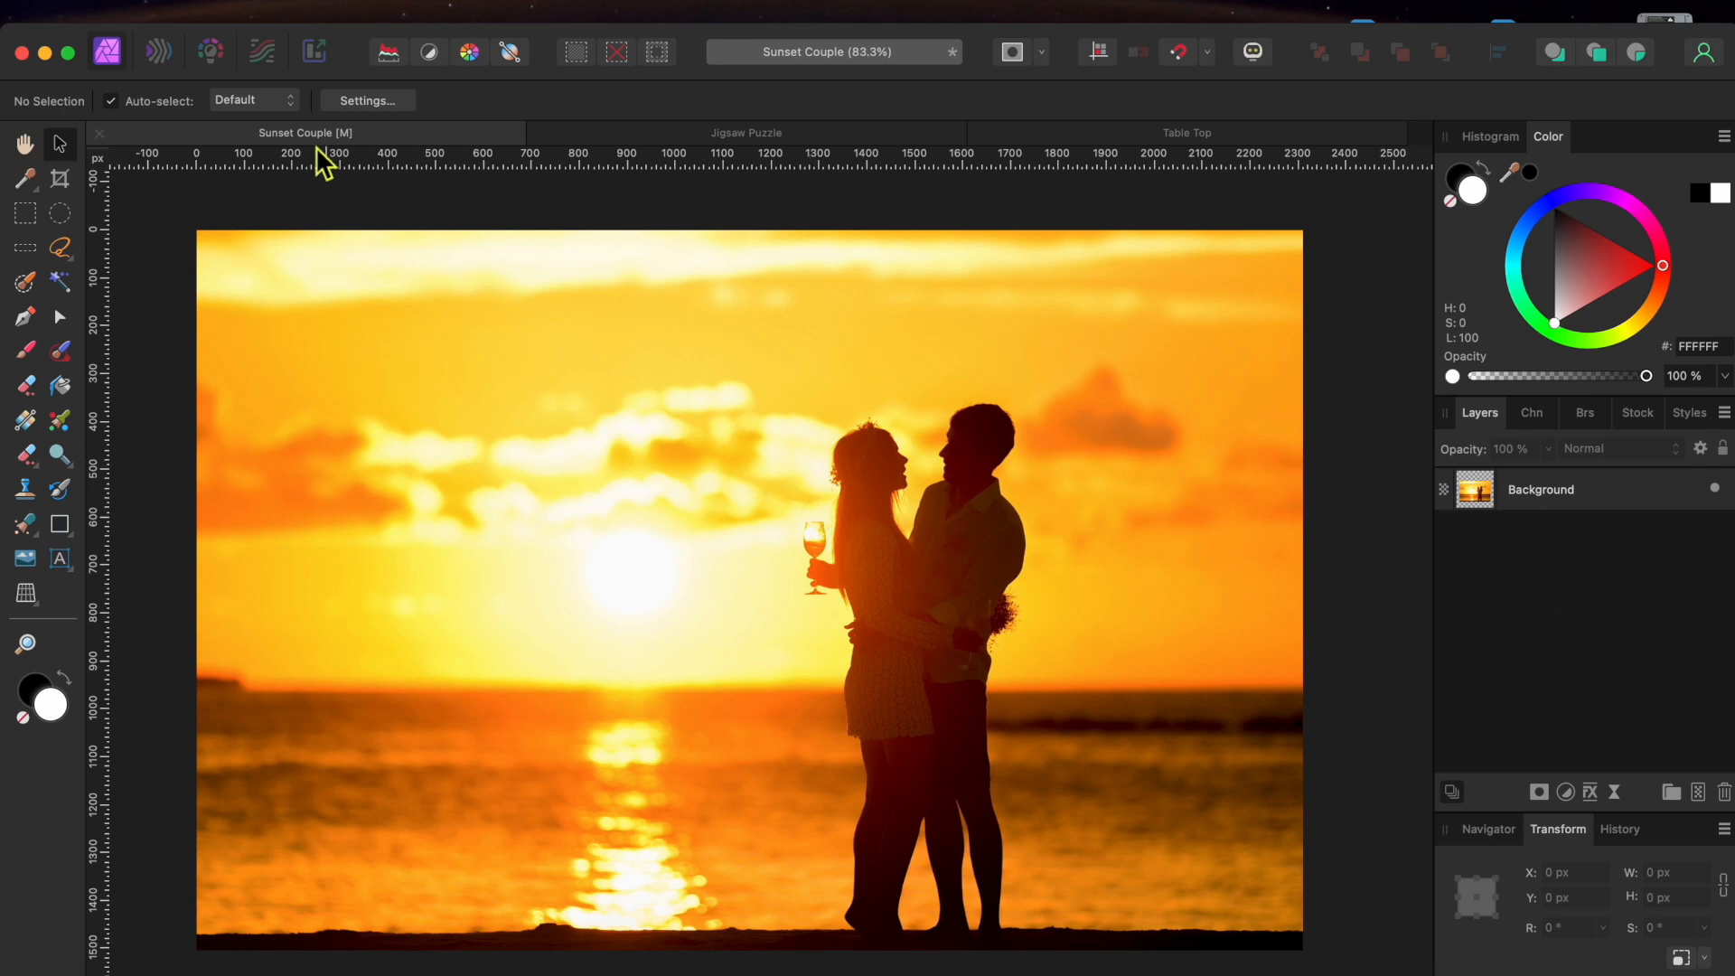
mouse_move(690, 143)
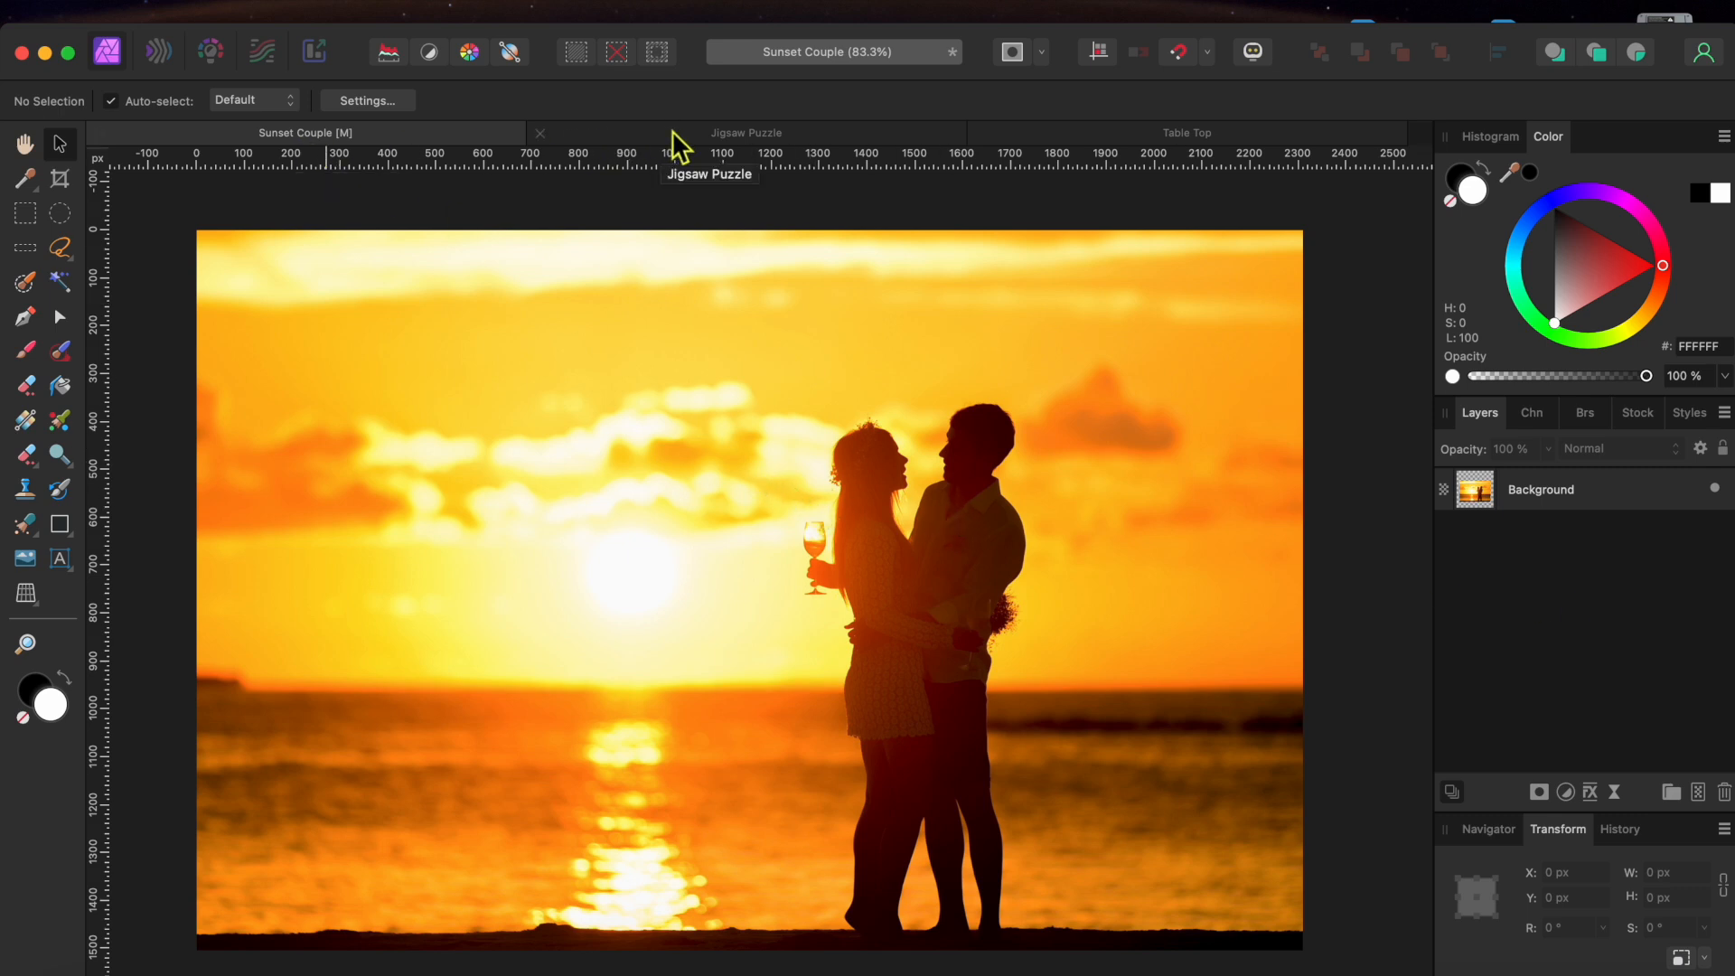
Review the Jigsaw Puzzle and Table Top wood documents, then return to Sunset Couple.
left_click(745, 133)
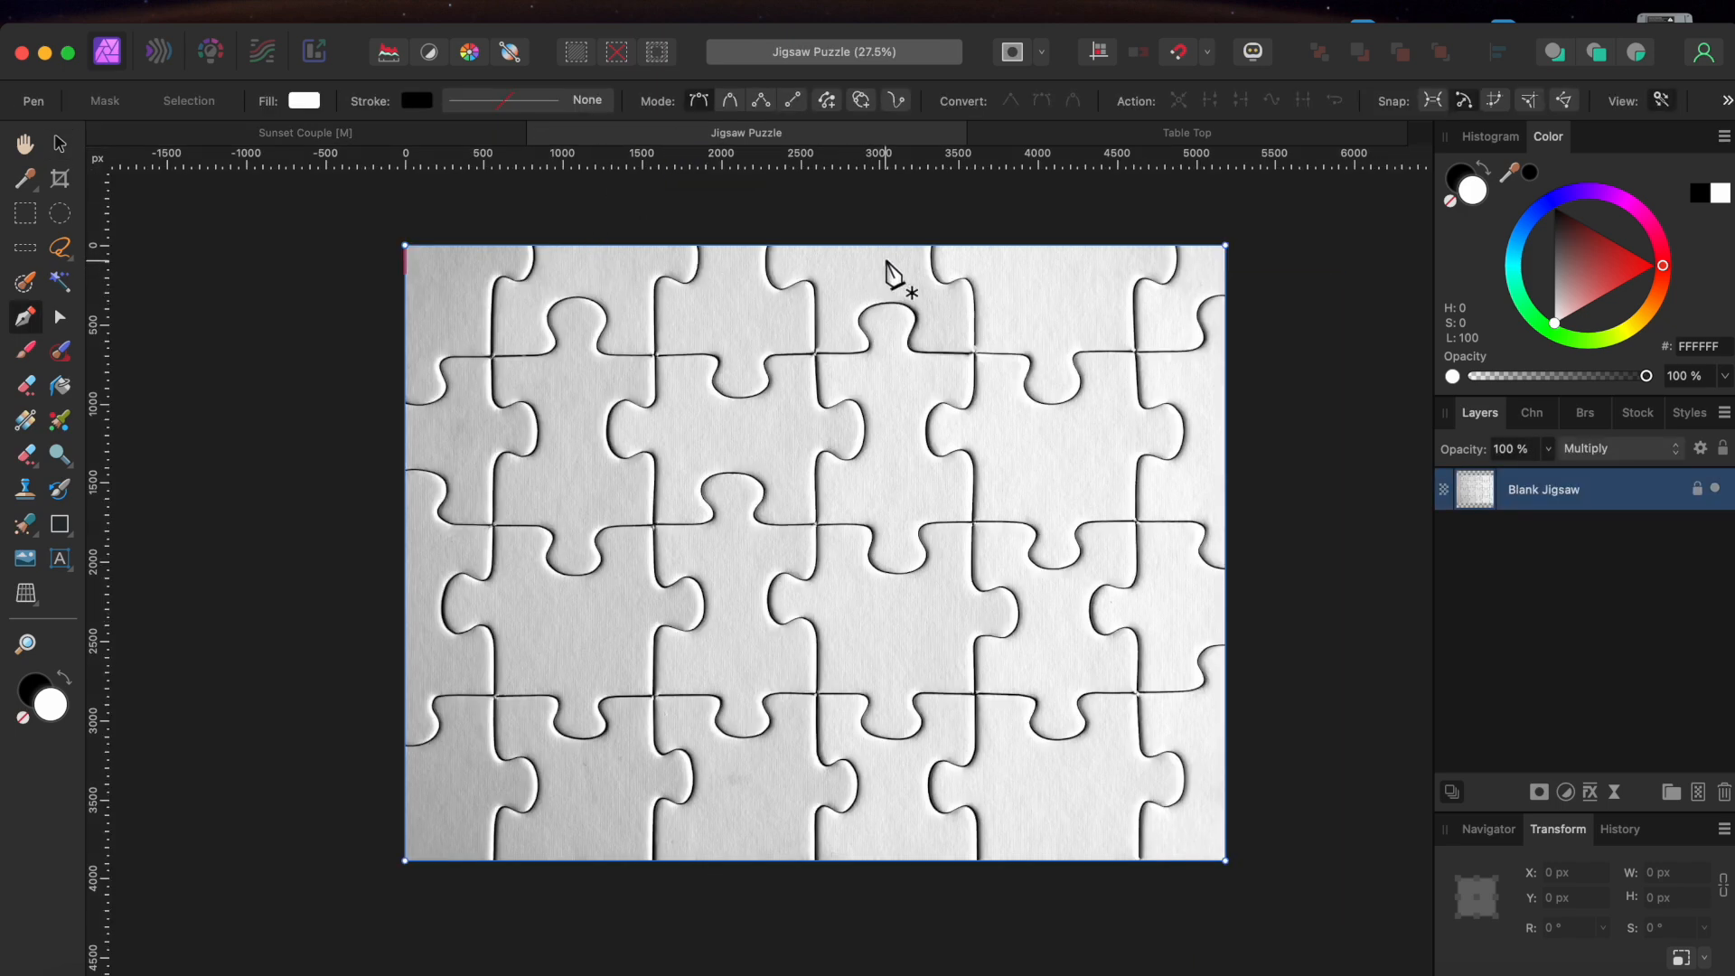
left_click(1186, 134)
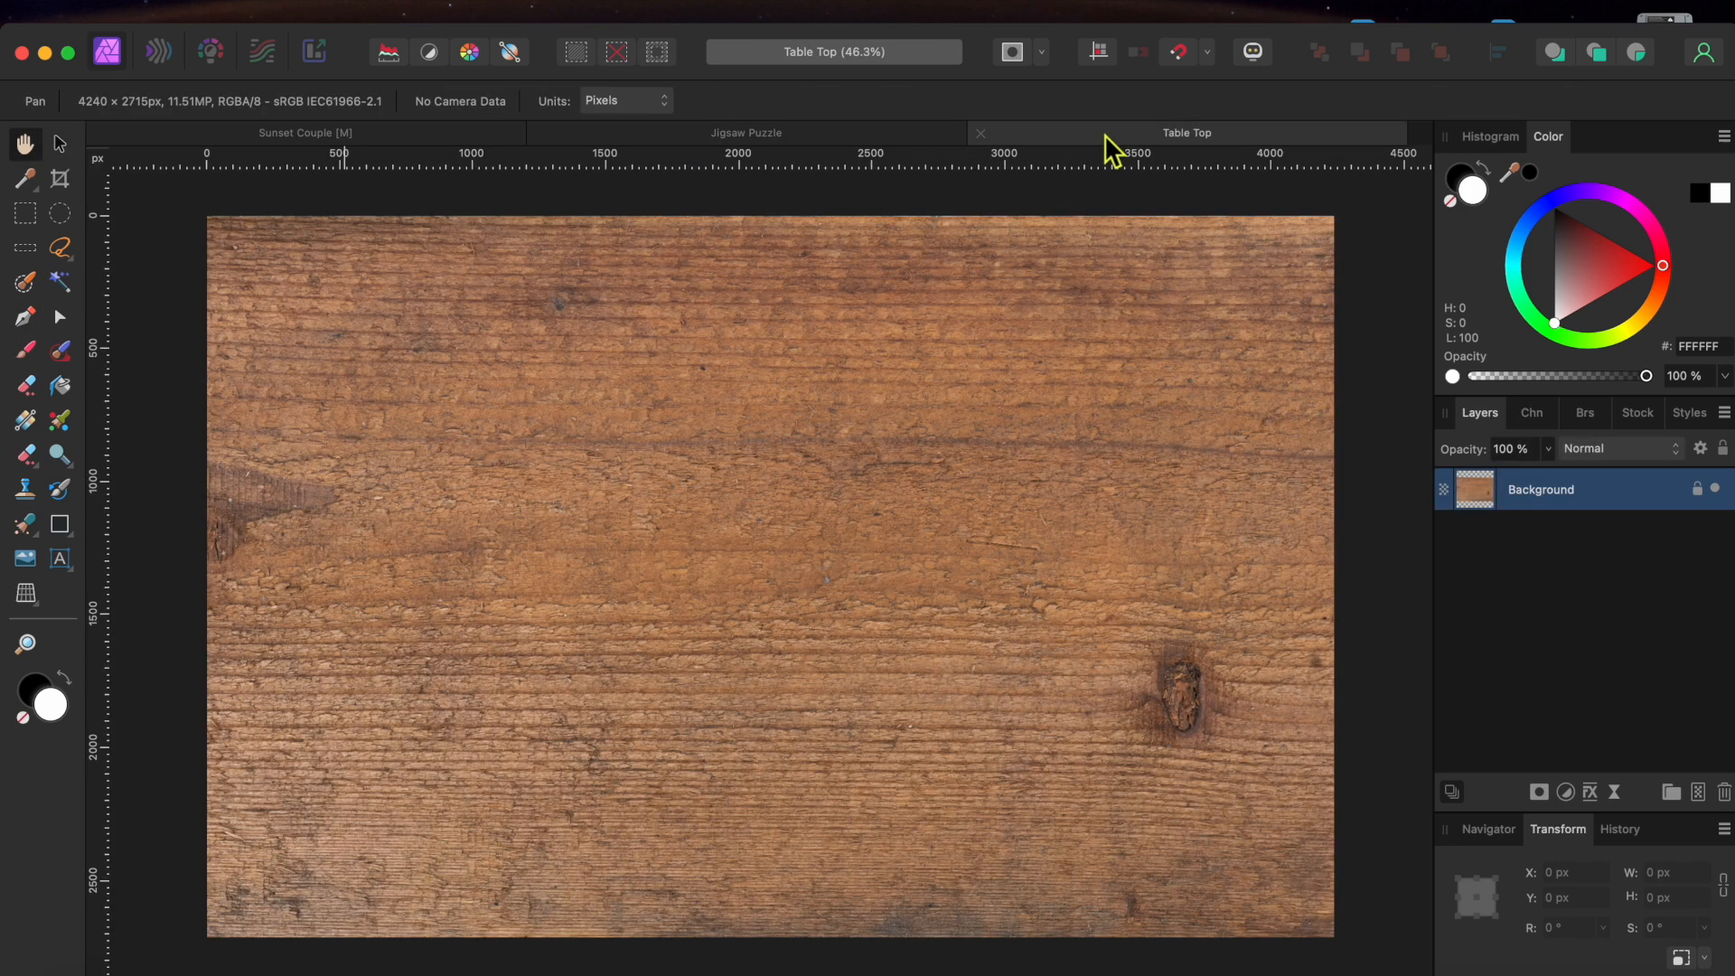
mouse_move(365, 172)
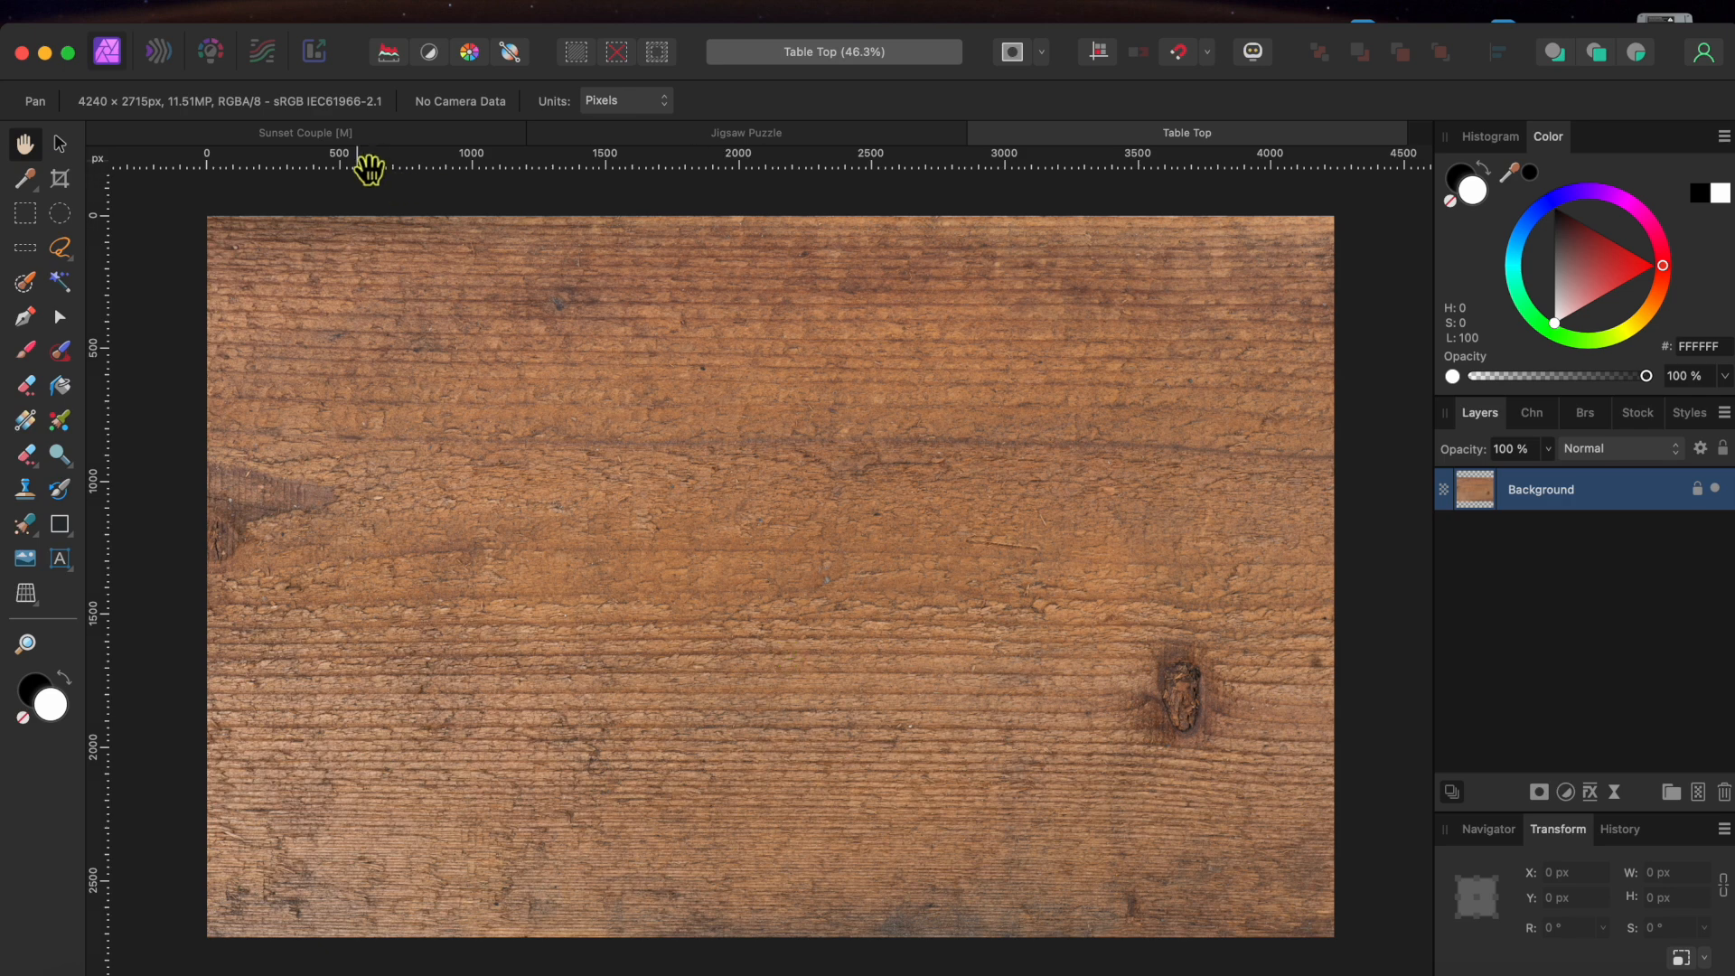
left_click(306, 134)
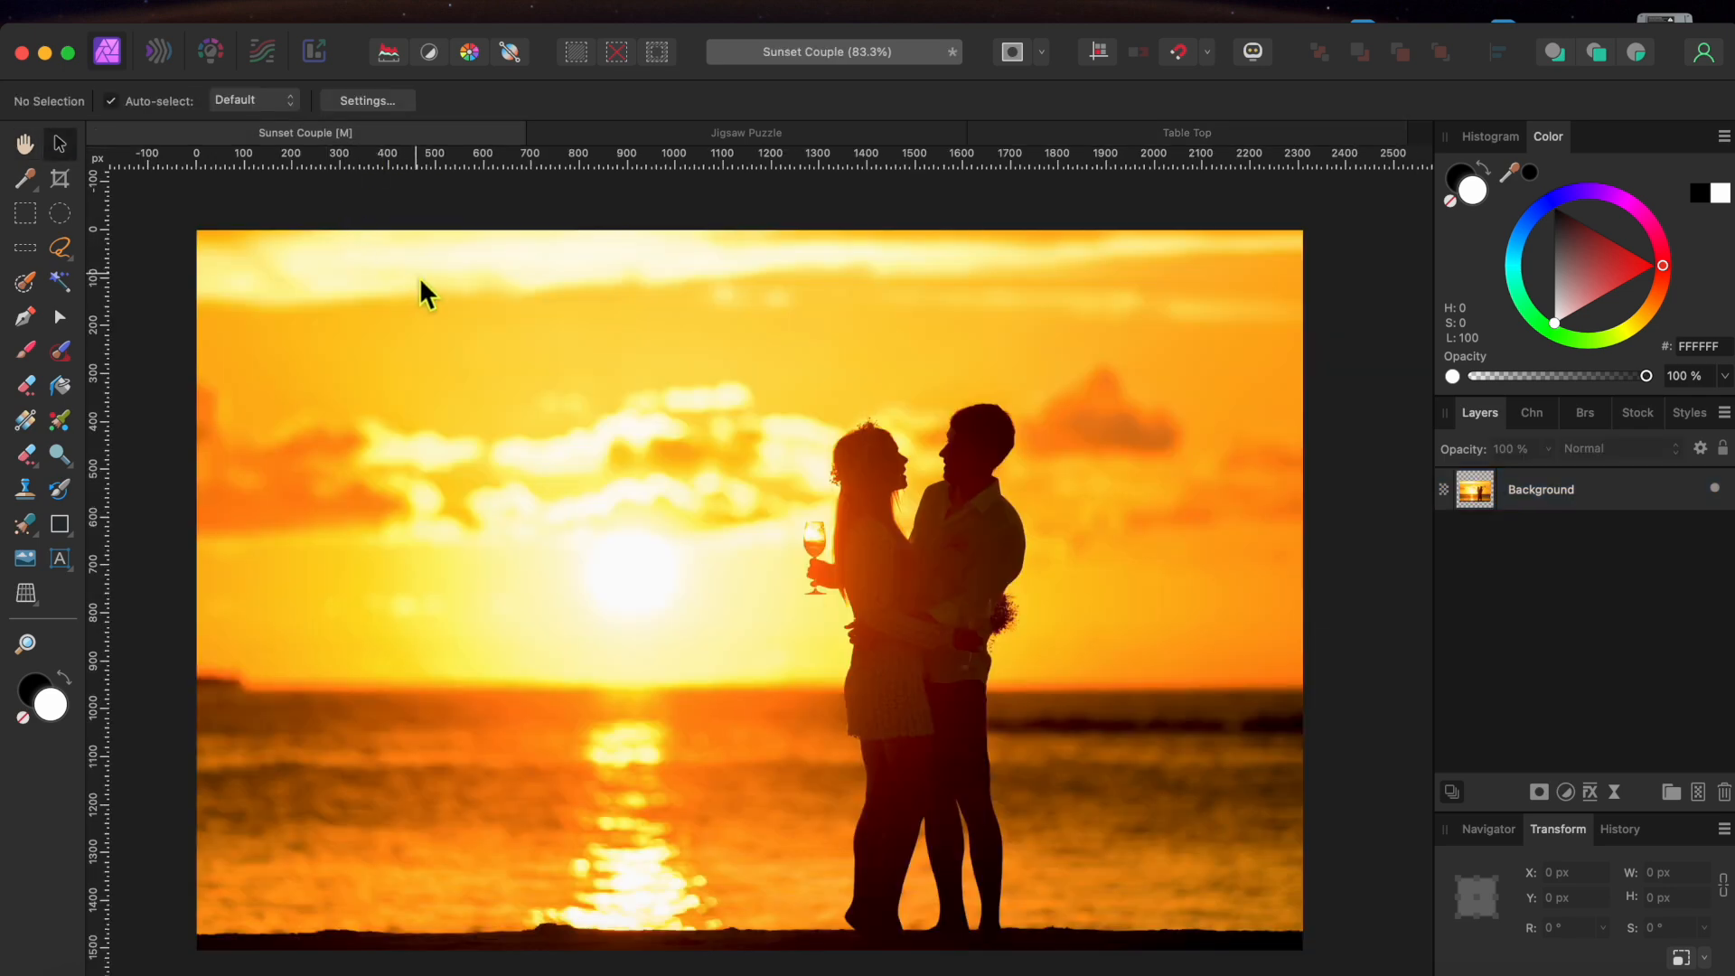
mouse_move(493, 135)
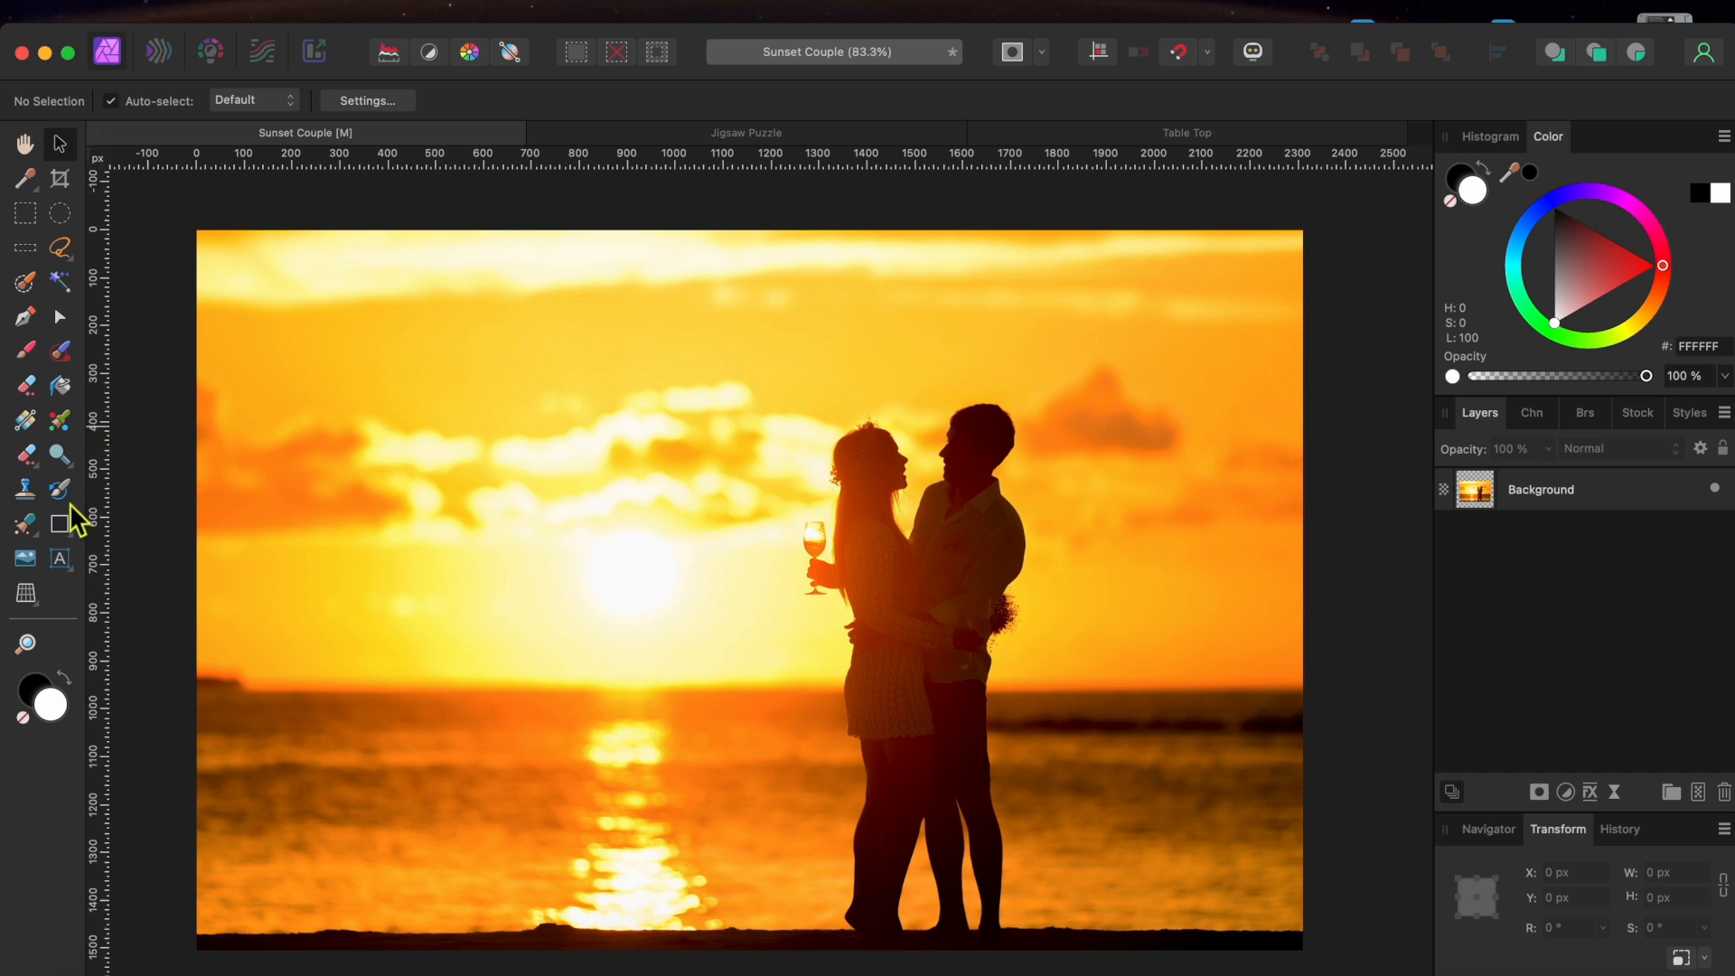
Add artistic text 'You Complete Me' at the photo's top-left and select it with the Background layer.
left_click(58, 558)
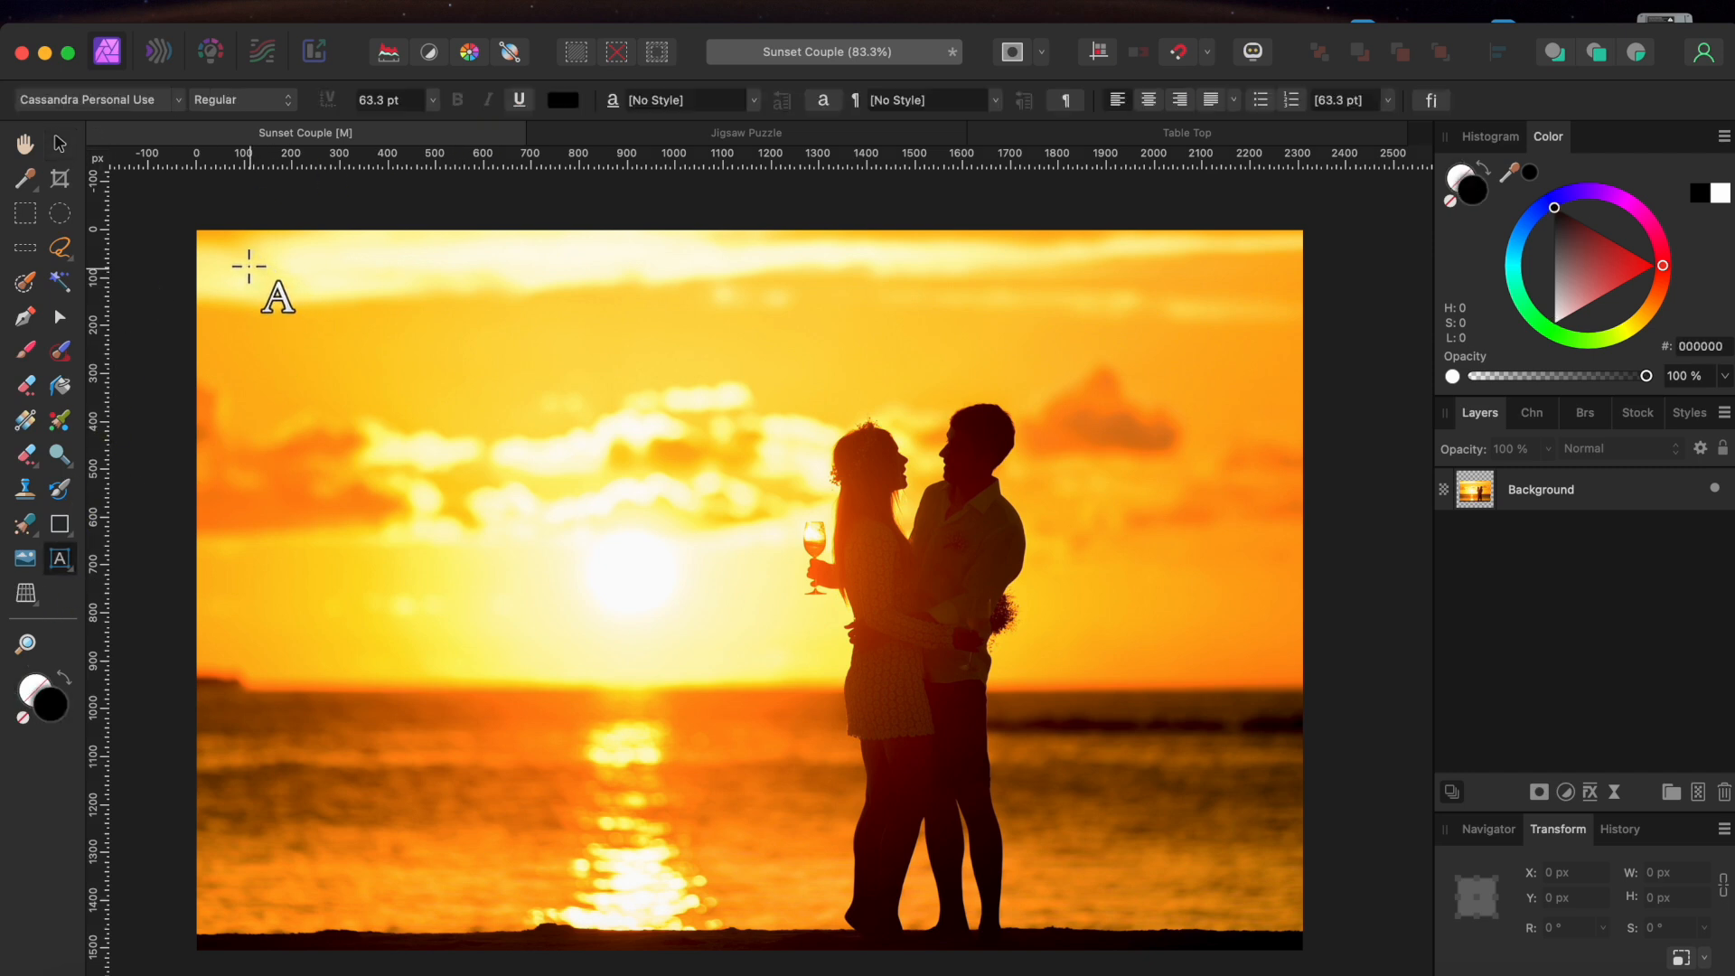
left_click(253, 334)
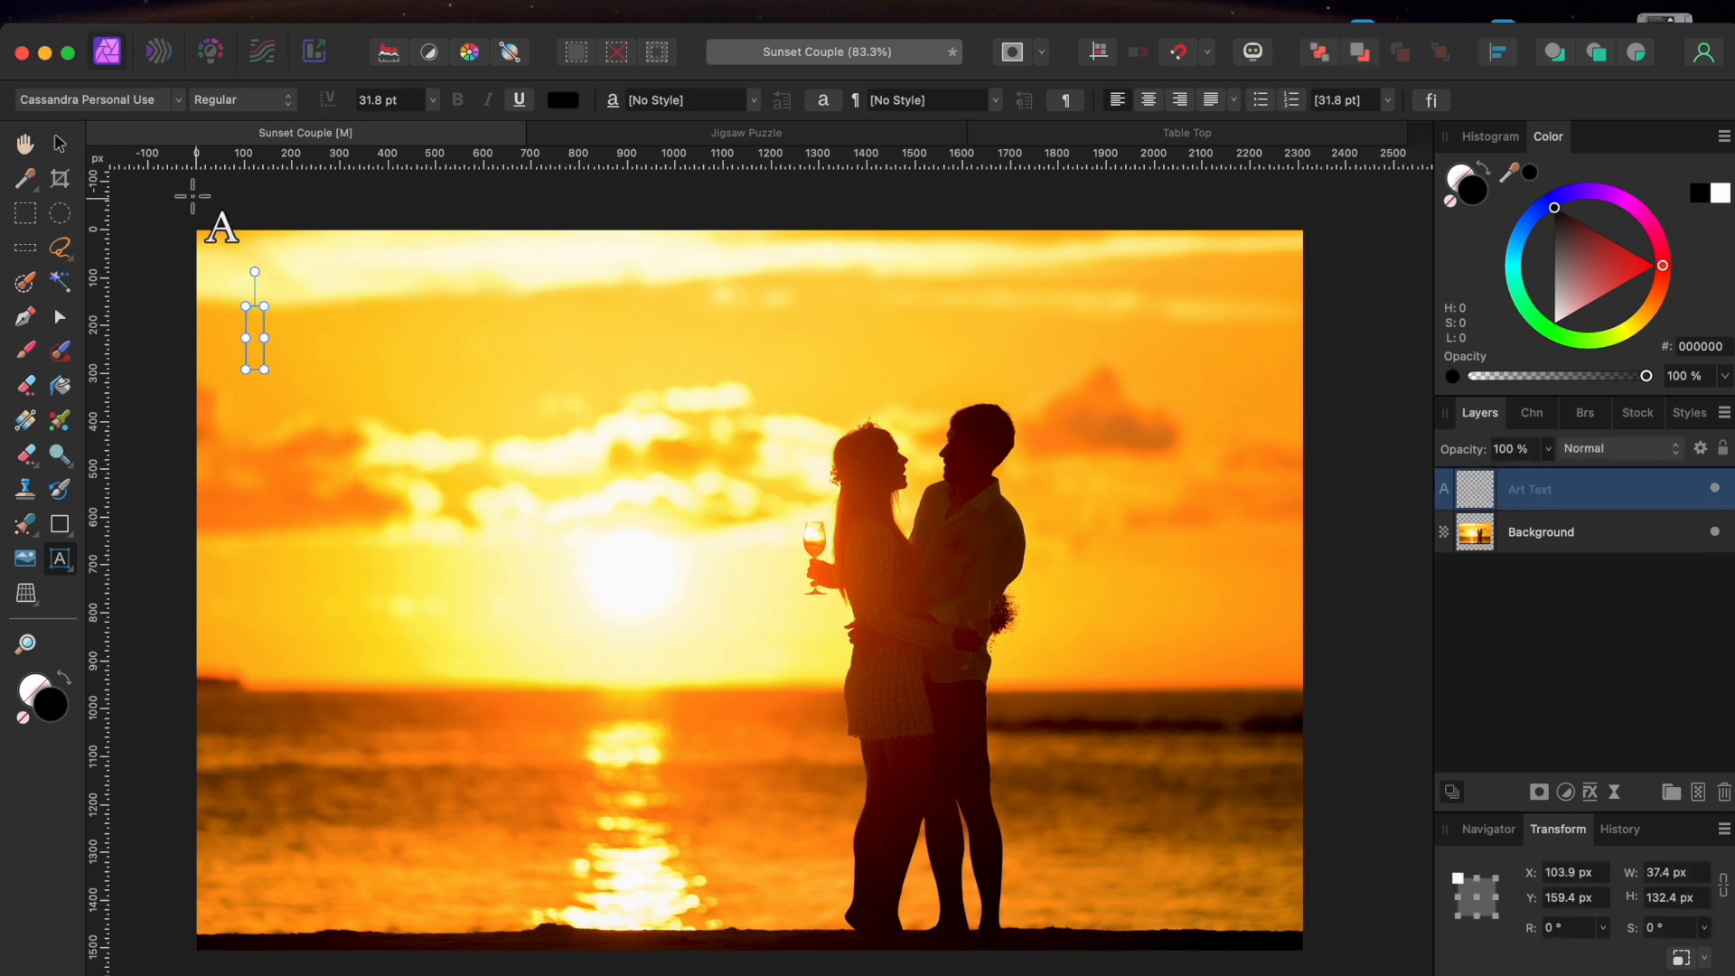
type("You Complete Me")
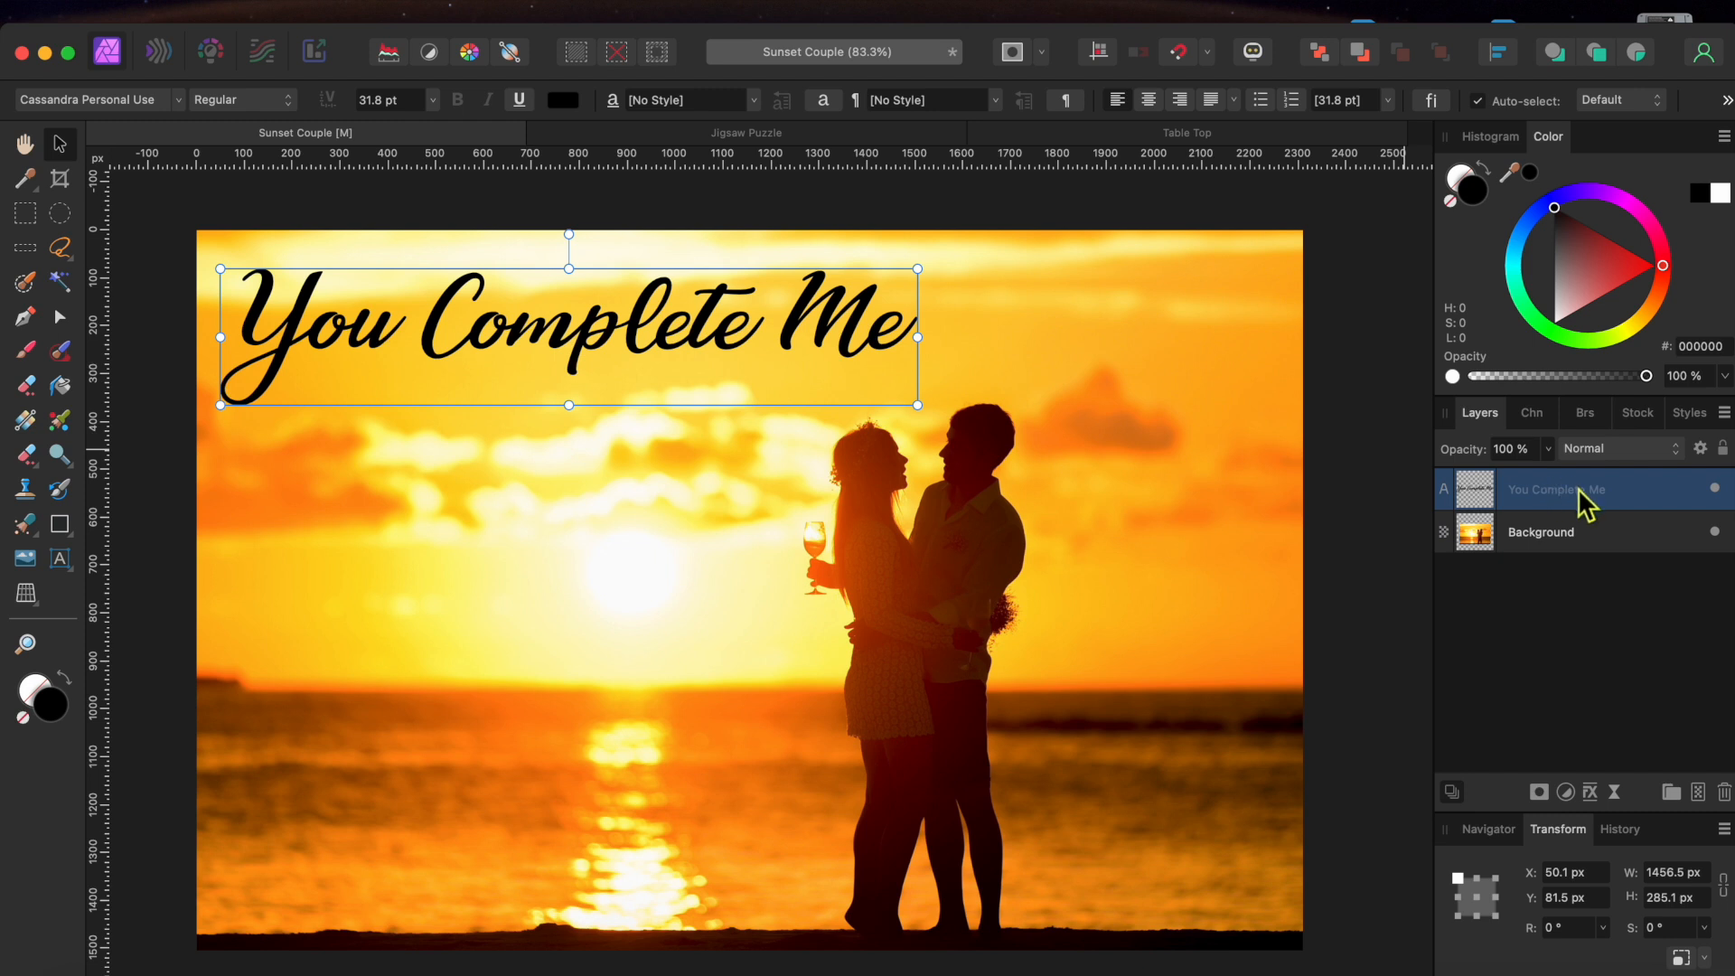
left_click(1558, 531)
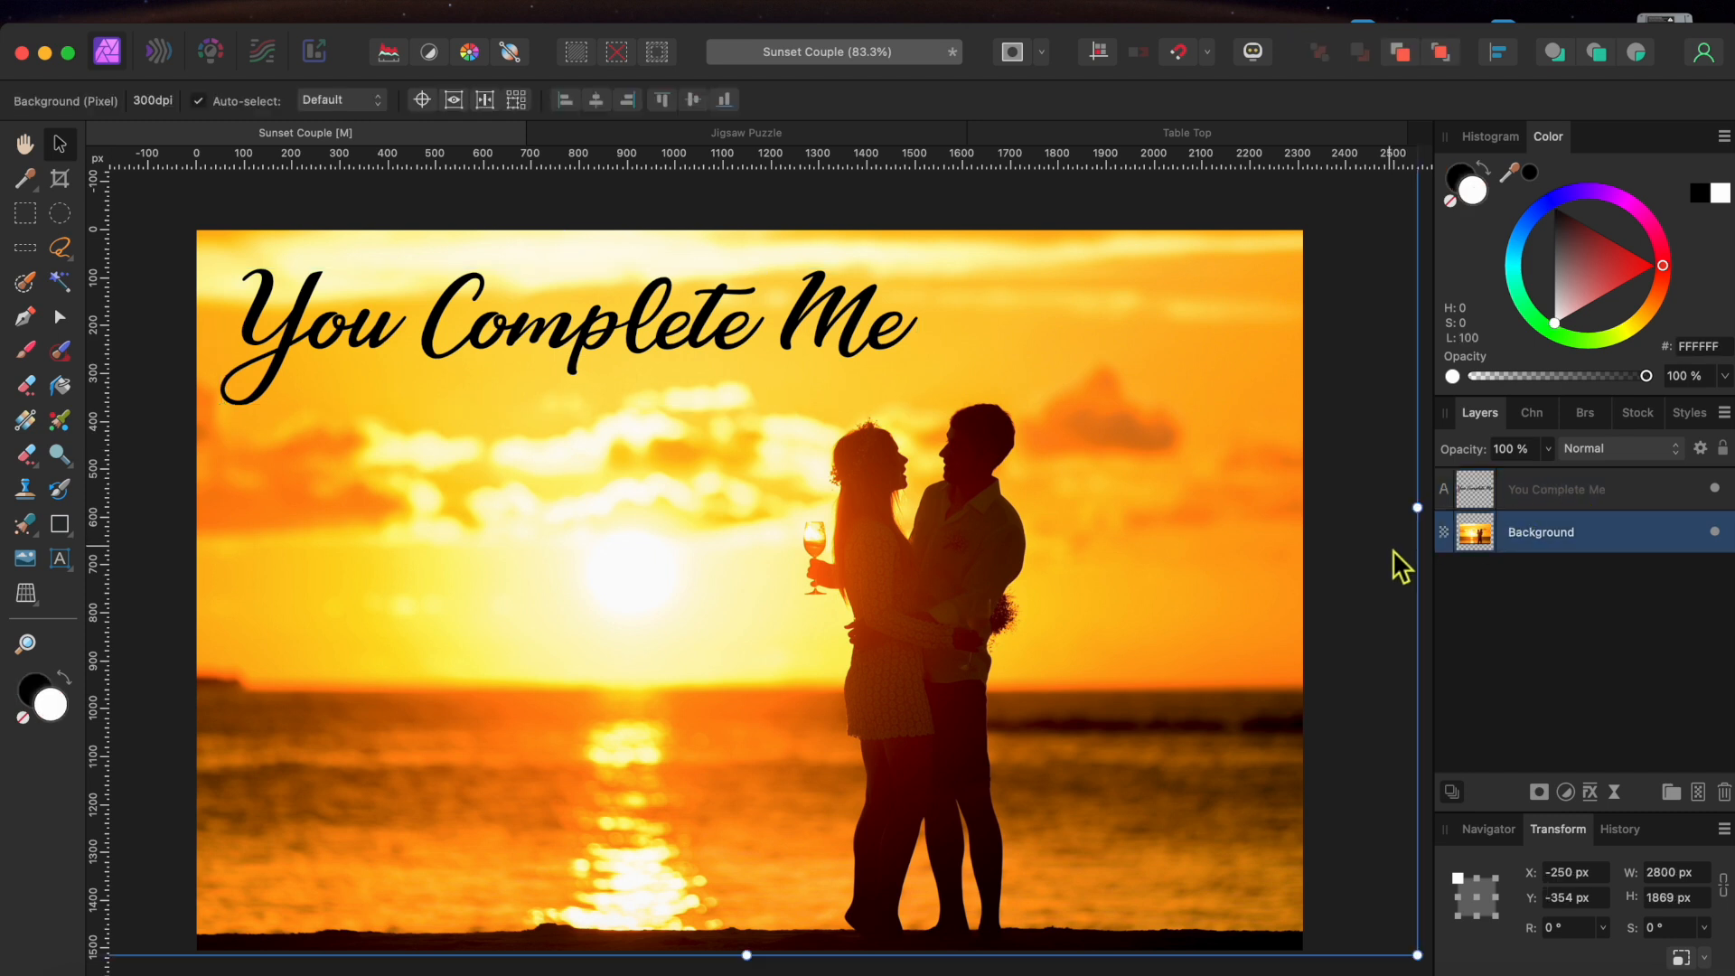
left_click(1572, 488)
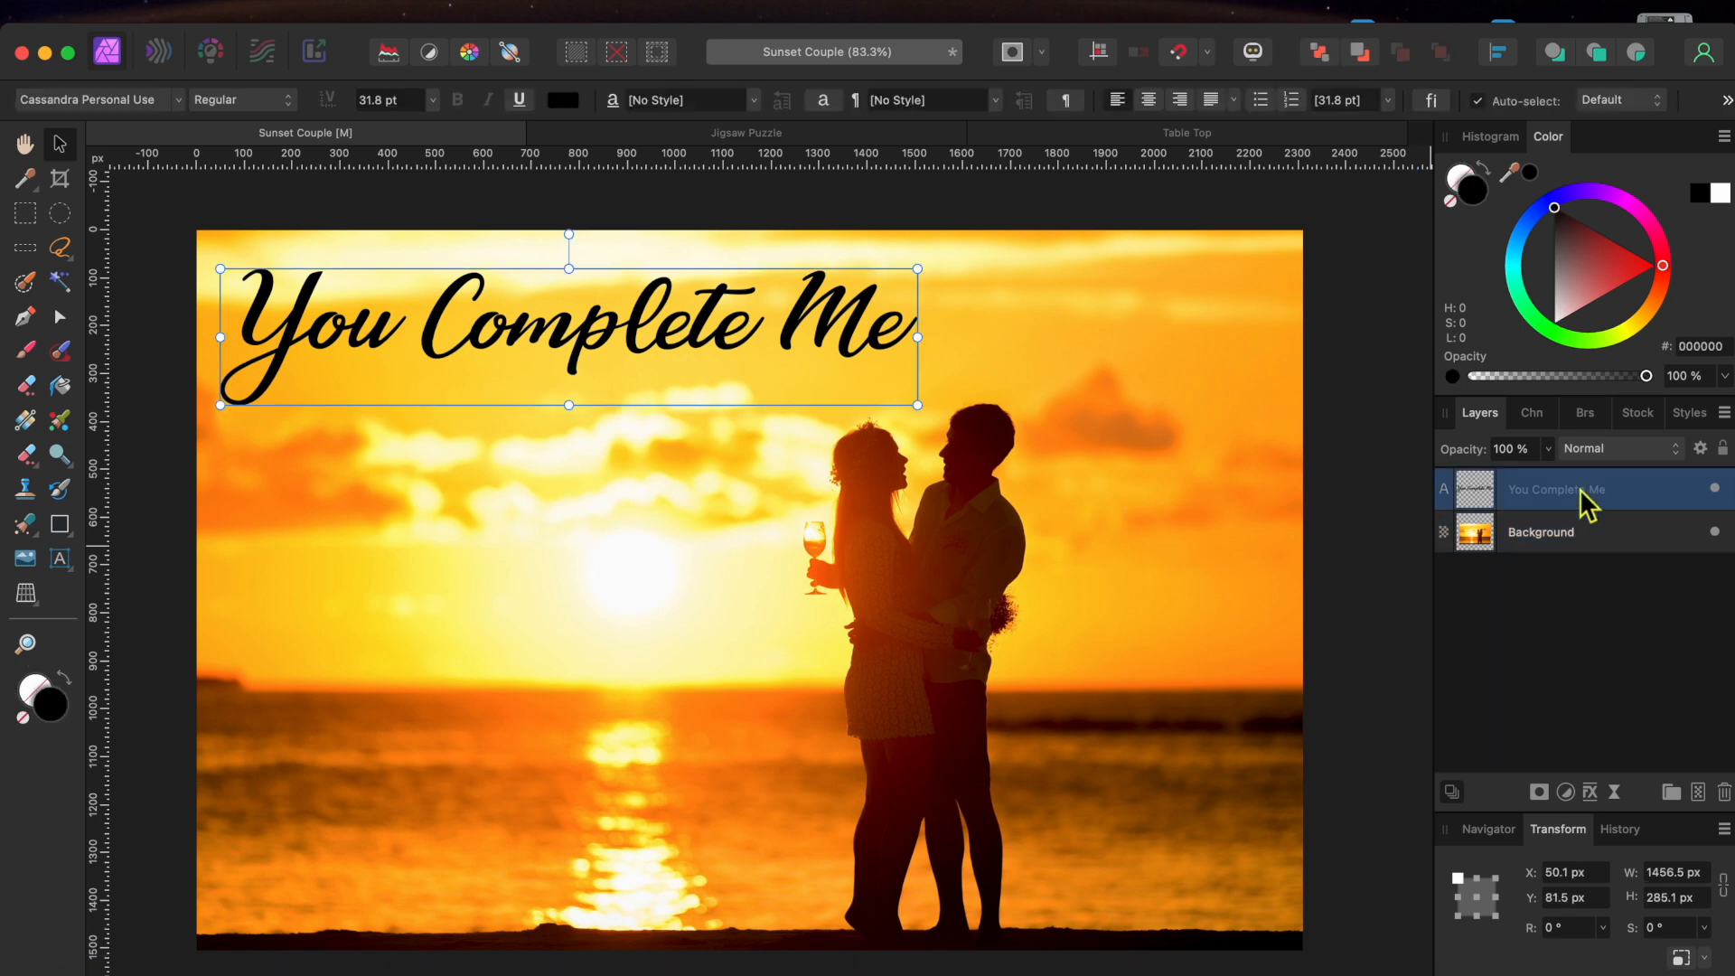
Merge the visible text and photo into a single new pixel layer.
right_click(1591, 488)
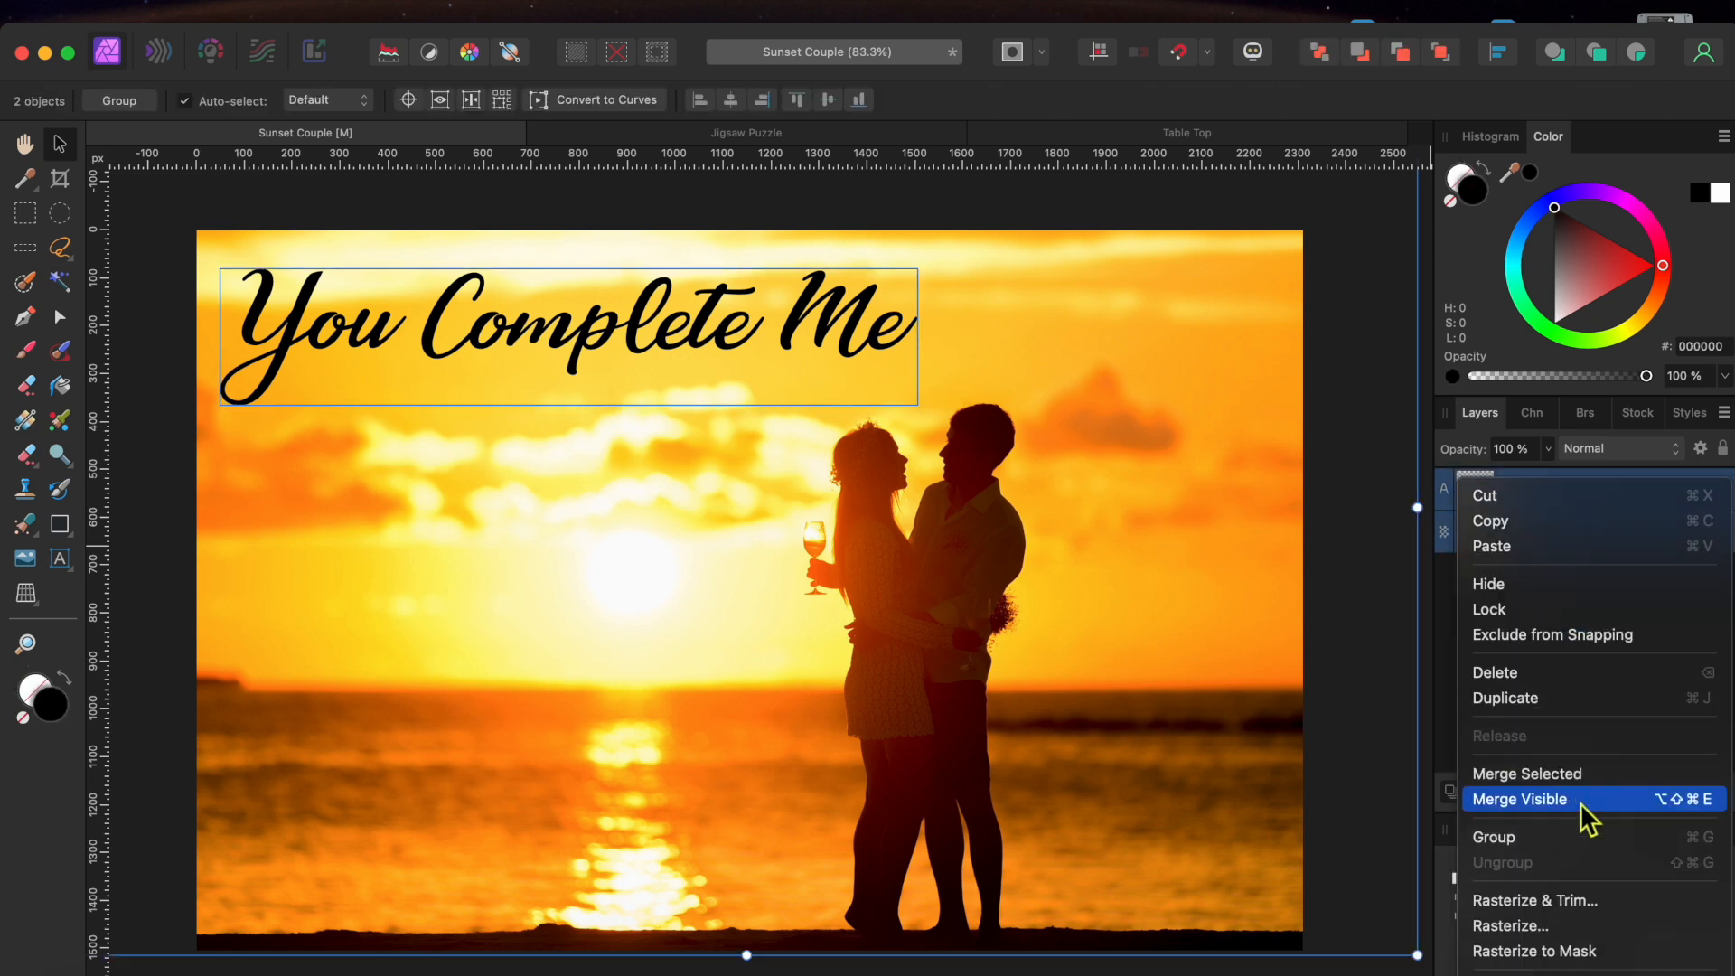
left_click(1518, 799)
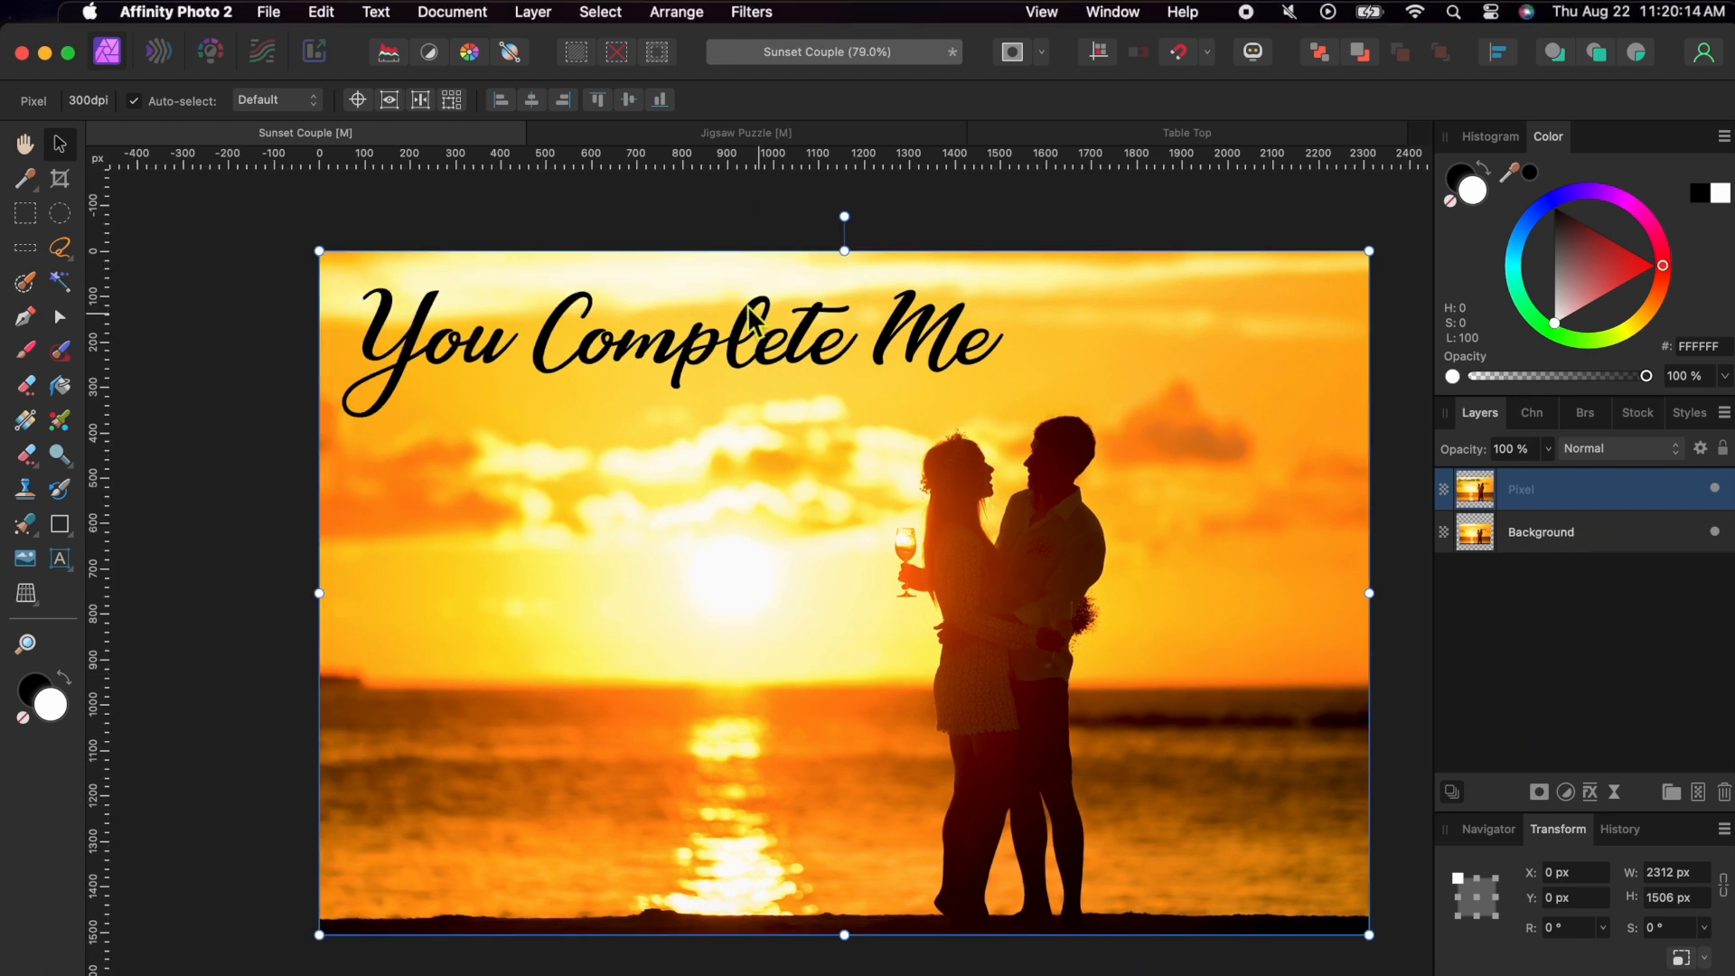
Bring the Blank Jigsaw layer into Sunset Couple and resize it to cover the whole photo.
left_click(744, 134)
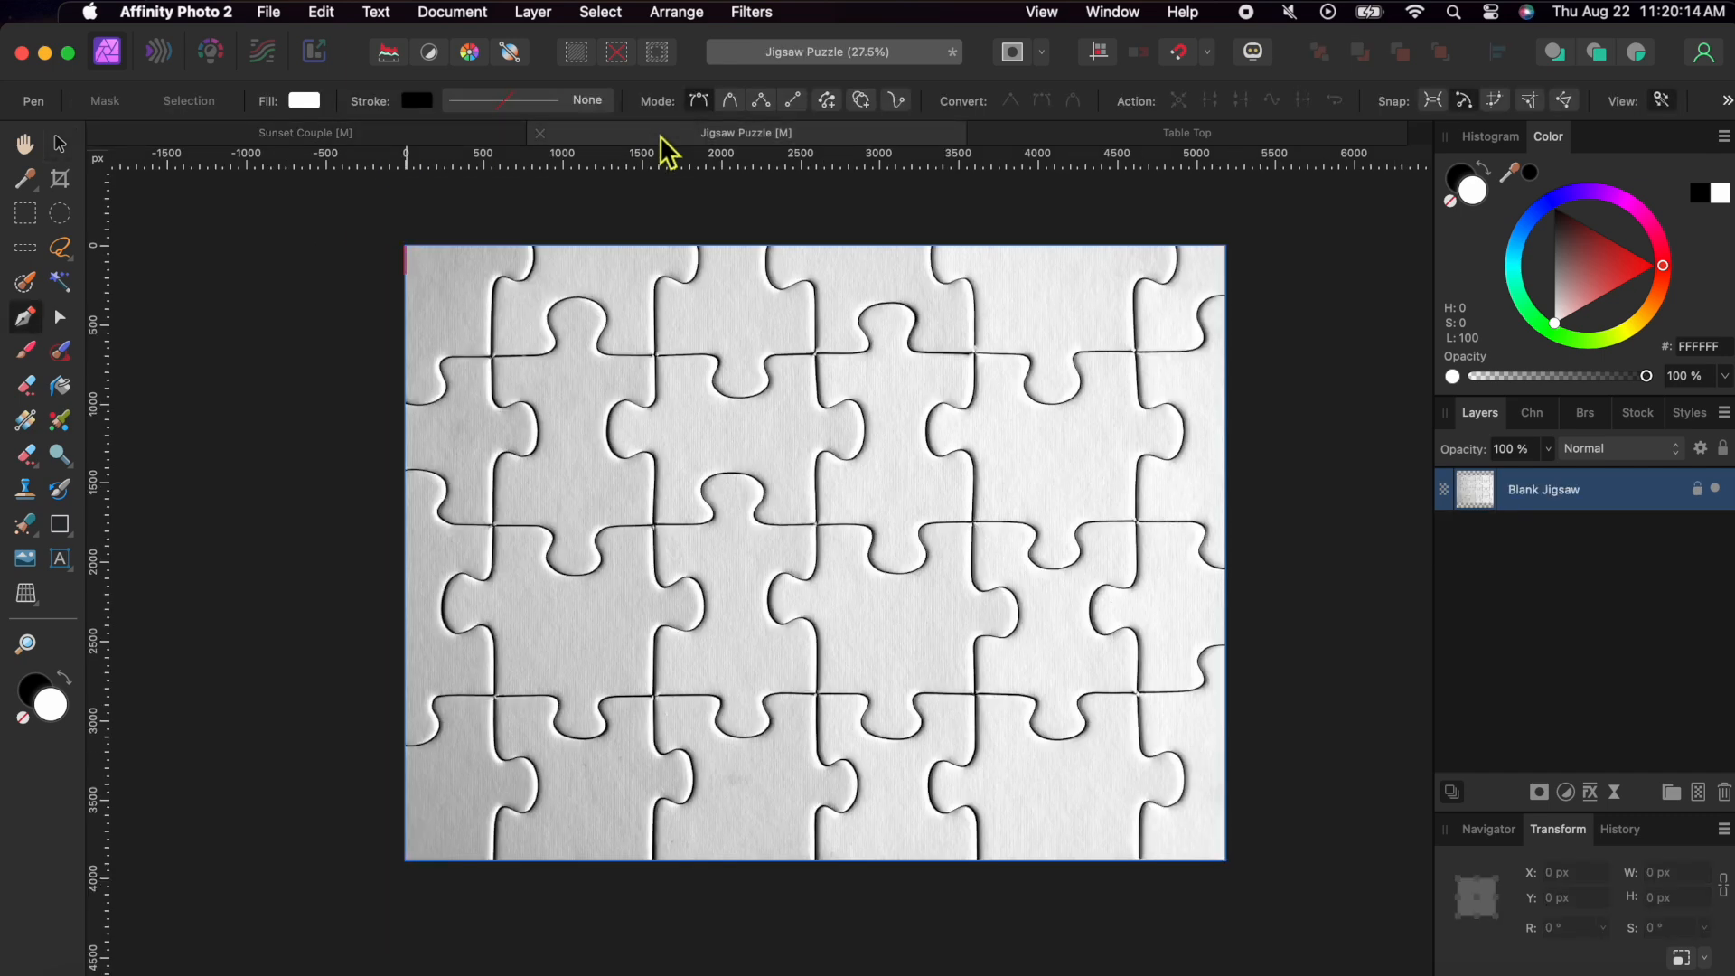
left_click(306, 133)
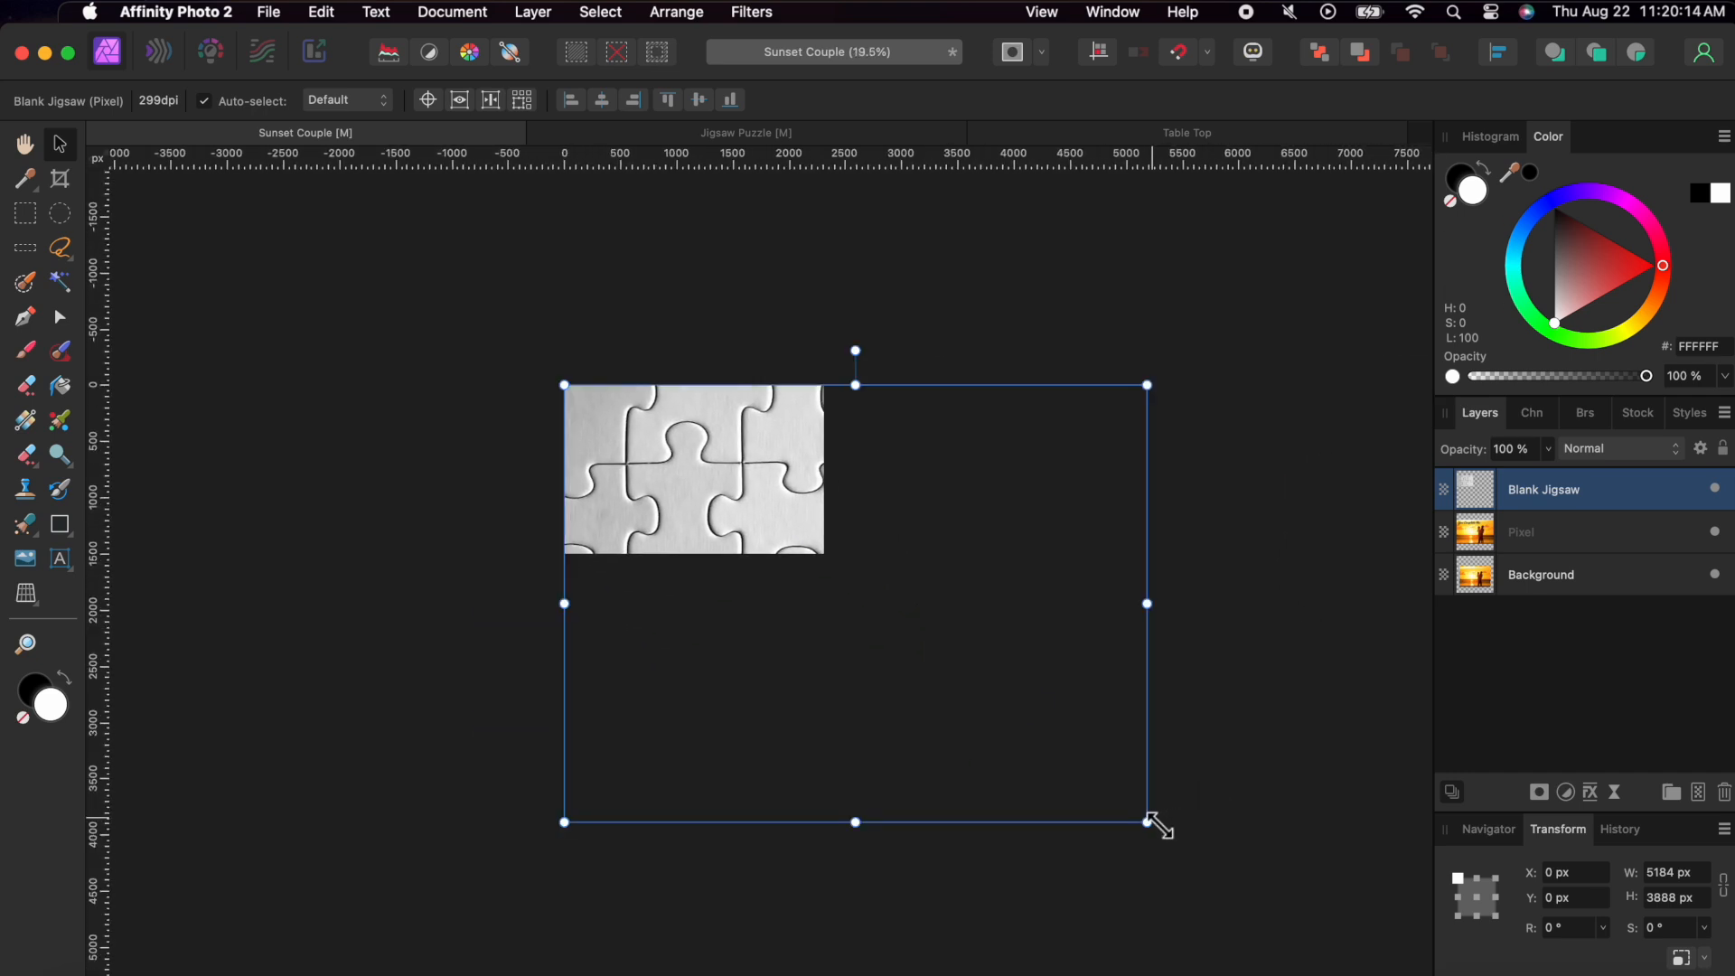
left_click_drag(1146, 821, 821, 579)
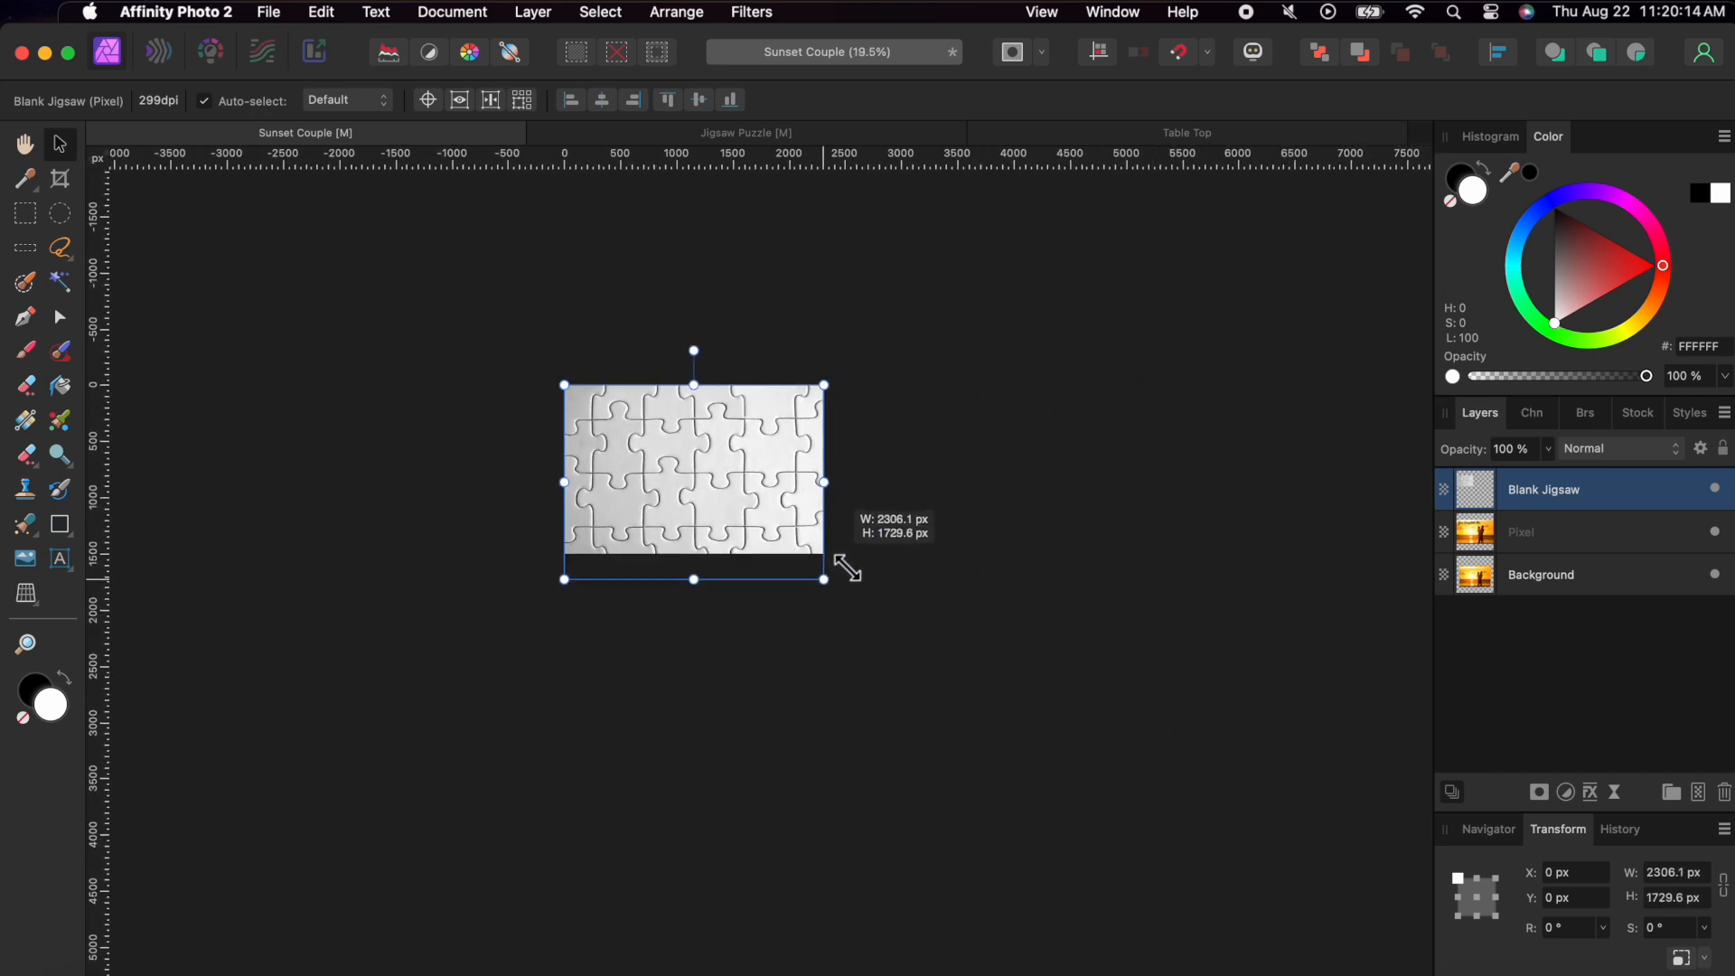
left_click_drag(825, 578, 828, 580)
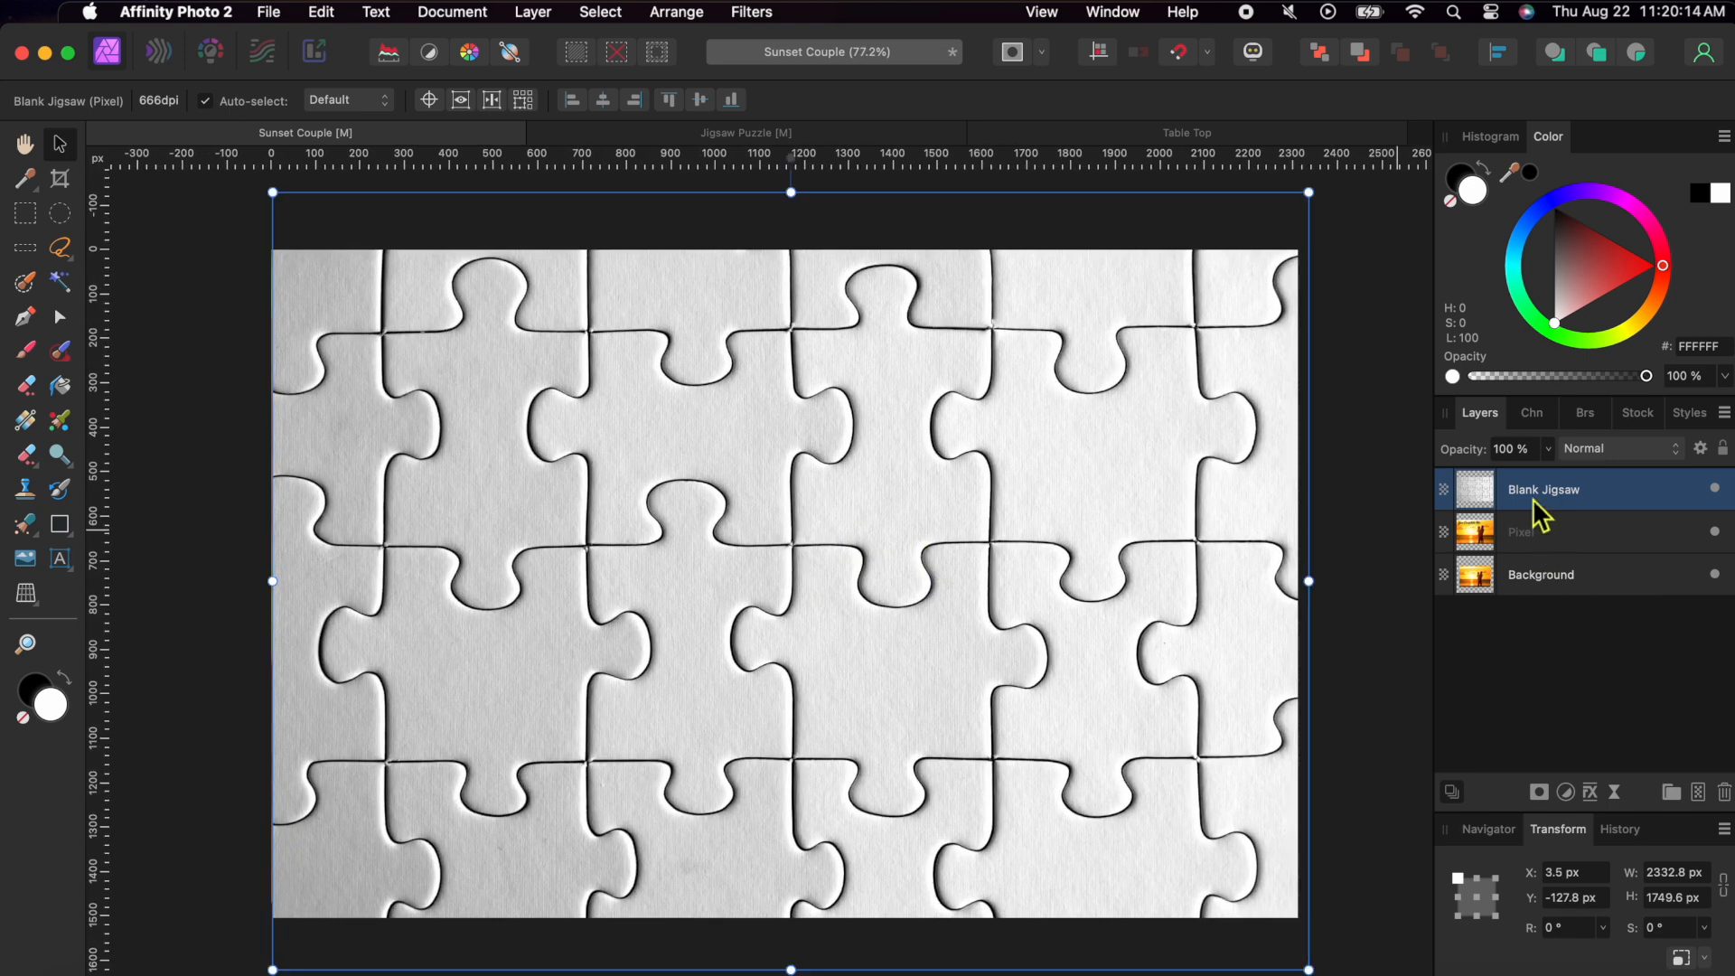
mouse_move(1569, 528)
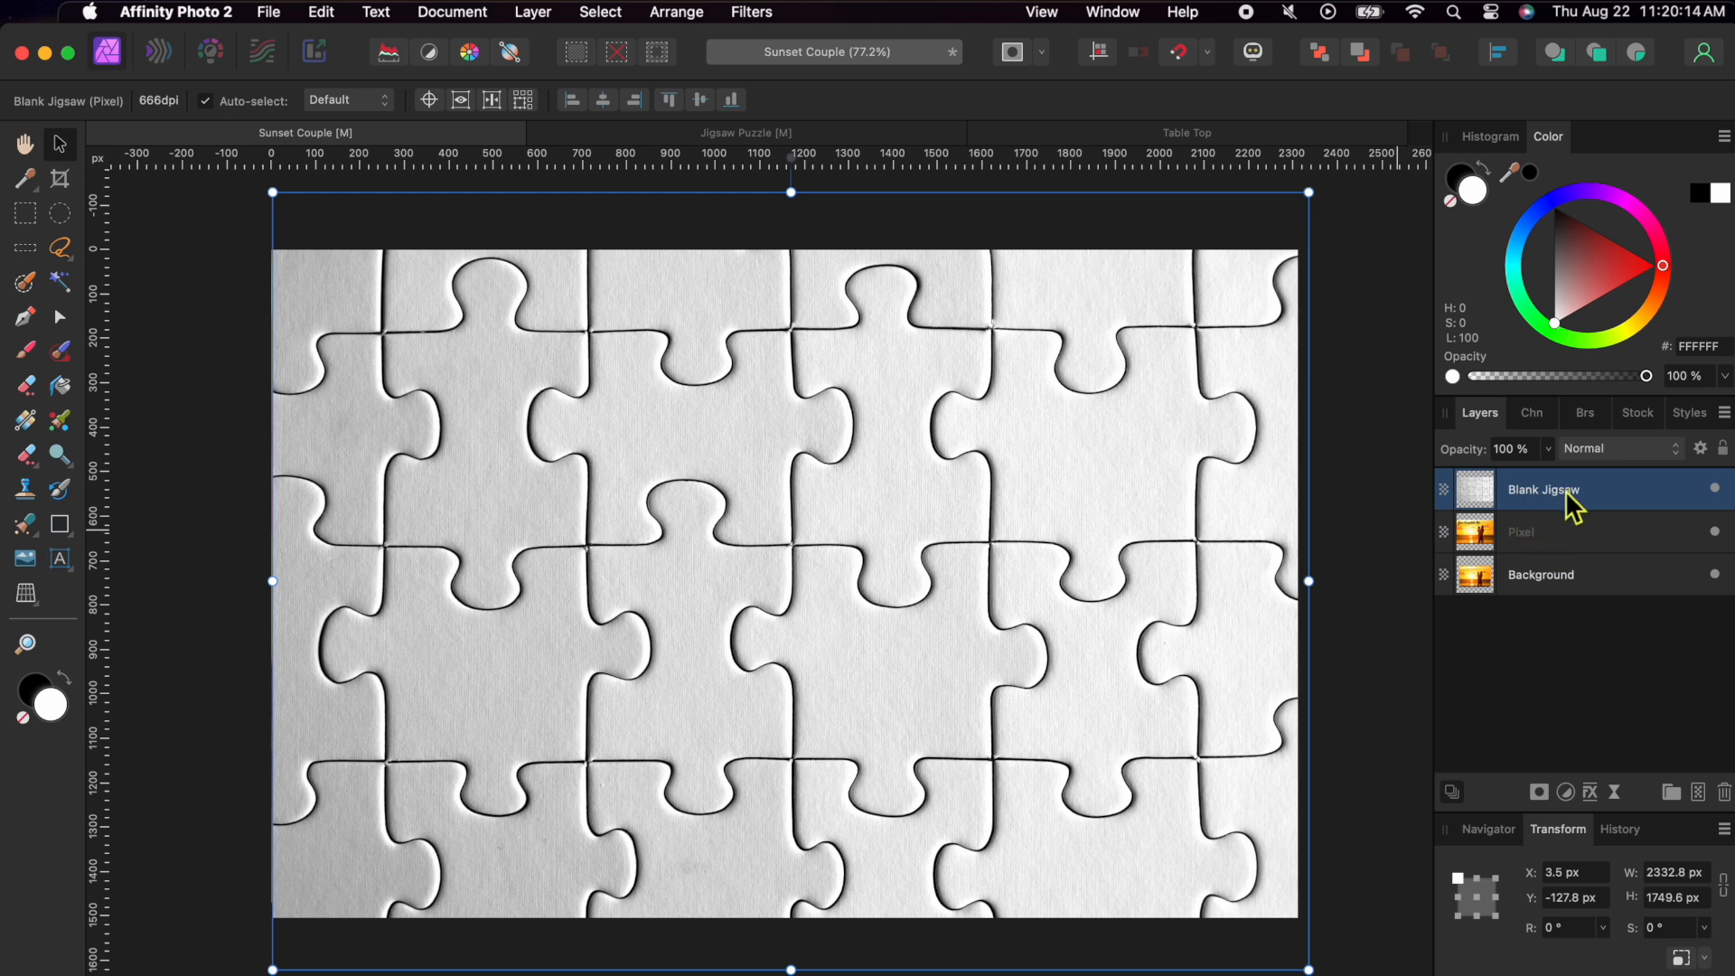
Set the Blank Jigsaw layer's blend mode to Multiply over the photo.
left_click(1540, 575)
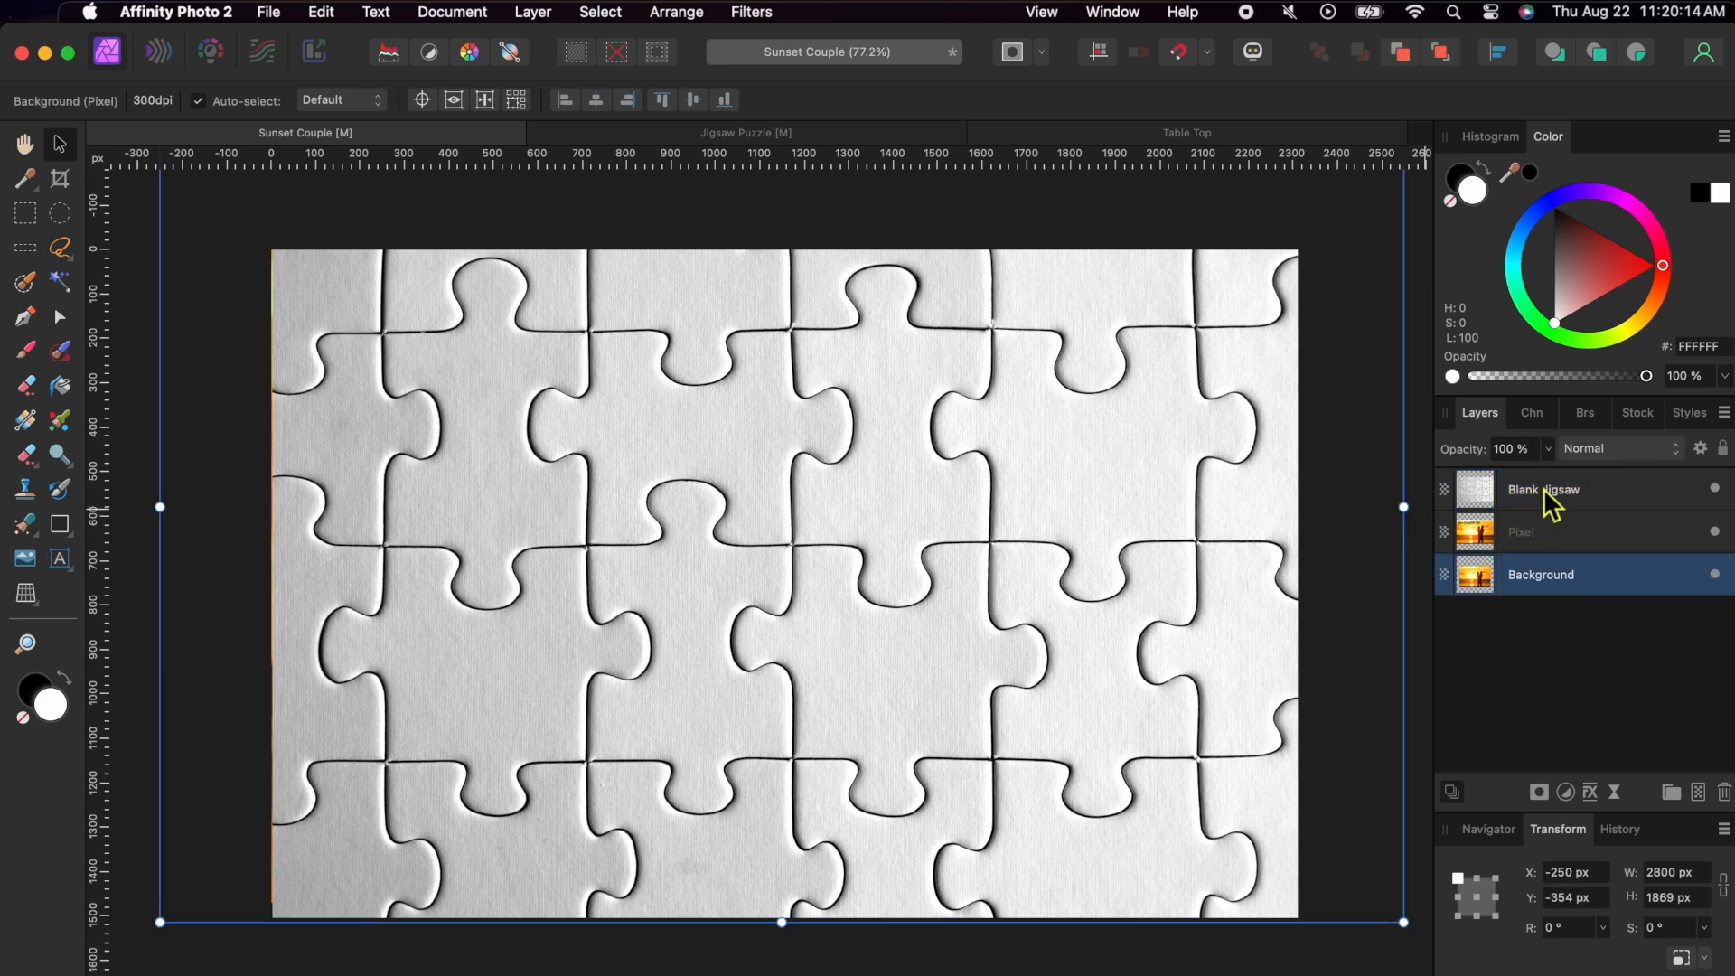
left_click(1620, 448)
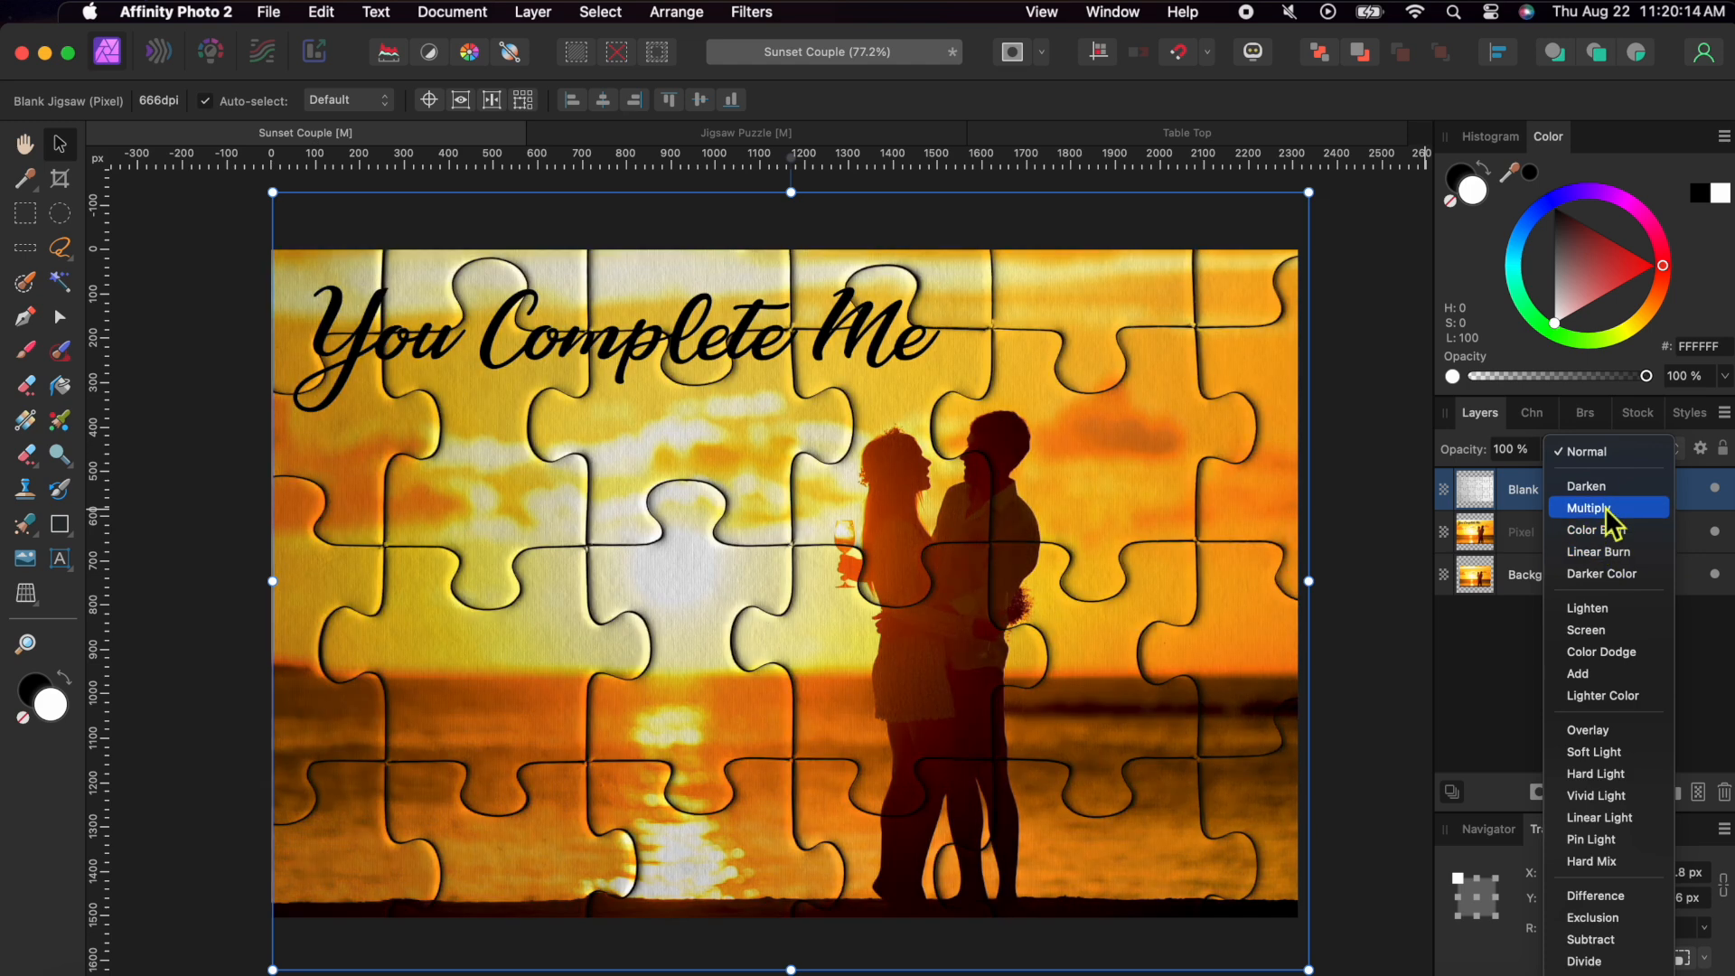
left_click(1588, 507)
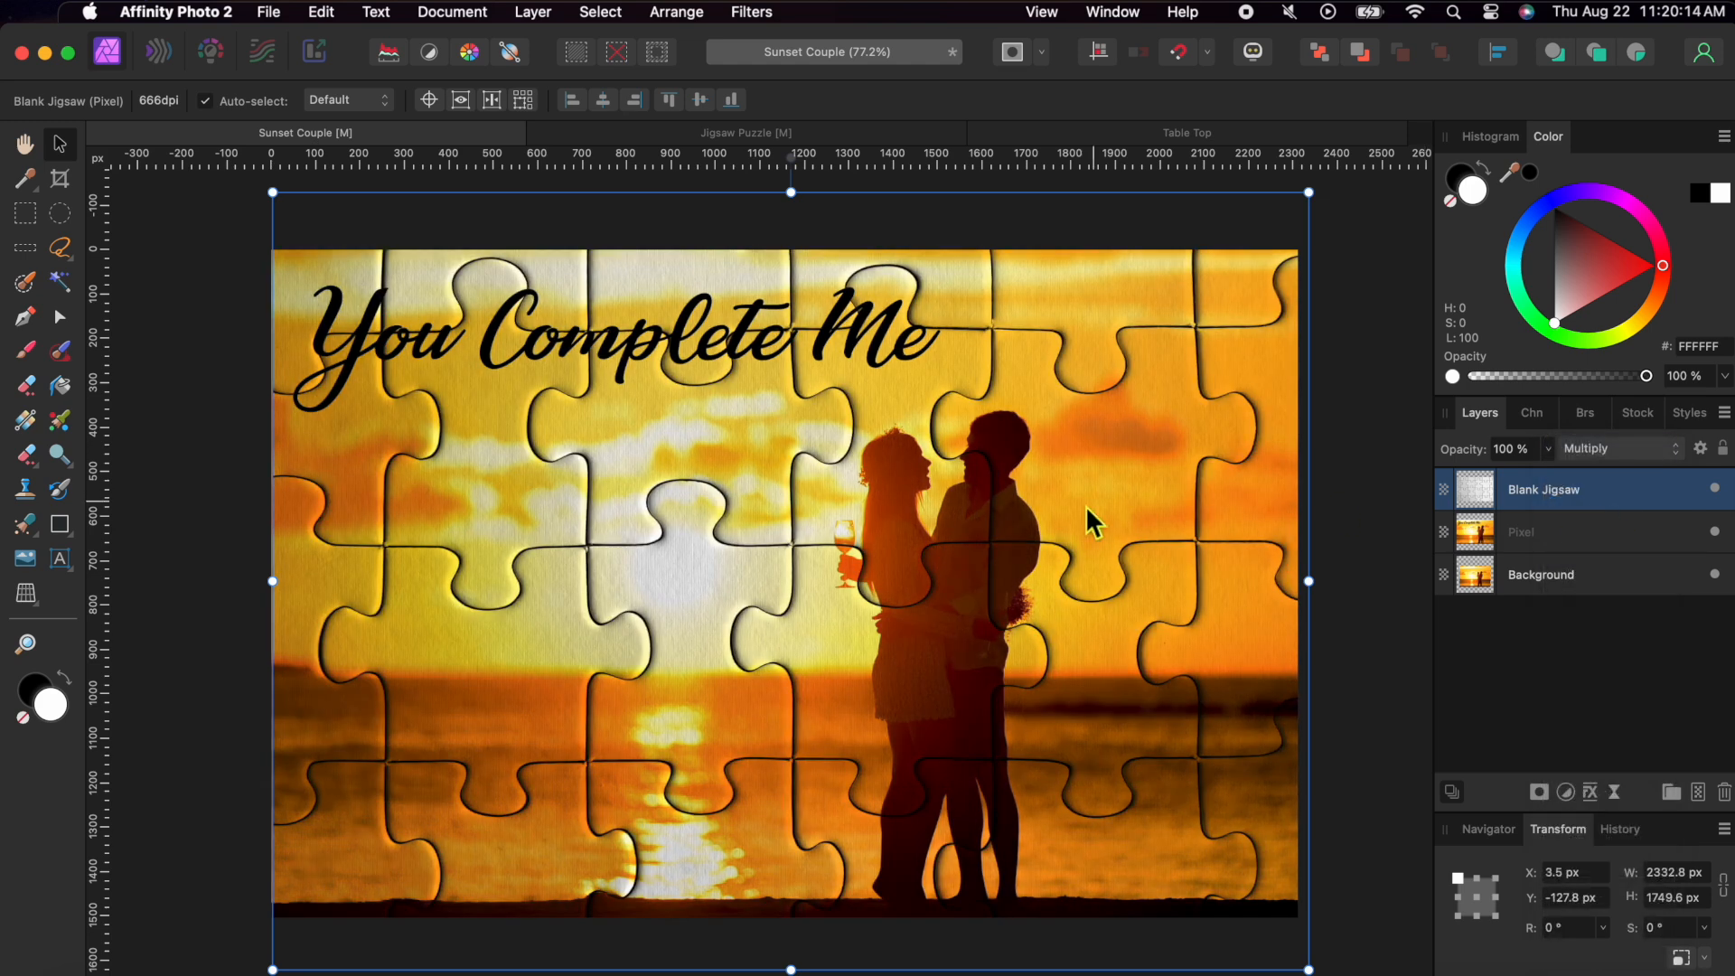
mouse_move(1053, 738)
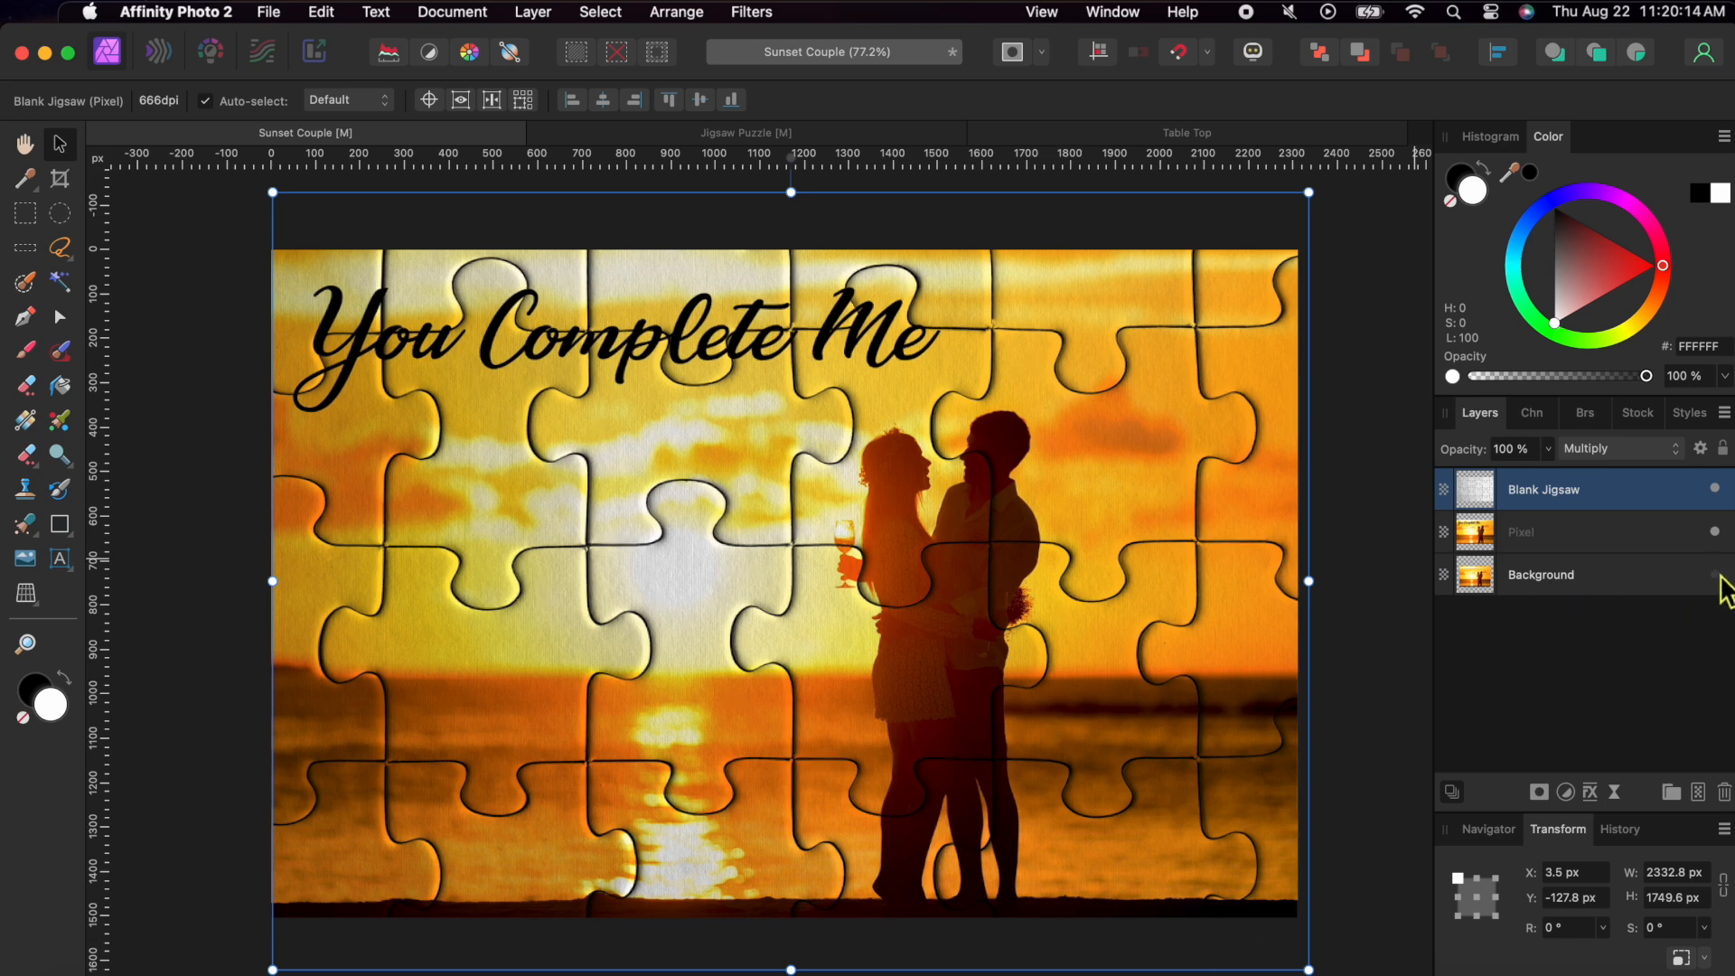
mouse_move(1598, 541)
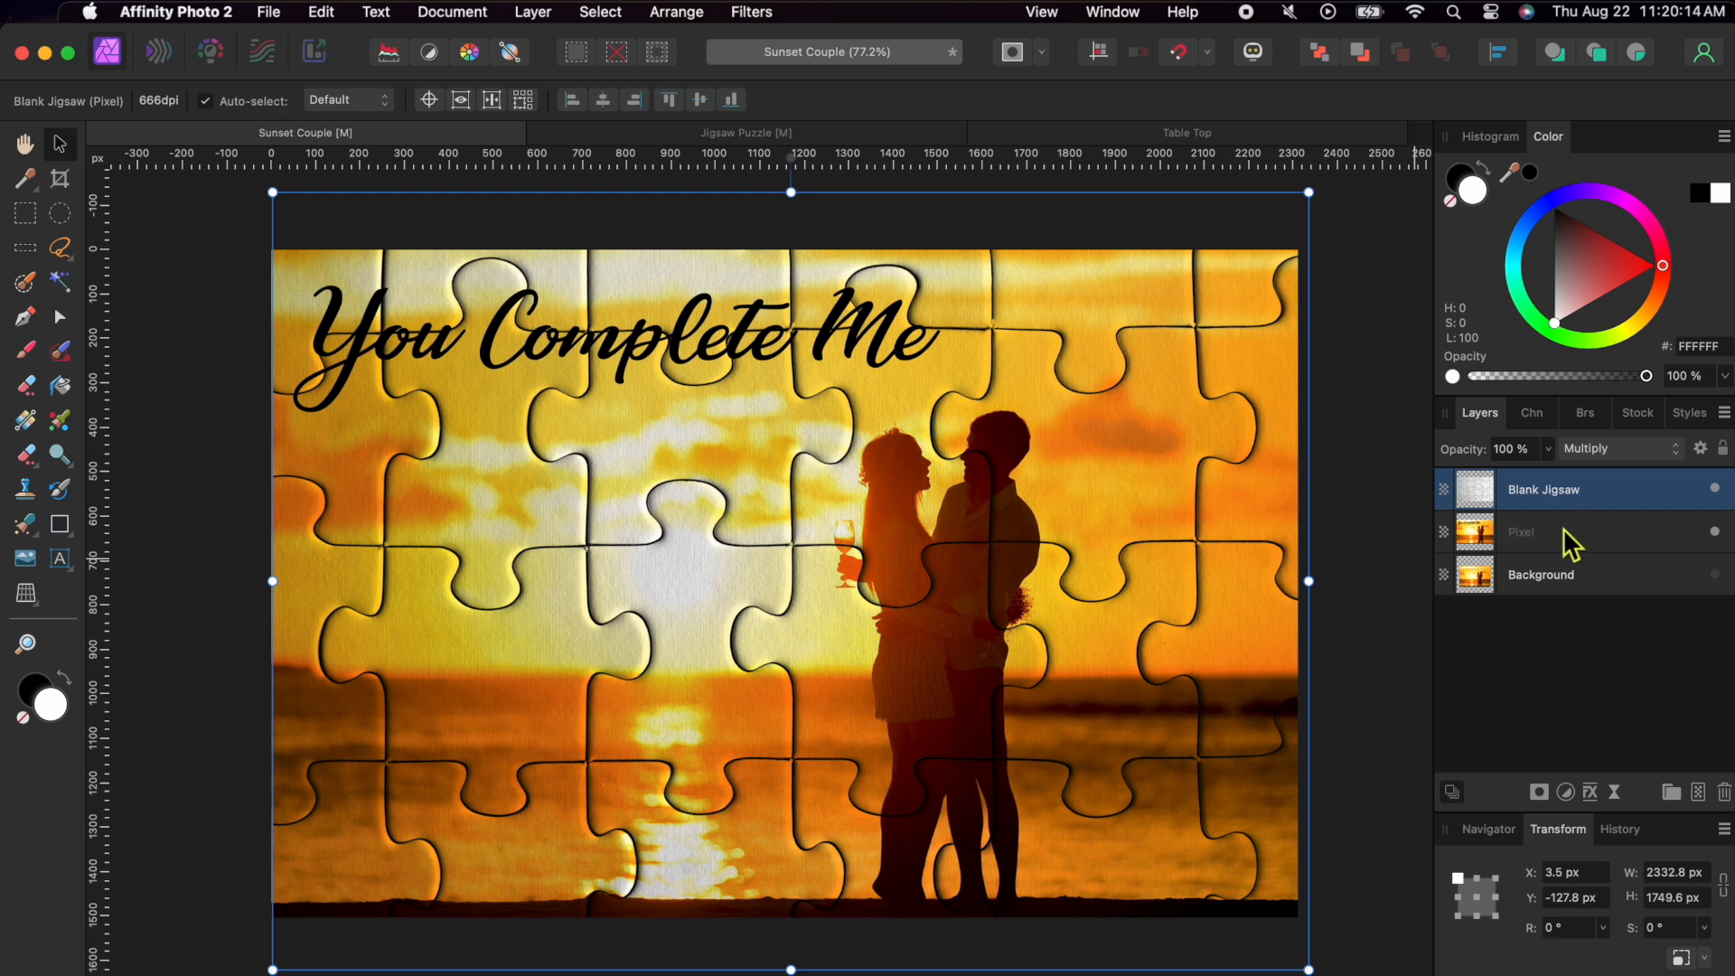
Merge the jigsaw and photo into one top pixel layer and remove the leftover Blank Jigsaw layer.
right_click(1569, 535)
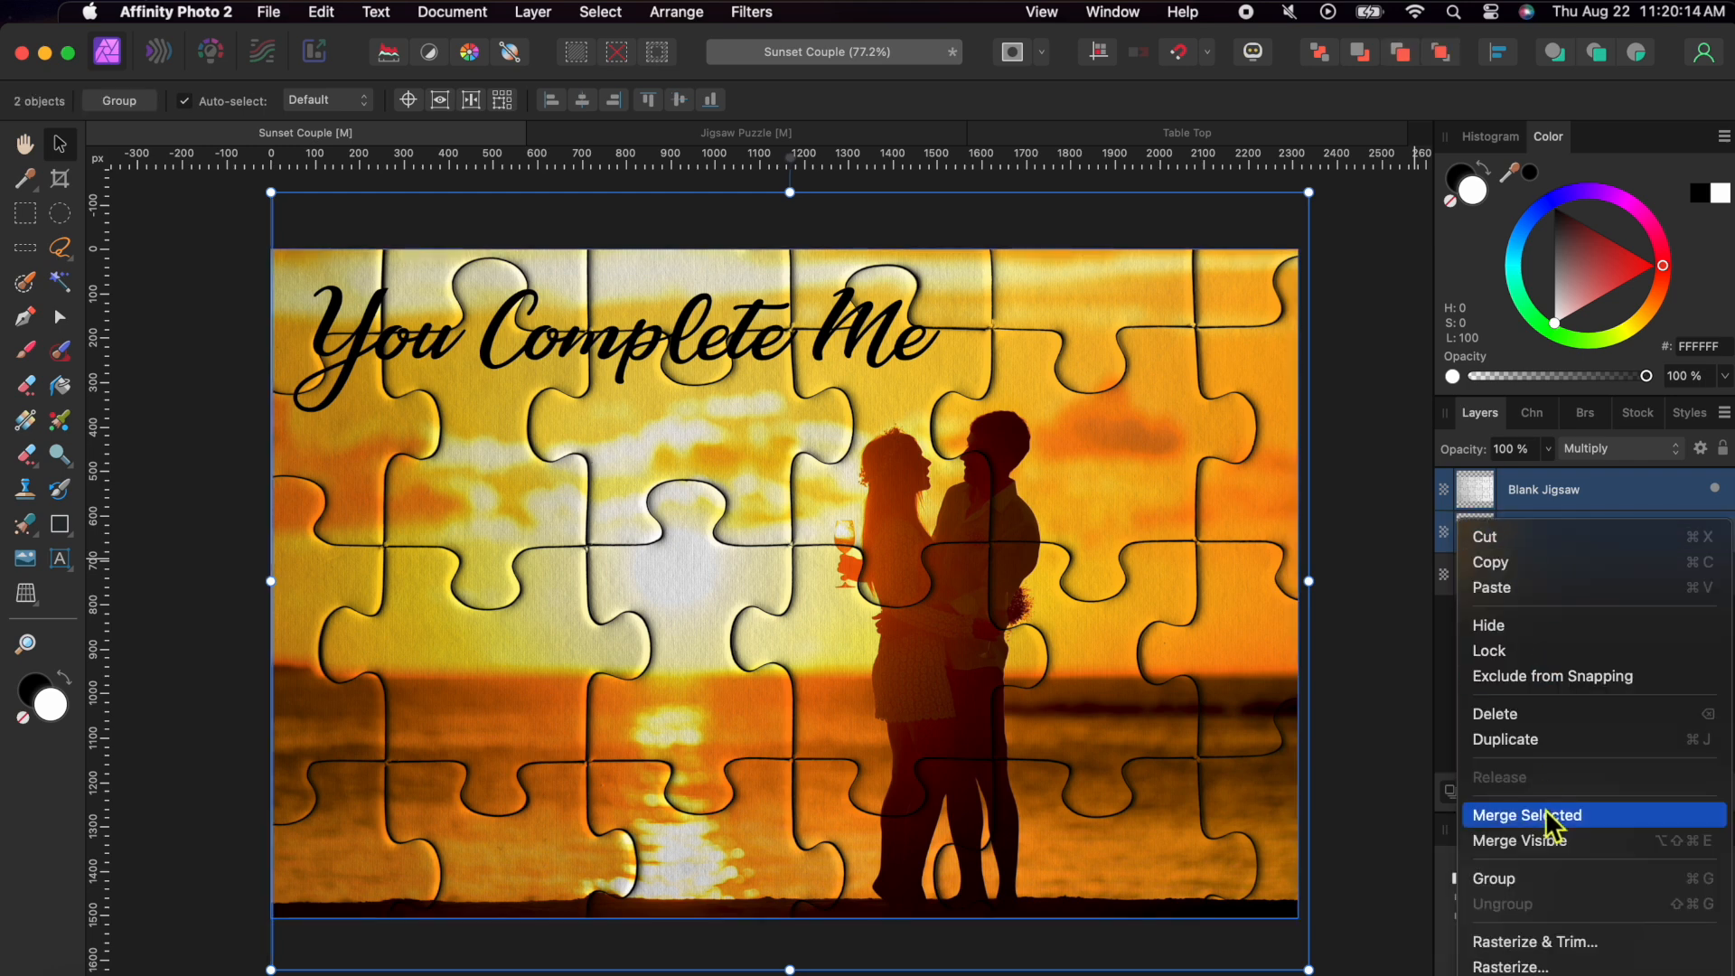
left_click(1525, 815)
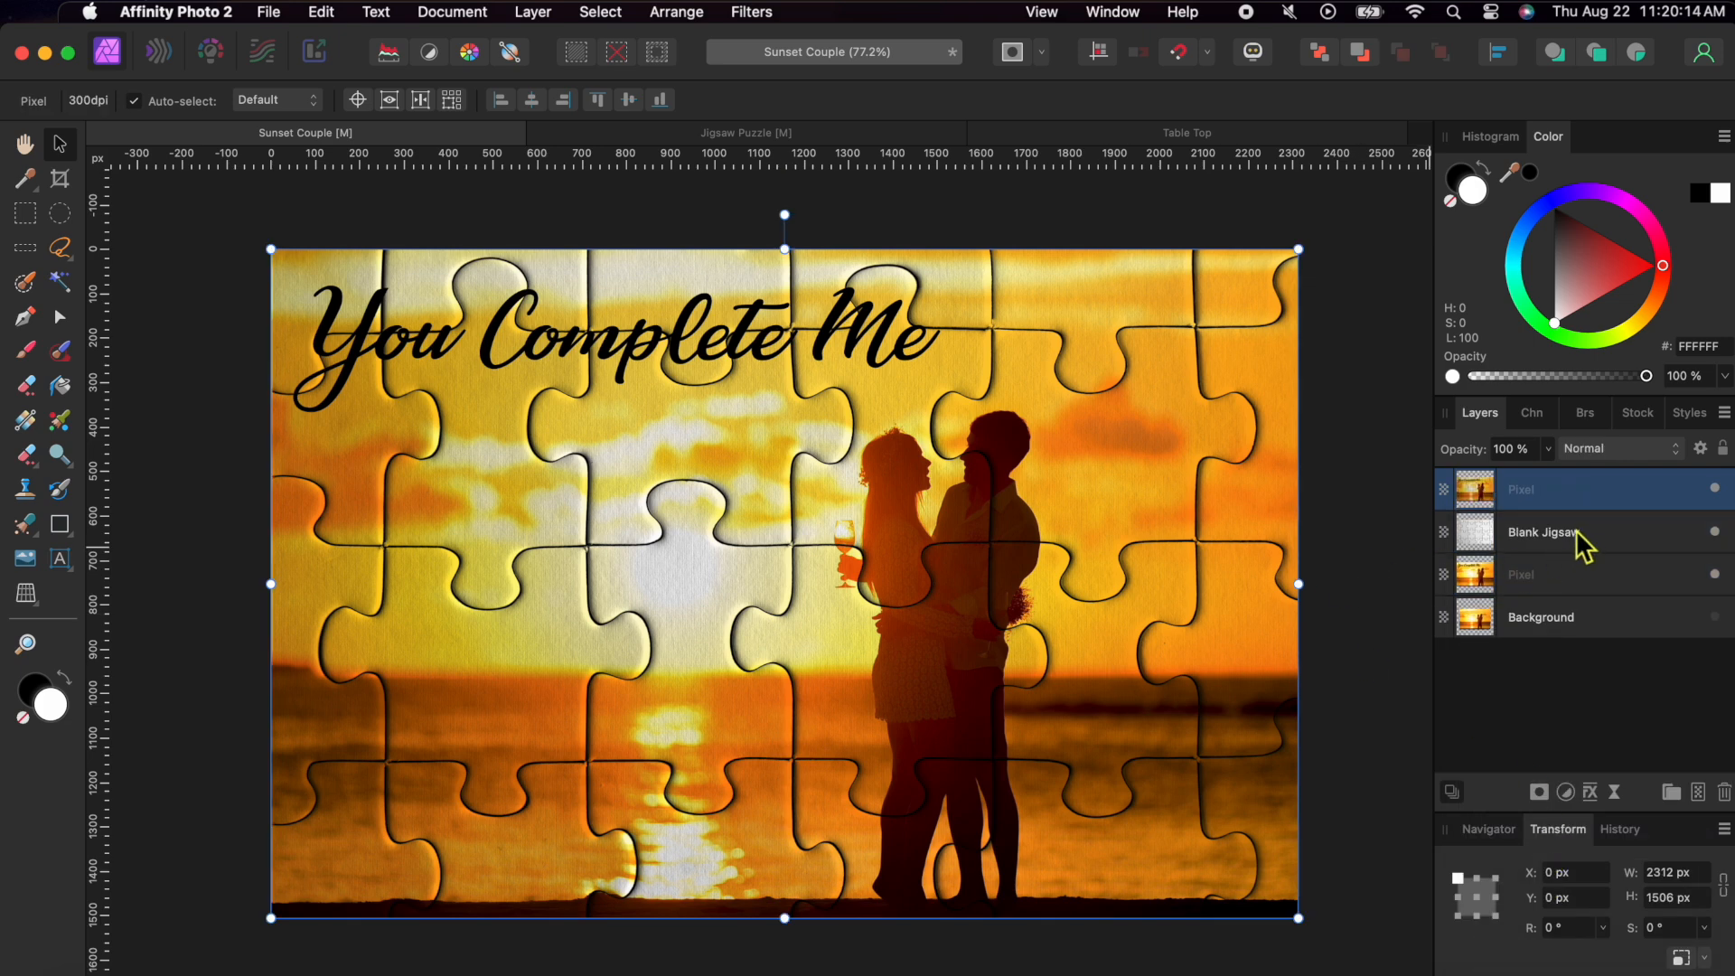
left_click(1544, 531)
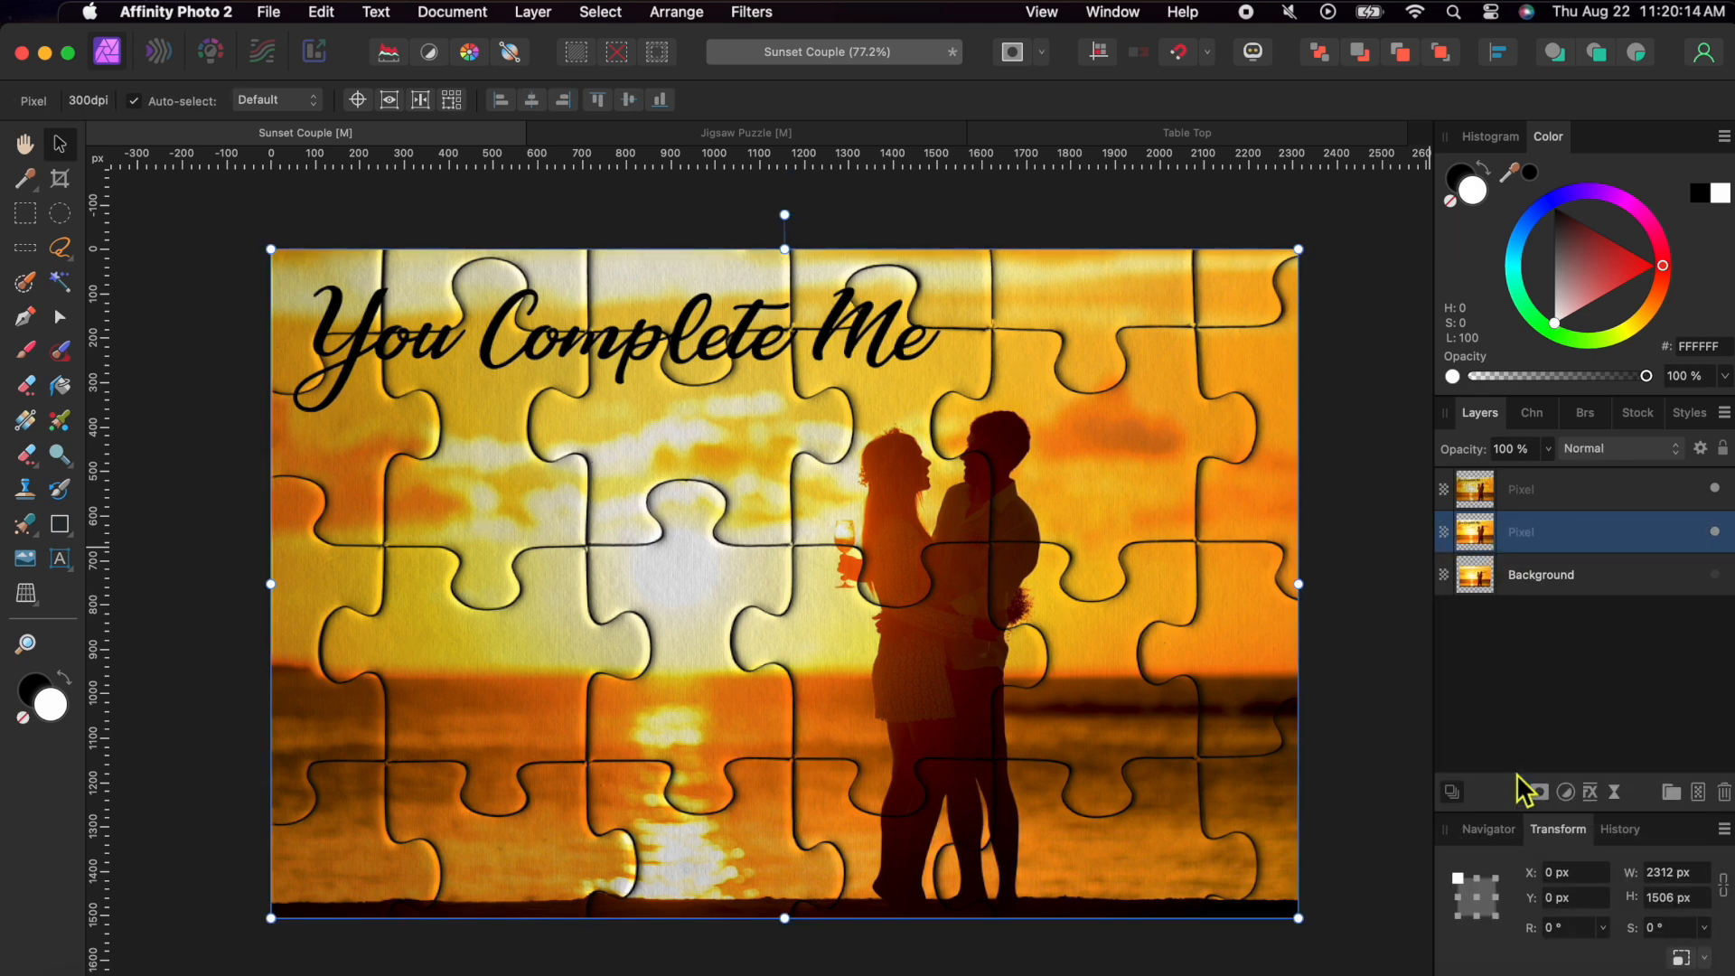
mouse_move(1540, 582)
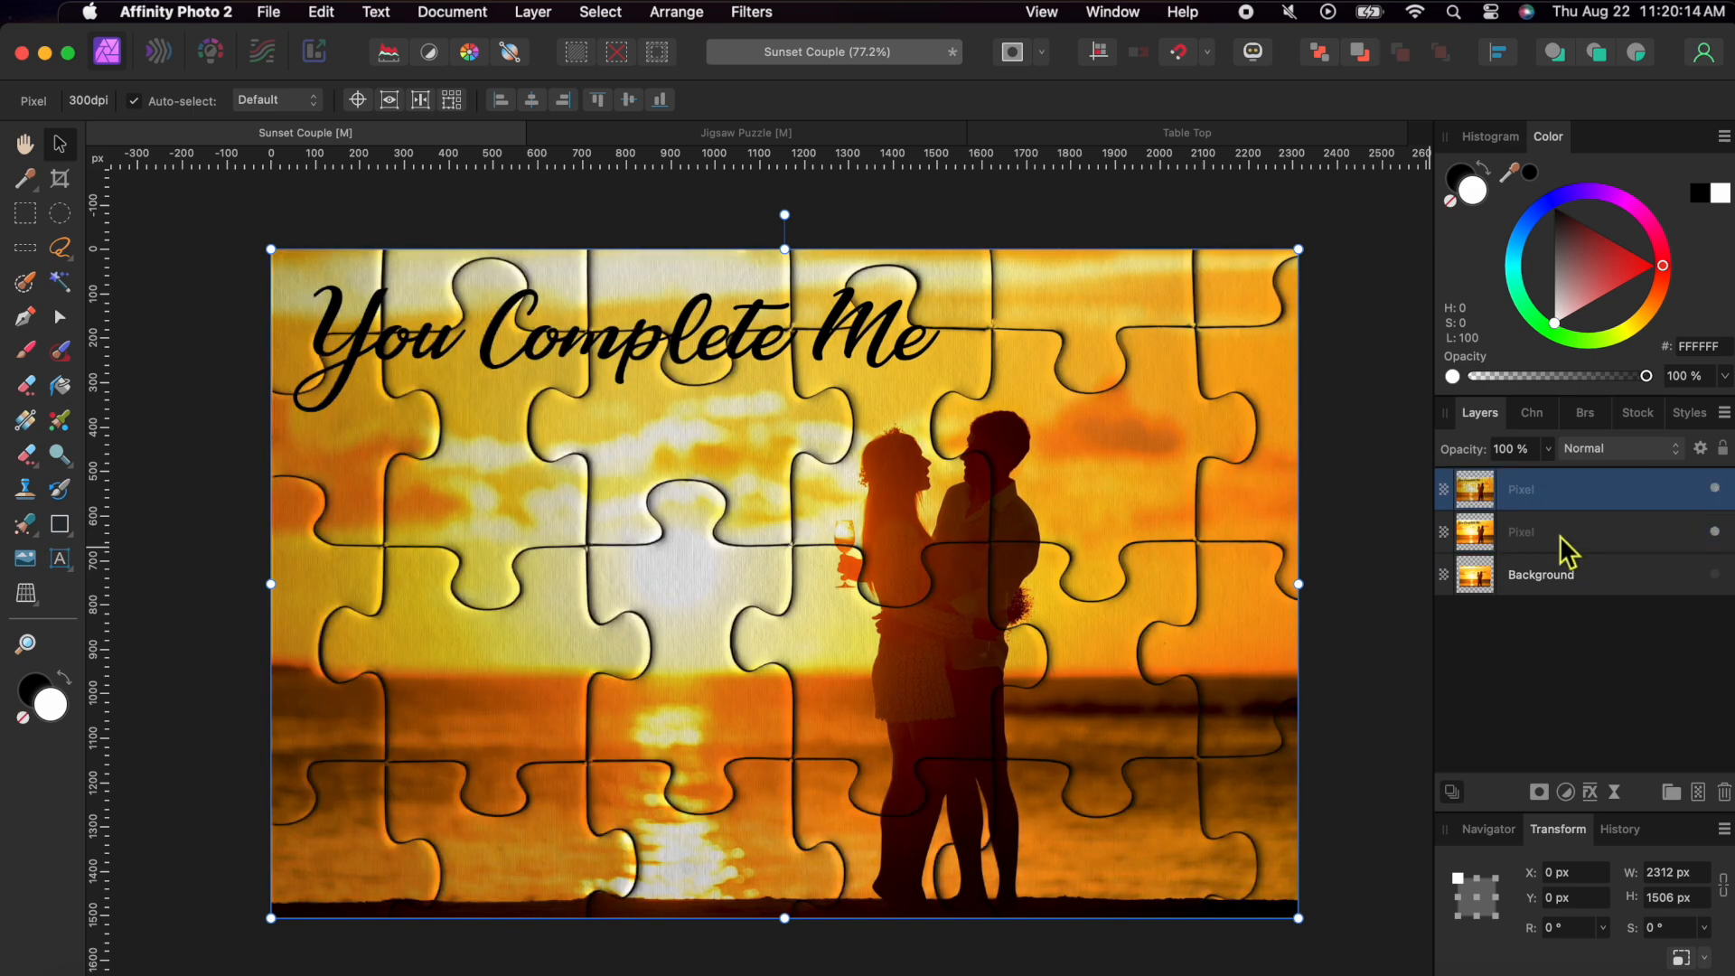
right_click(1561, 488)
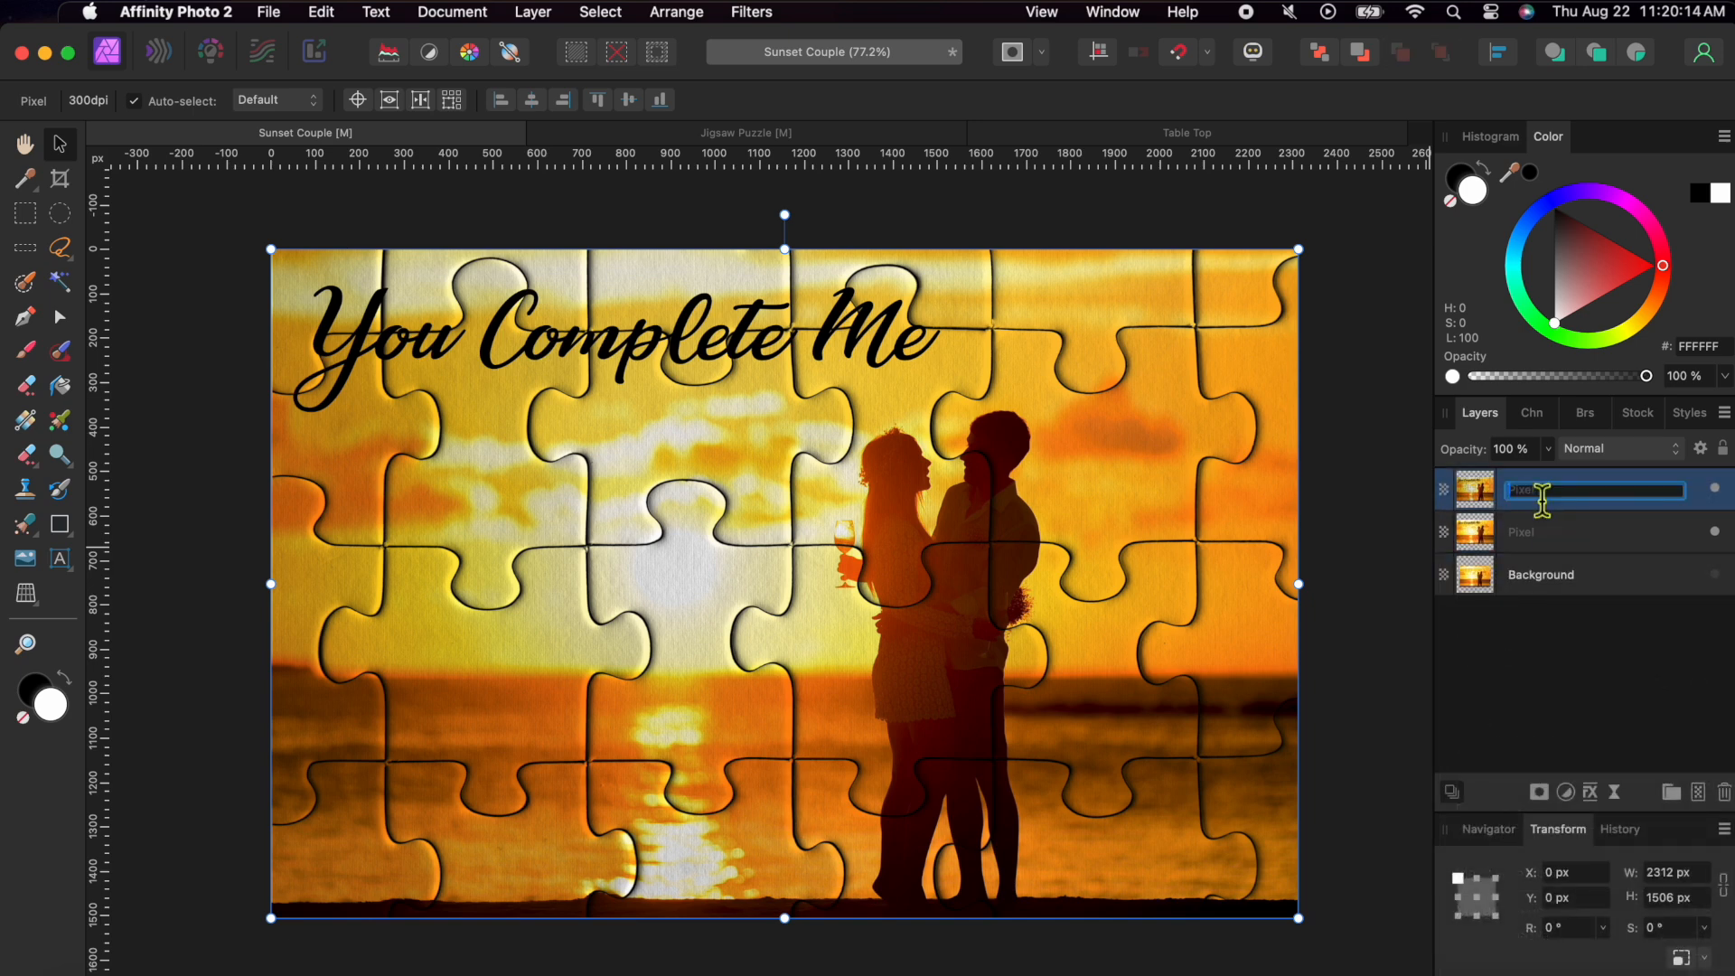
Name the top layer Puzzle and rename the middle pixel layer Background.
type("Puzz")
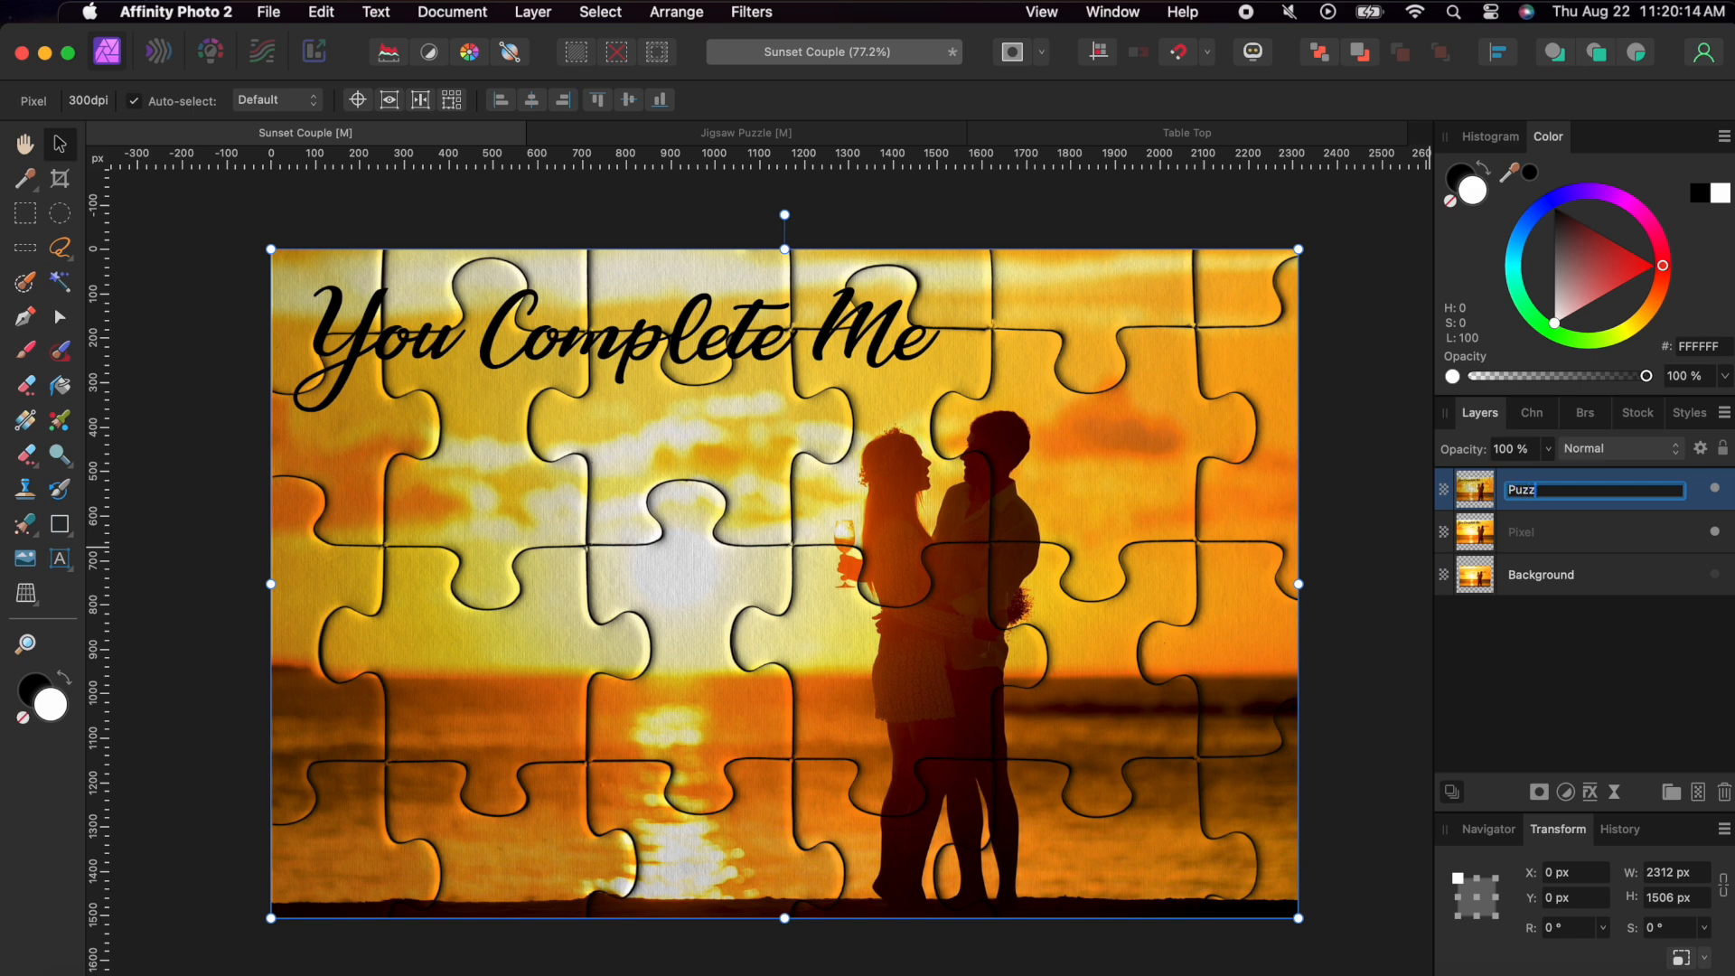
left_click(1551, 532)
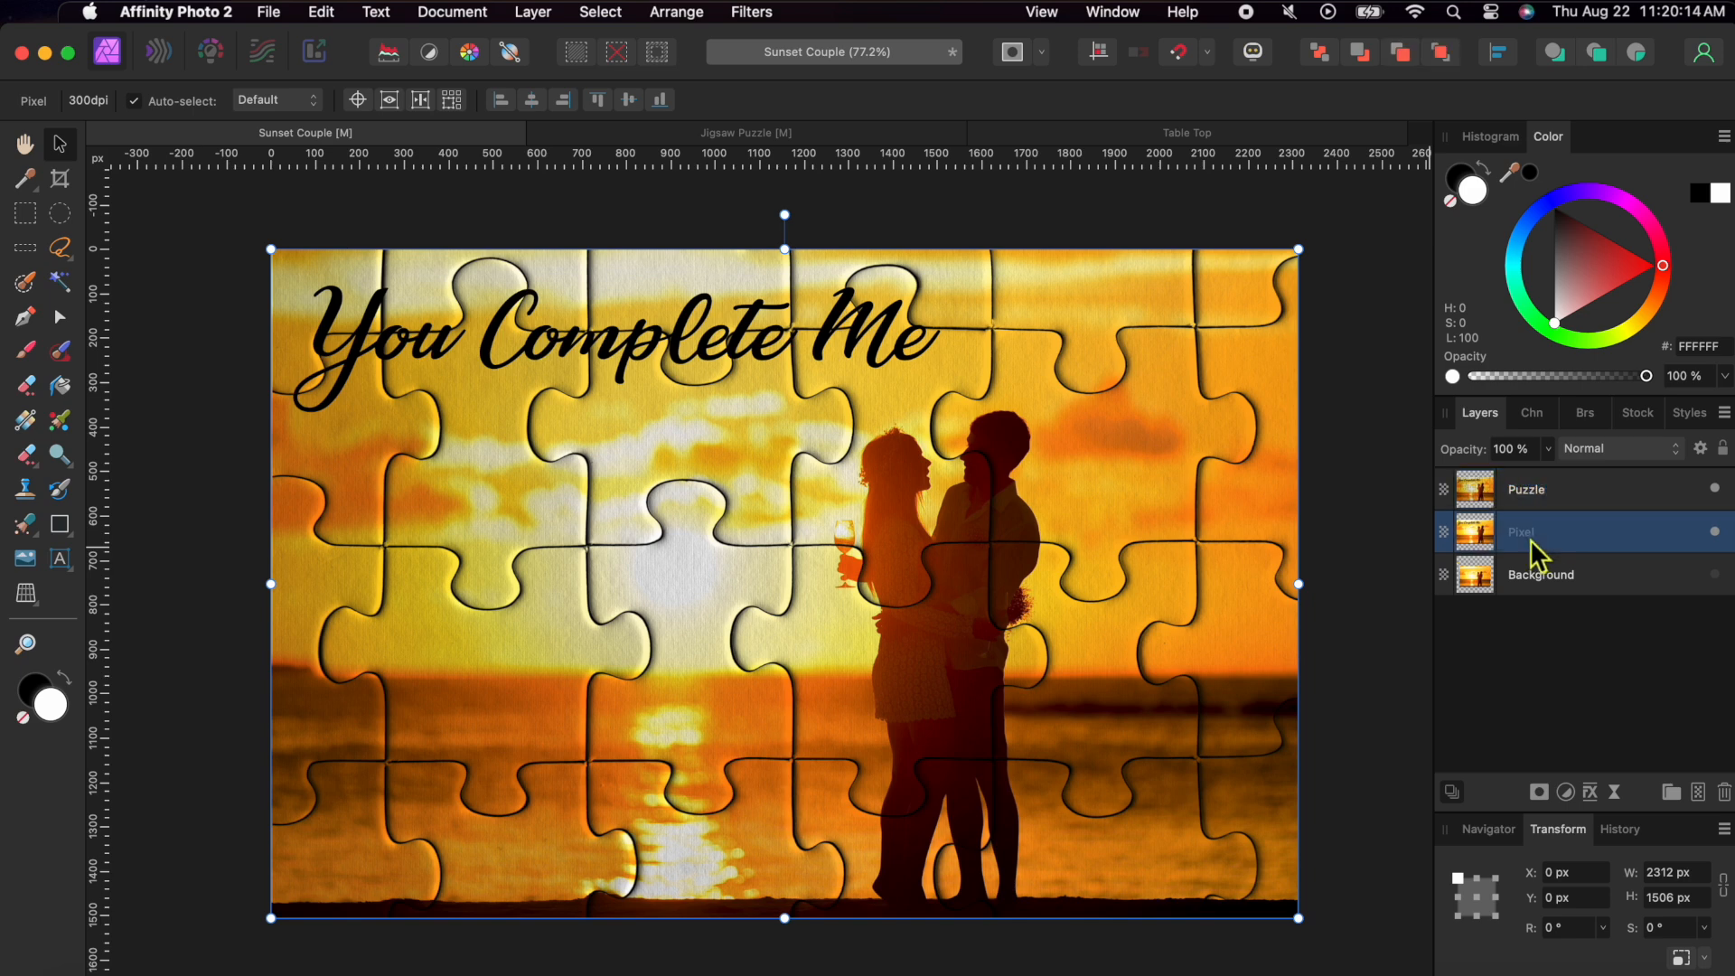
double_click(1522, 532)
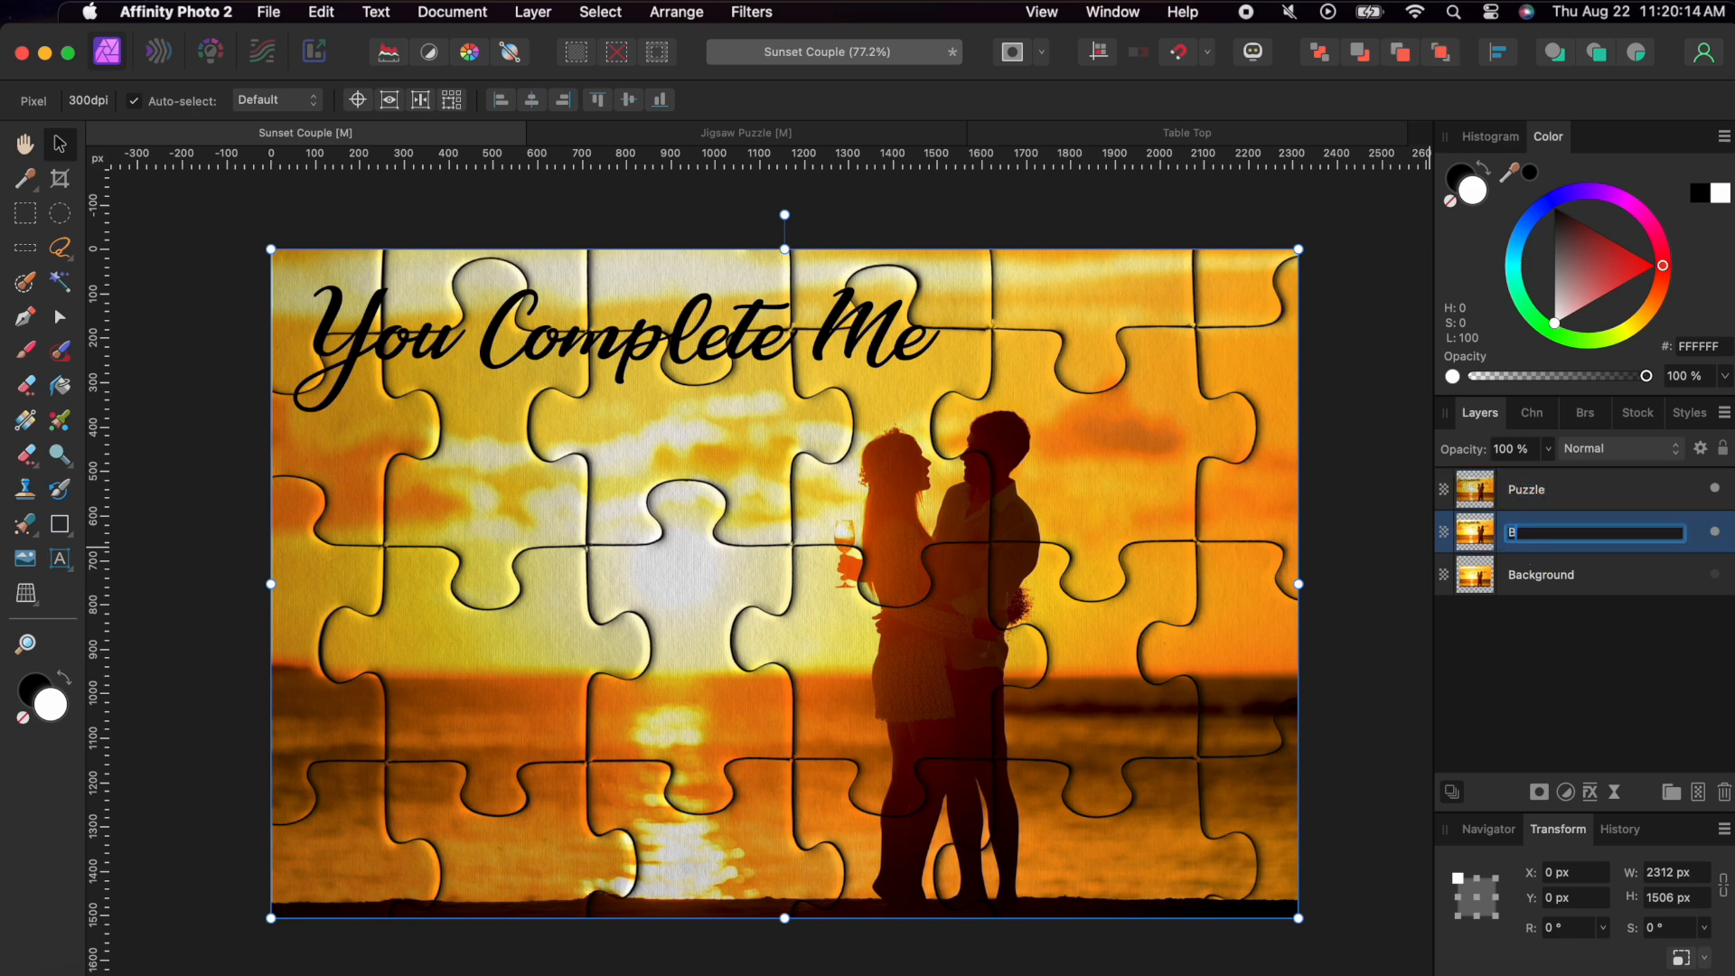
type("Background")
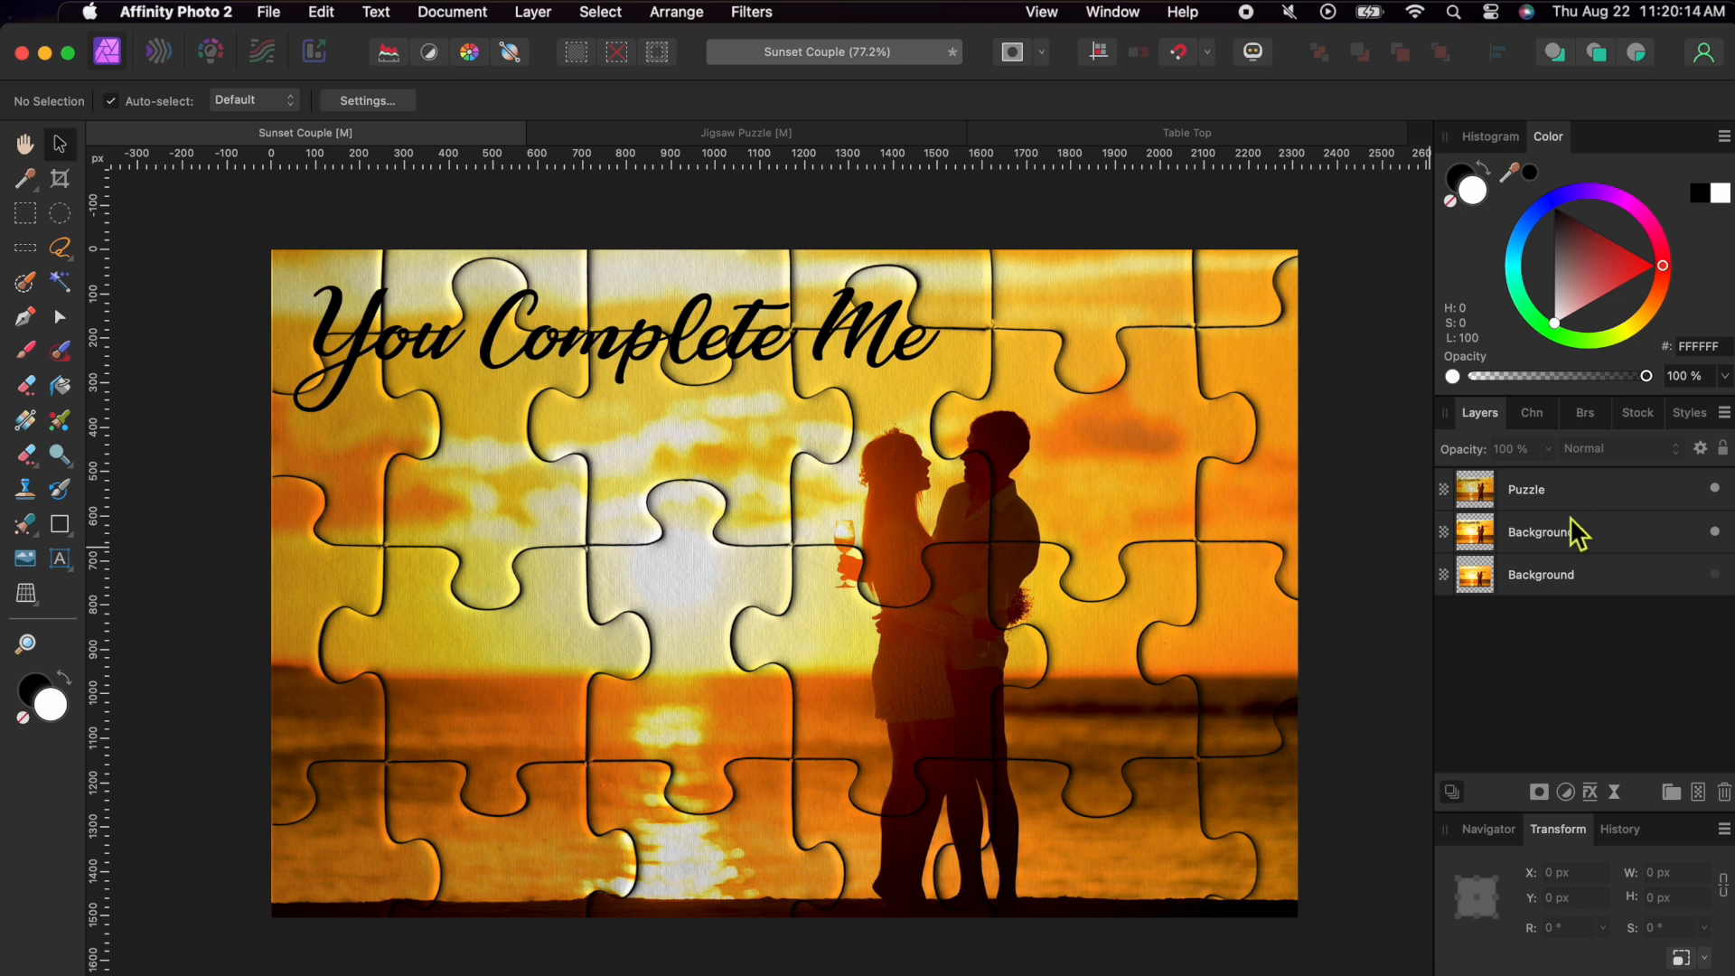
left_click(1526, 488)
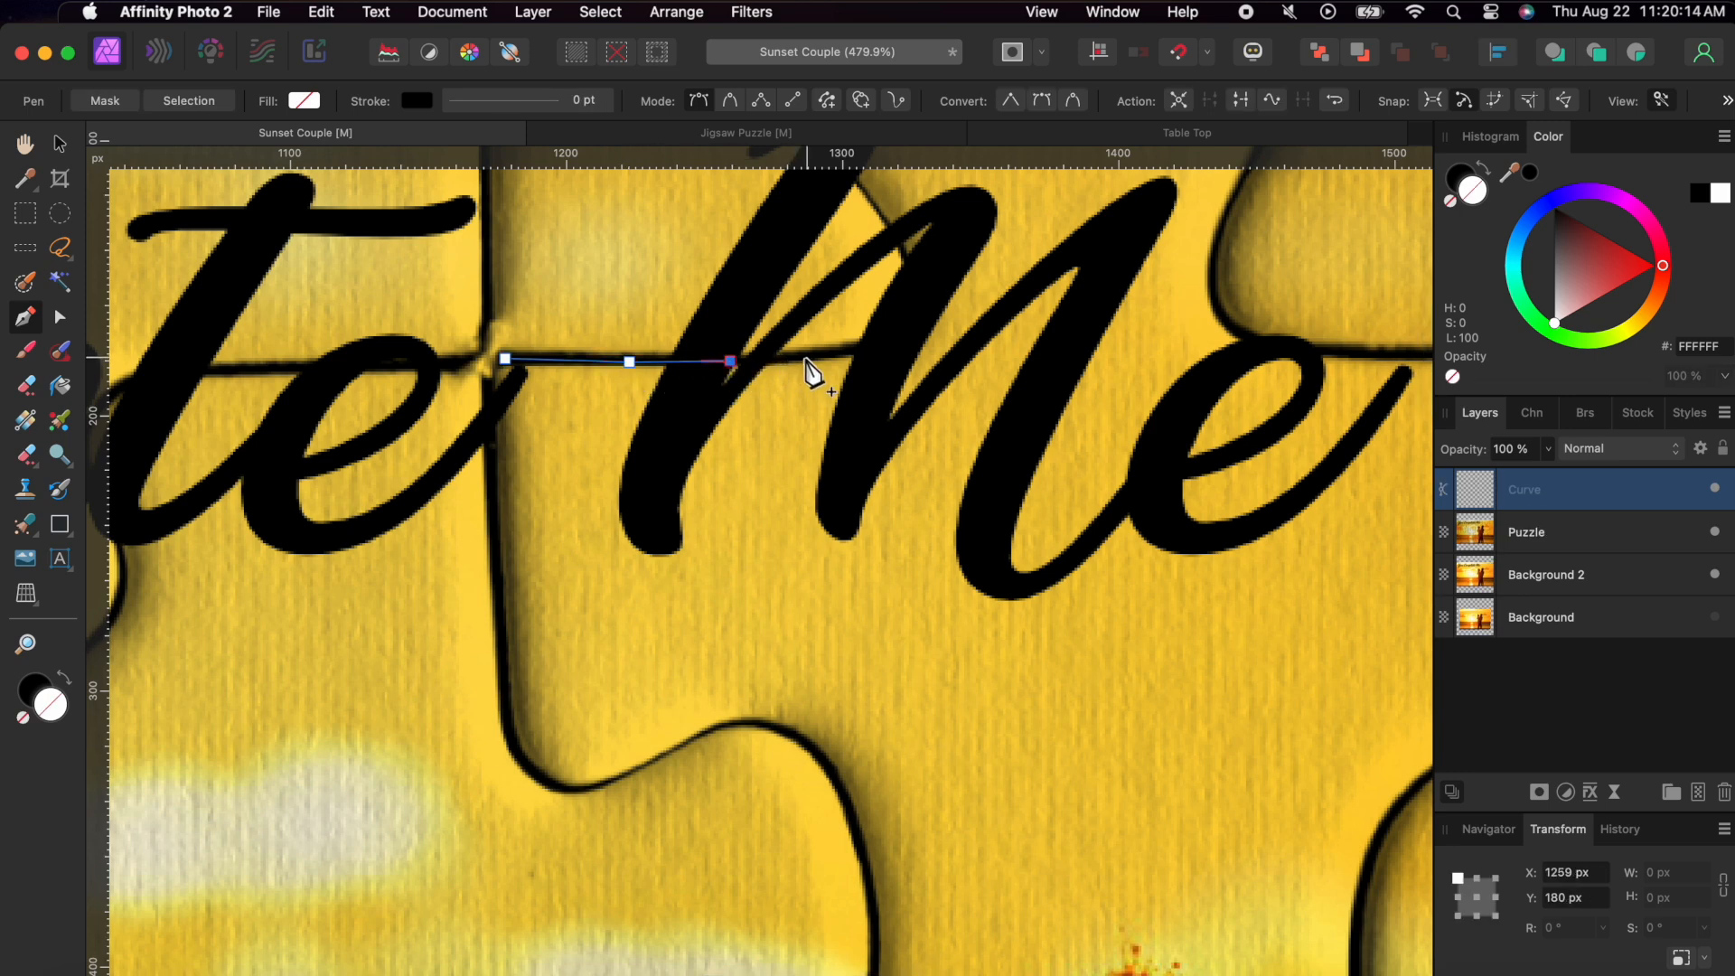
Trace a closed pen curve around the puzzle piece containing 'Me' and the couple's faces.
left_click(868, 349)
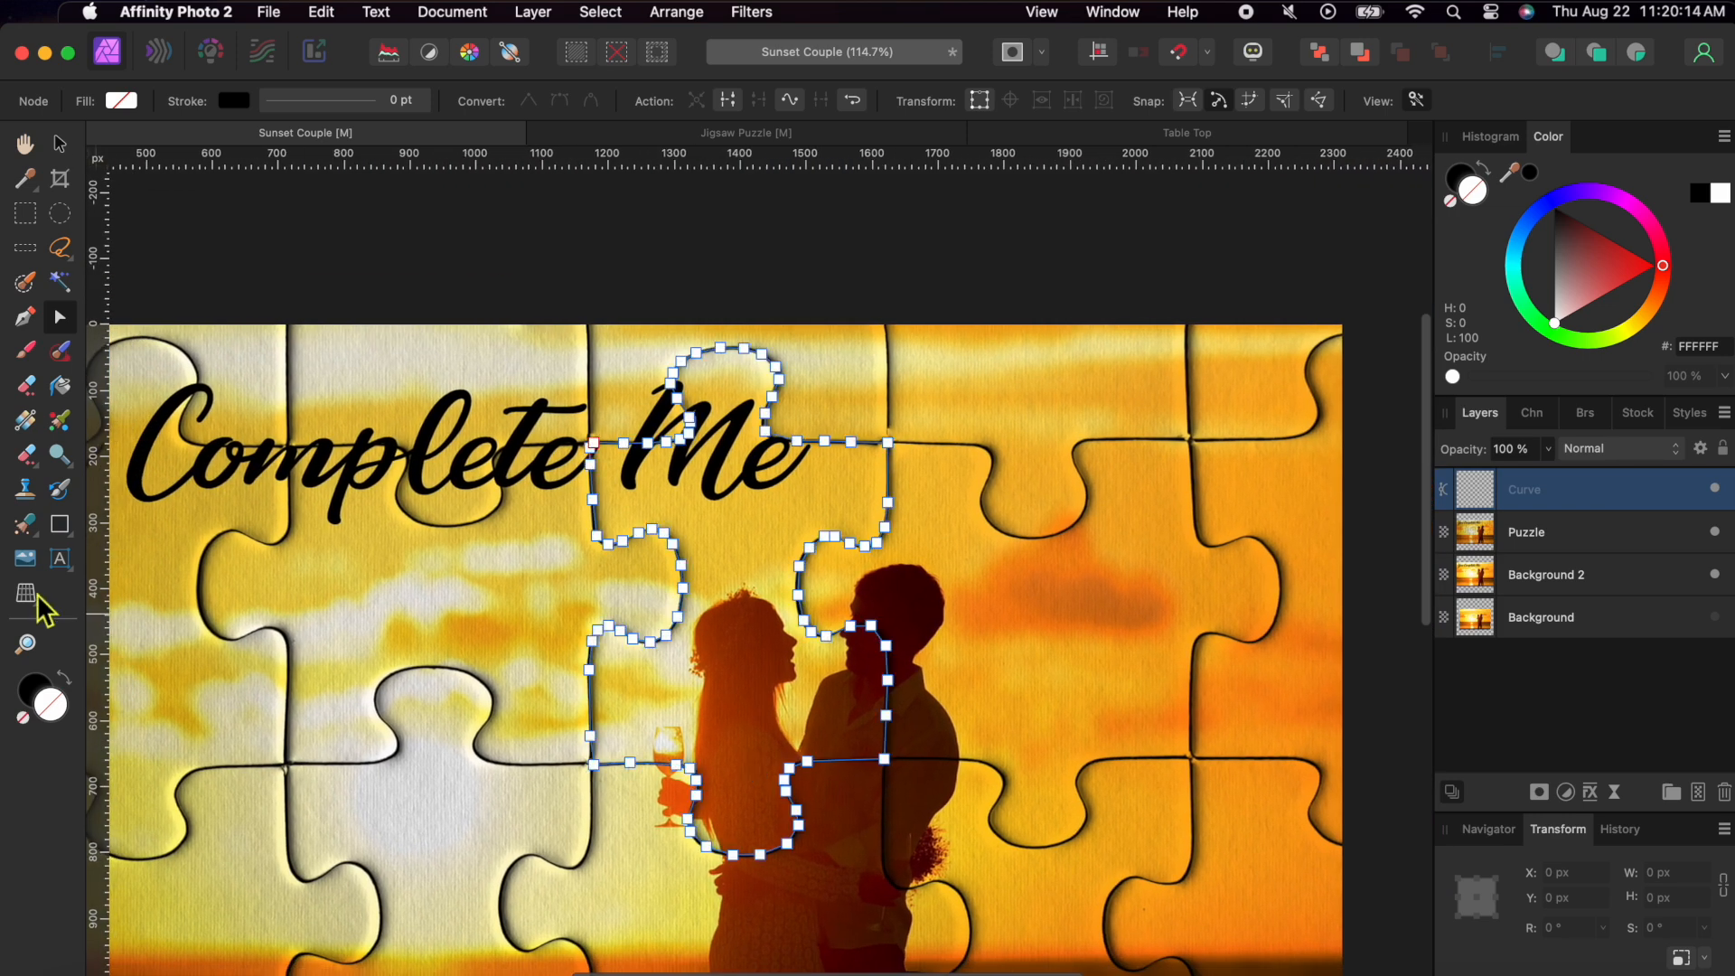
mouse_move(398, 350)
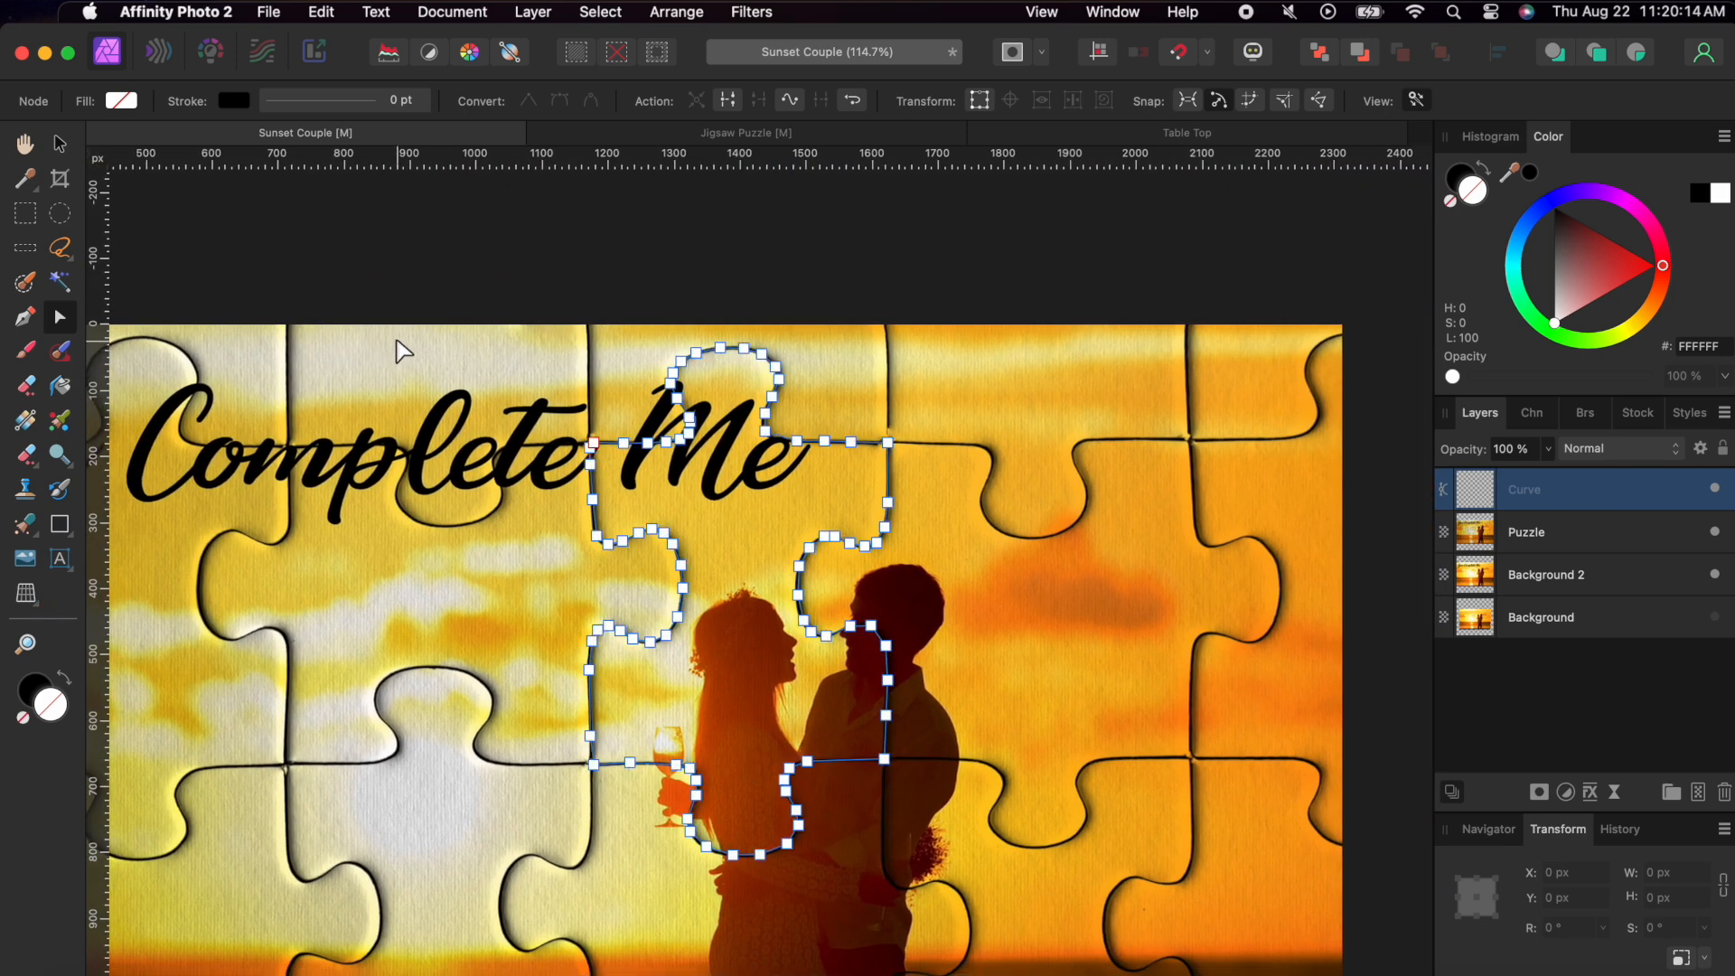
Refine the curve's nodes so the outline follows the piece's tabs and edges closely.
left_click(869, 886)
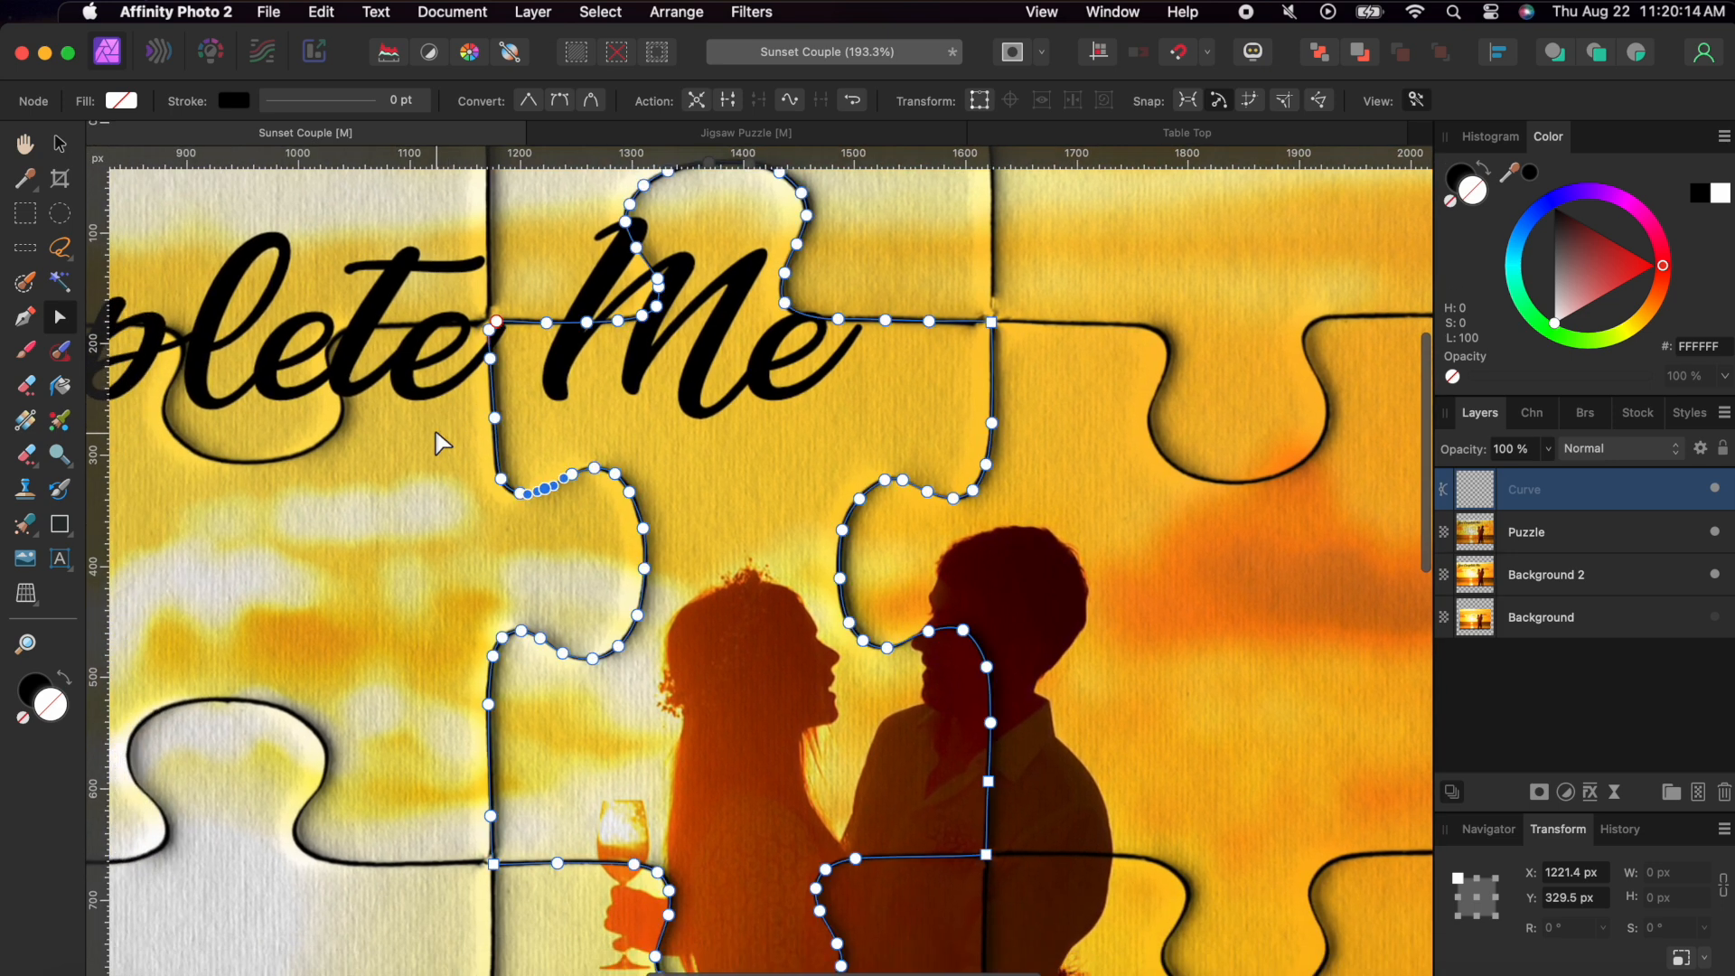
scroll("down", 3)
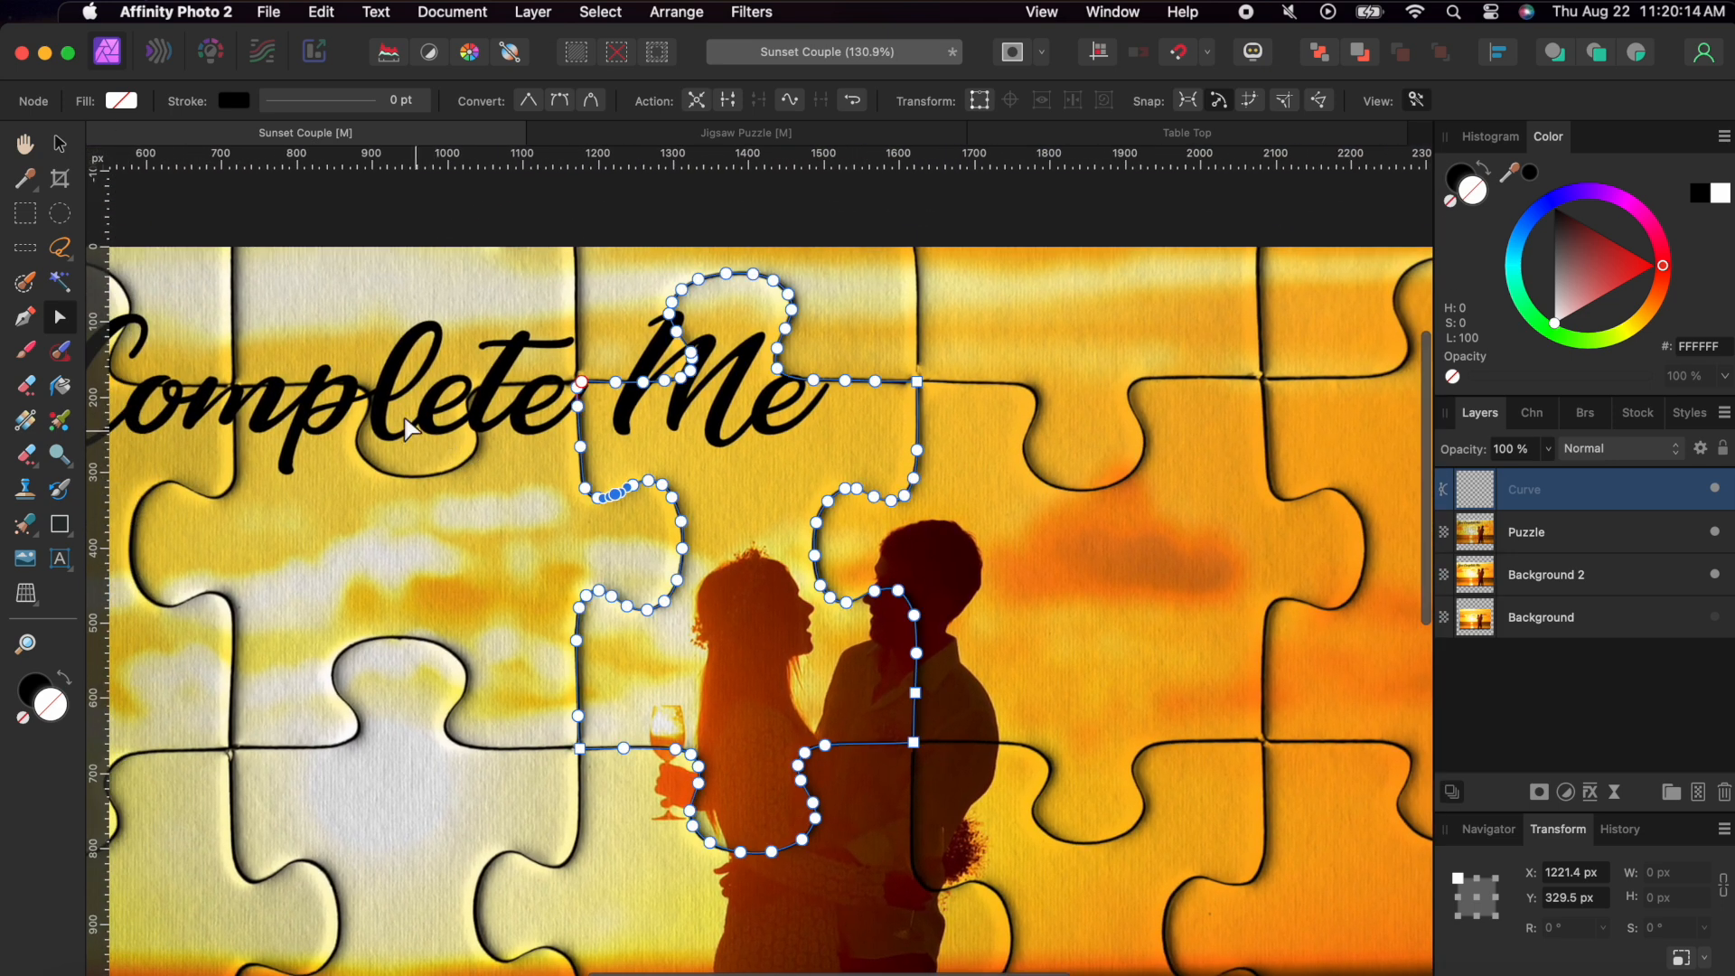
Convert the traced outline to a selection and cut the piece out of the Puzzle layer.
left_click(23, 316)
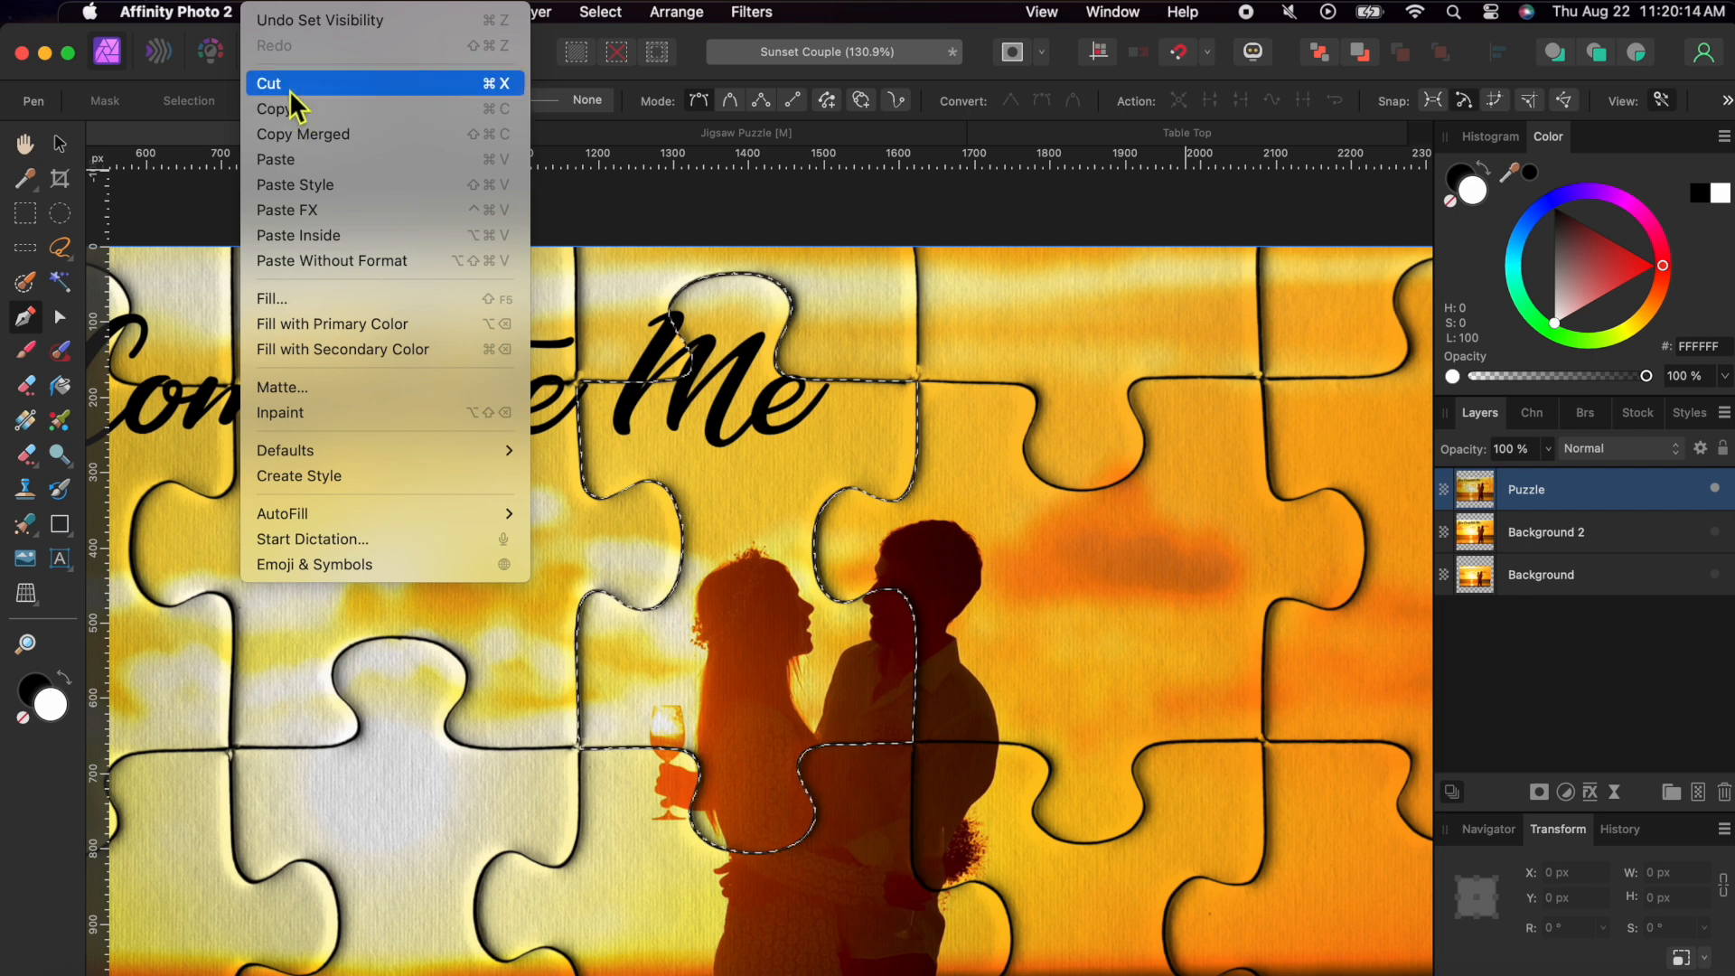
left_click(267, 83)
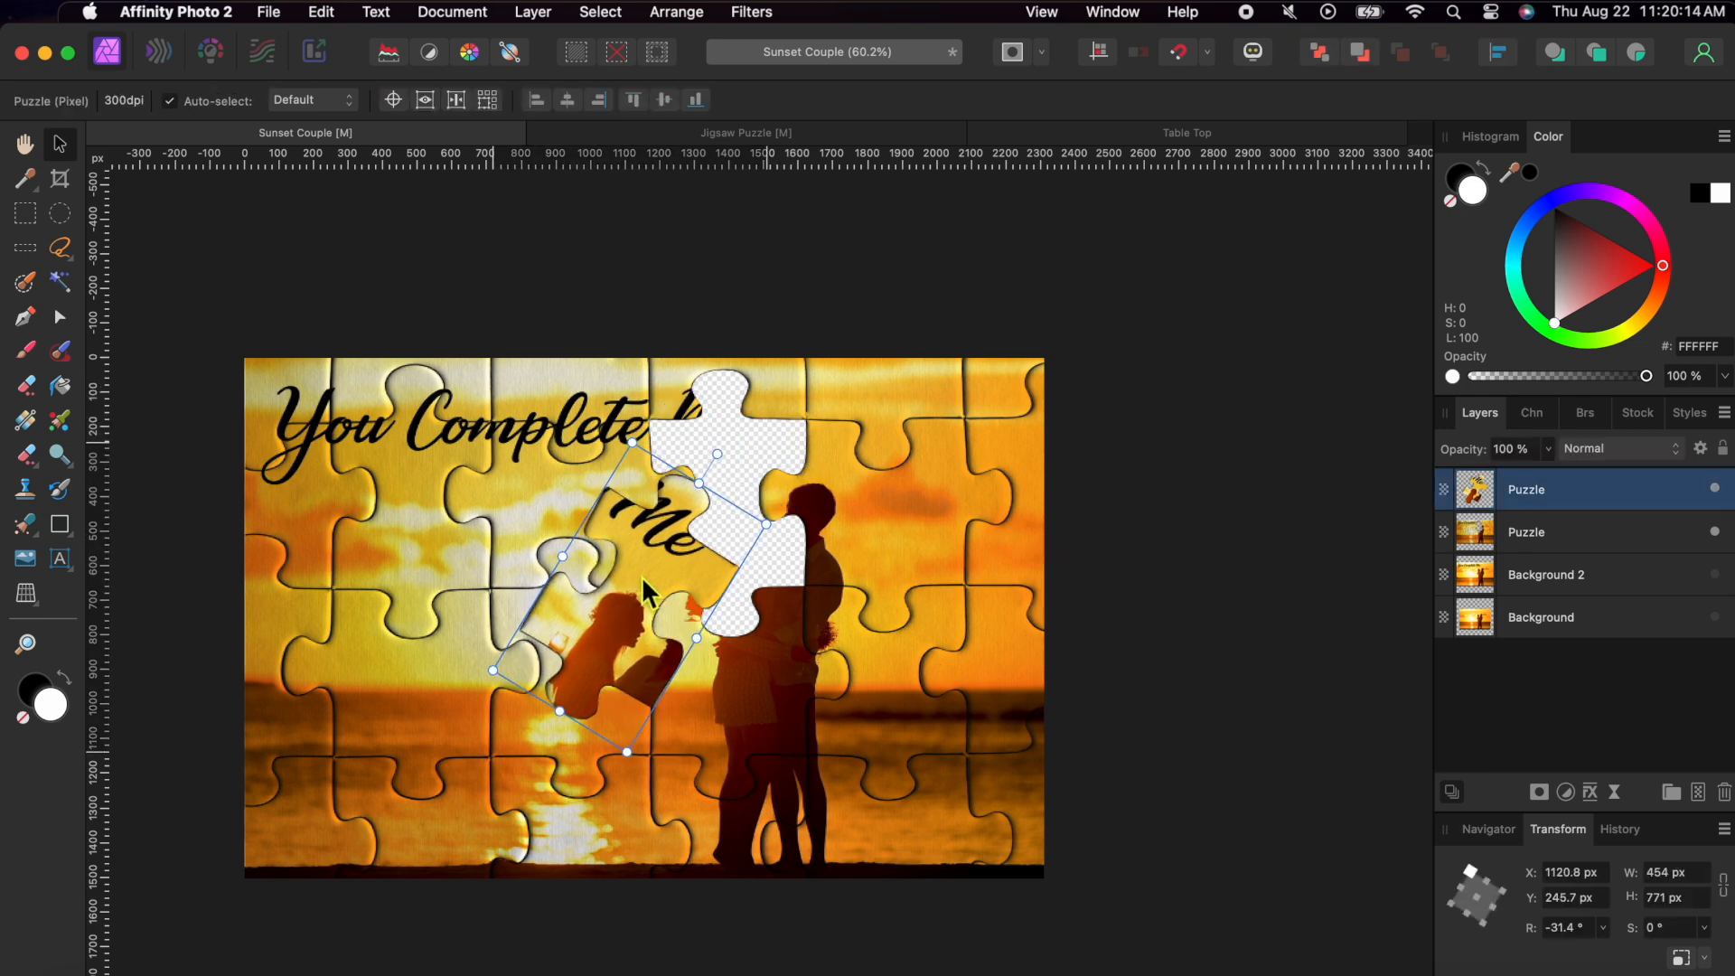
Shift the rotated cut-out piece down-left below its empty gap.
left_click_drag(647, 585, 543, 614)
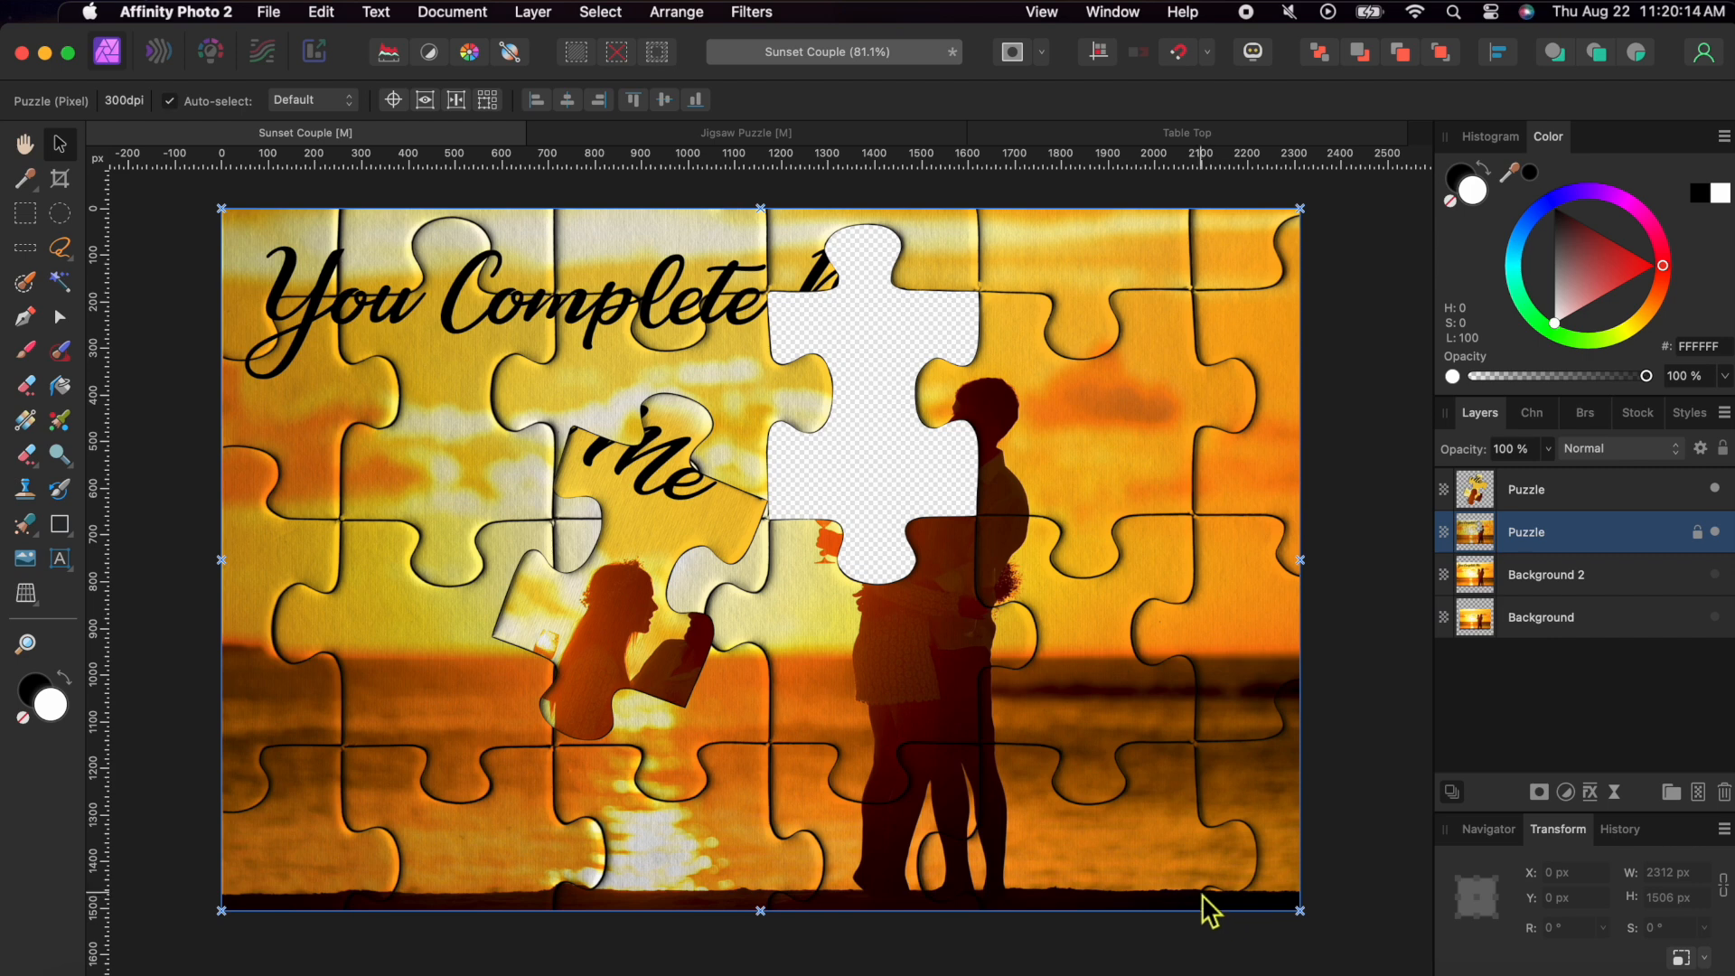
mouse_move(1244, 533)
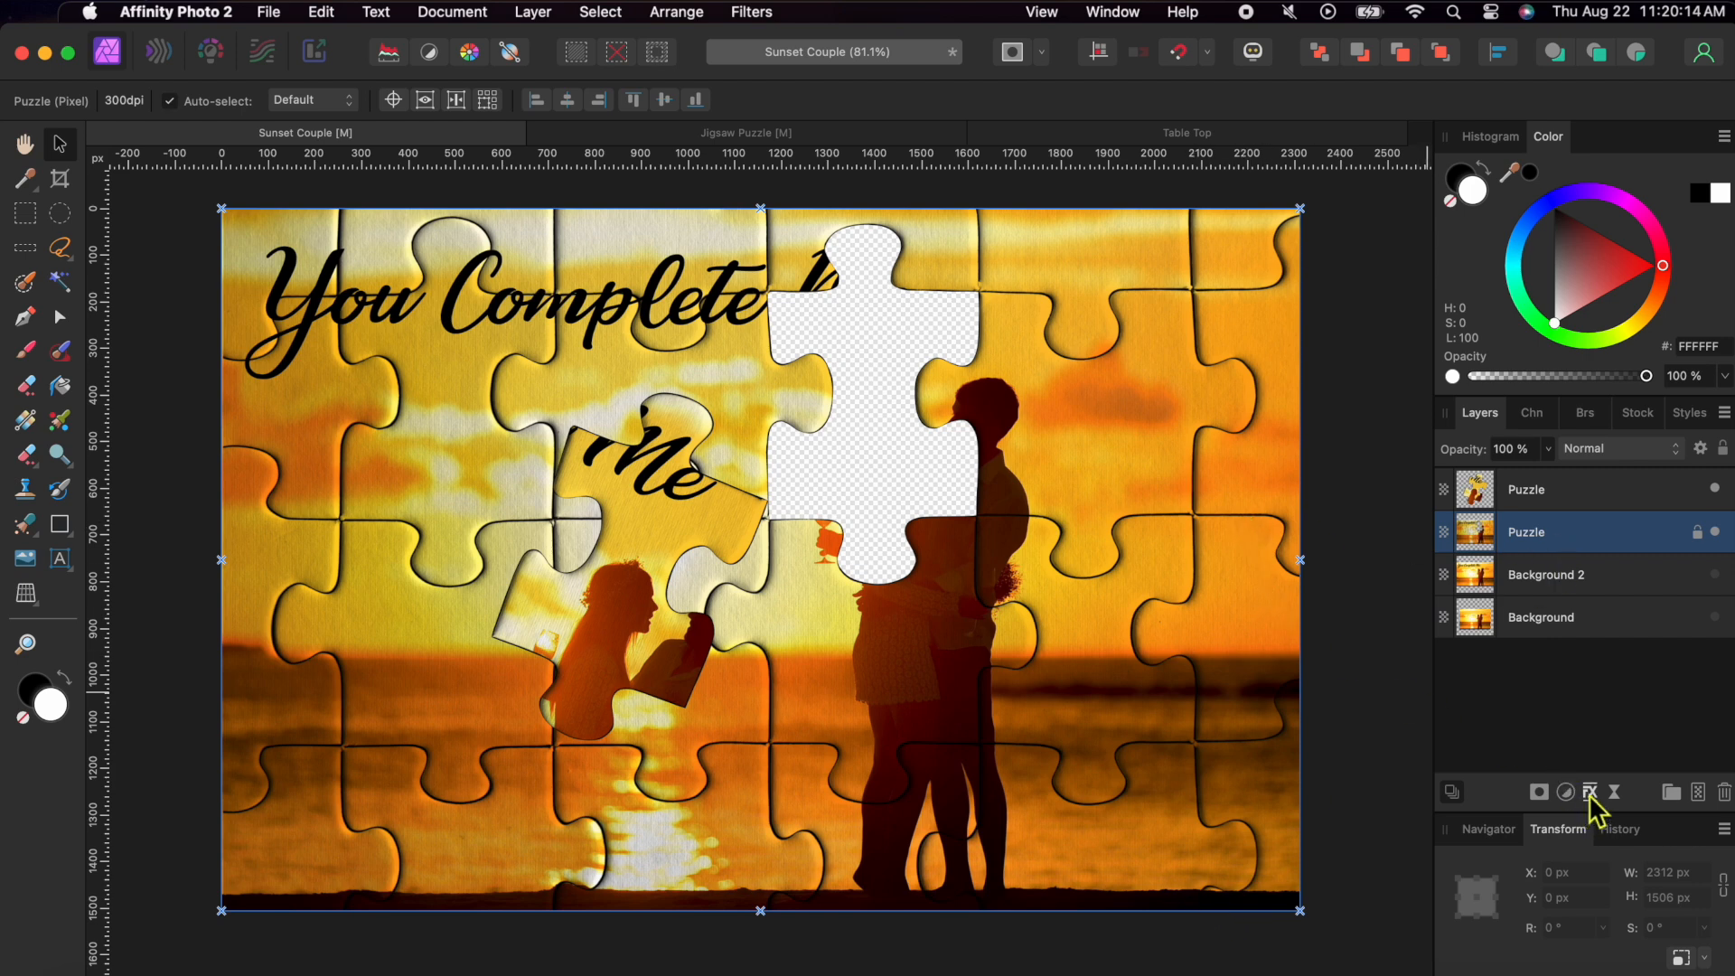
Add an Outer Shadow to the Puzzle layer with a blur radius of about 9.5 px.
left_click(1596, 791)
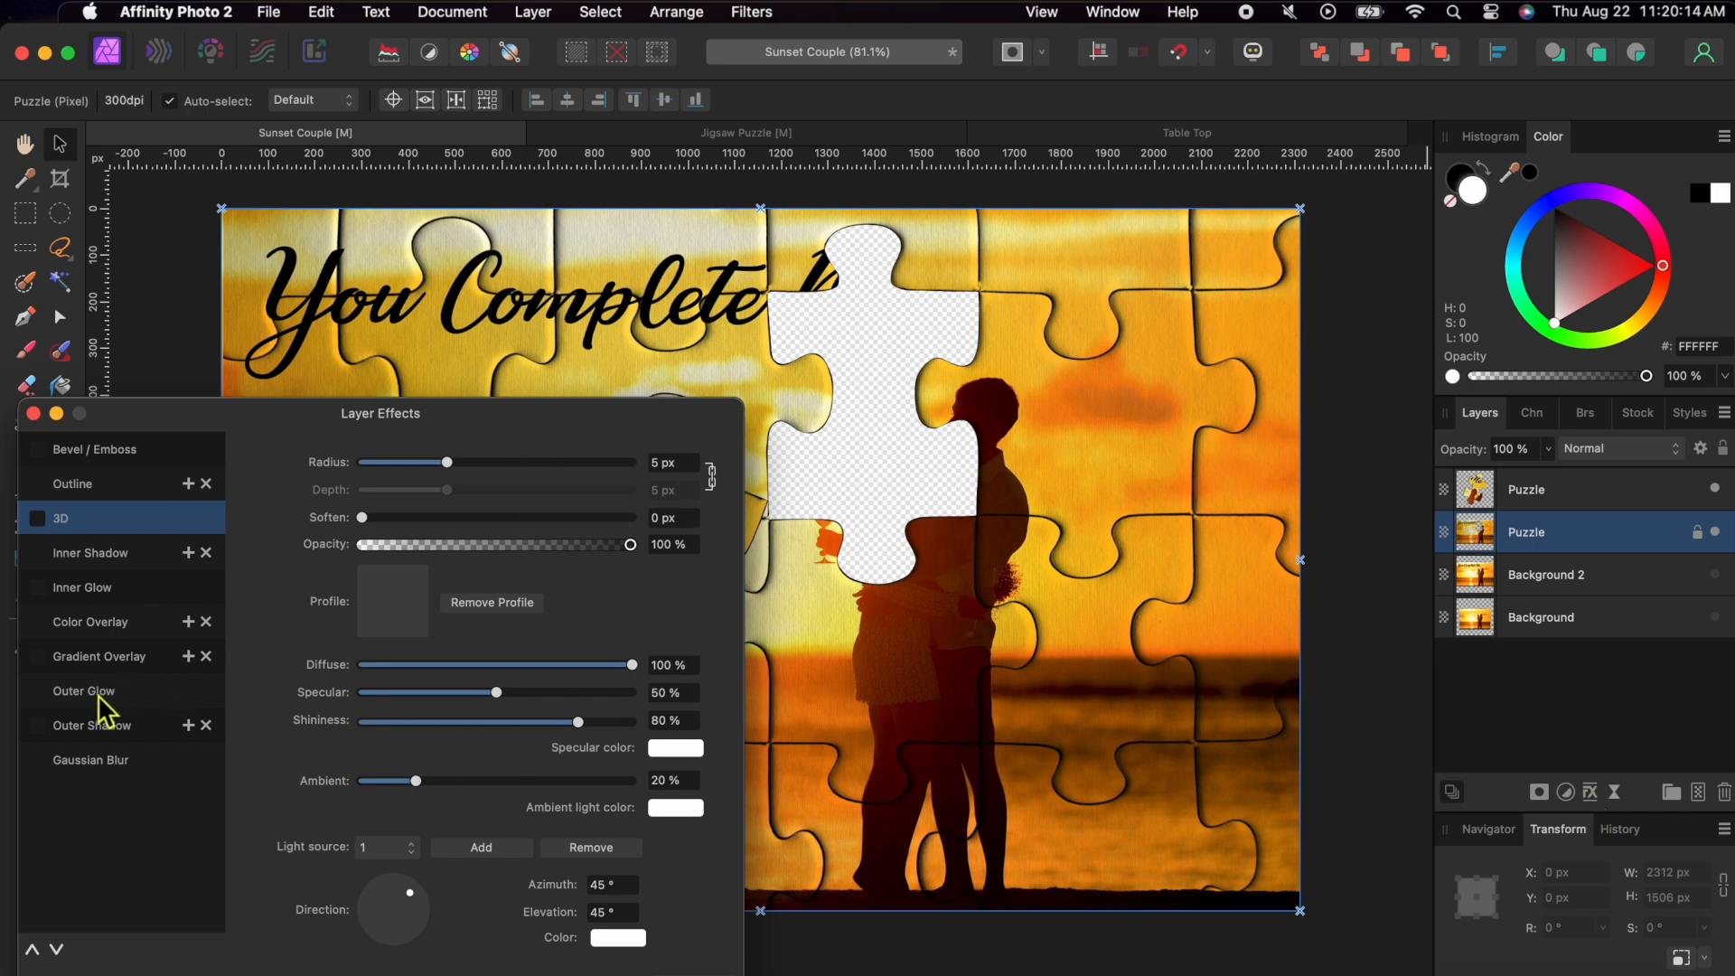
left_click(36, 725)
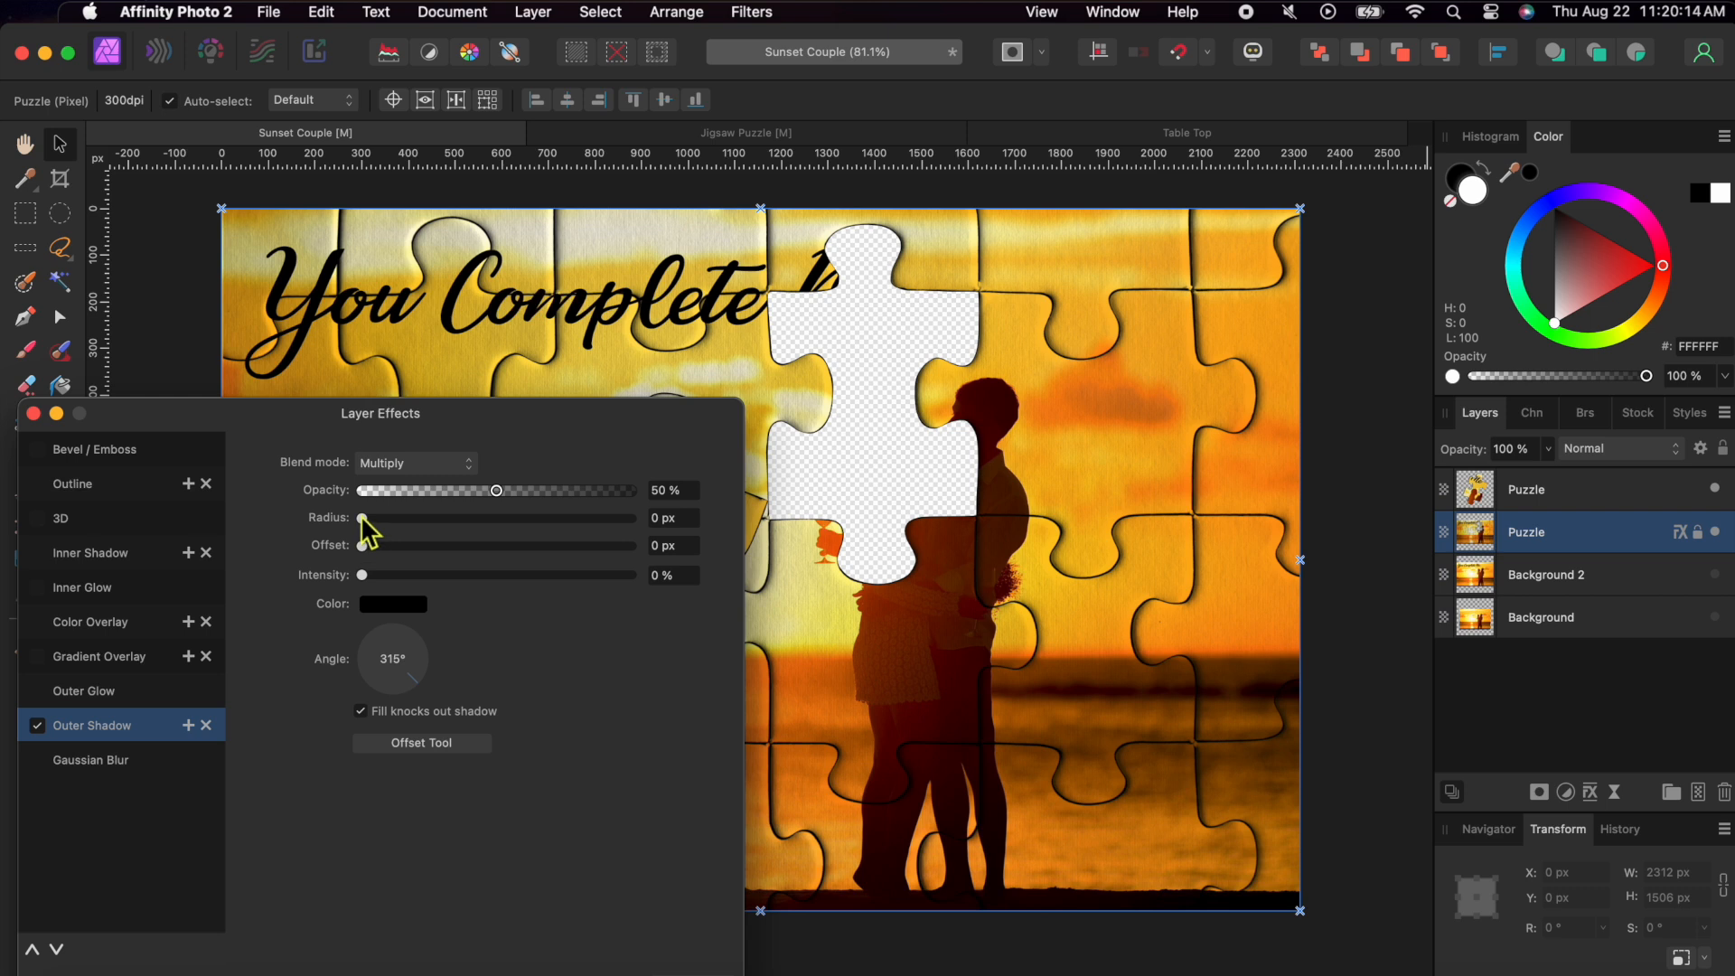
left_click_drag(361, 517, 417, 517)
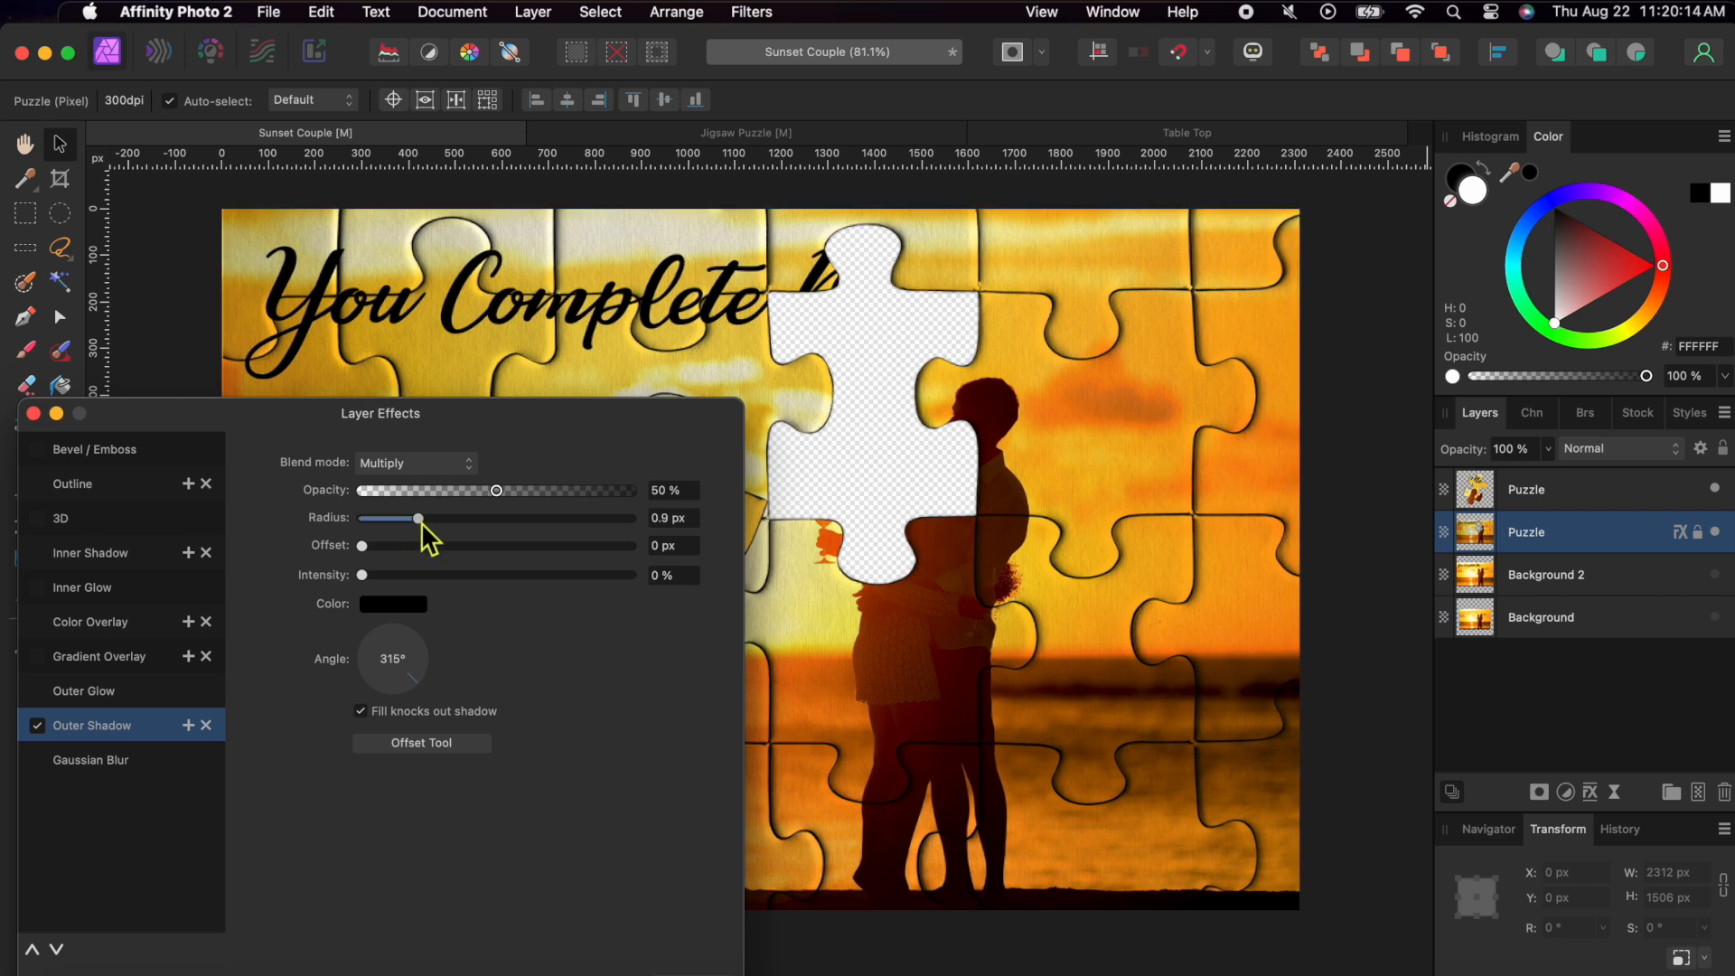
left_click_drag(418, 518, 474, 518)
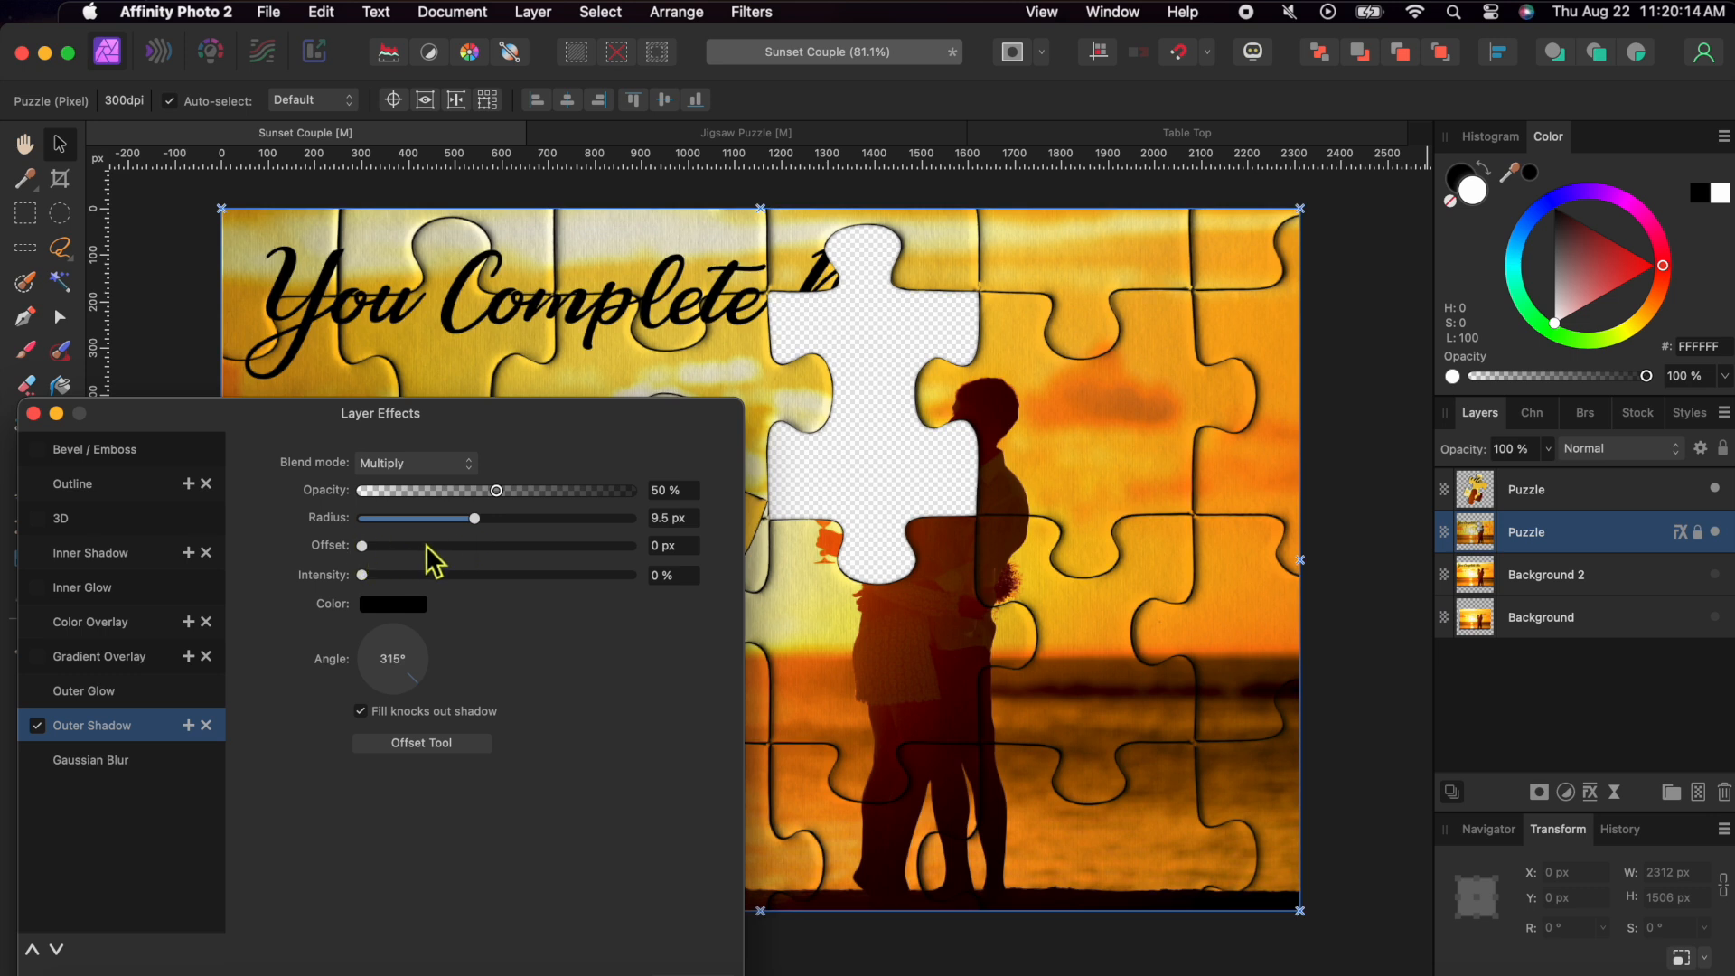
Set the shadow's offset to about 15 px cast straight downward at 270° into the gap.
left_click_drag(361, 544, 388, 544)
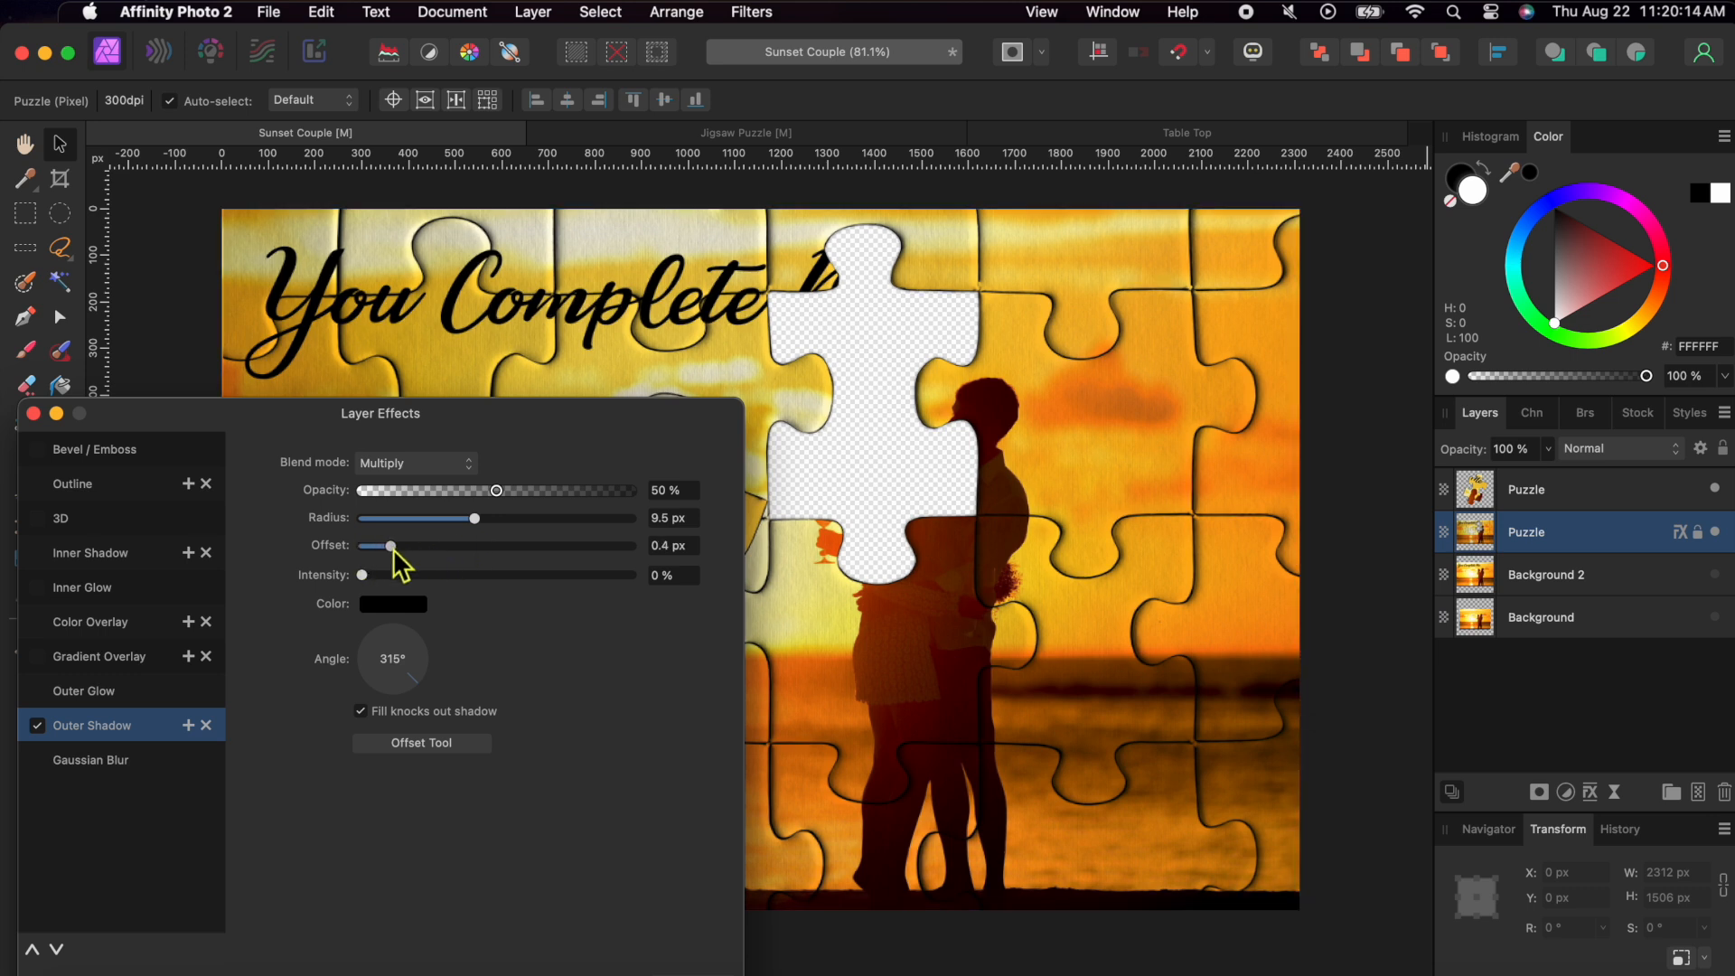
left_click_drag(389, 544, 553, 544)
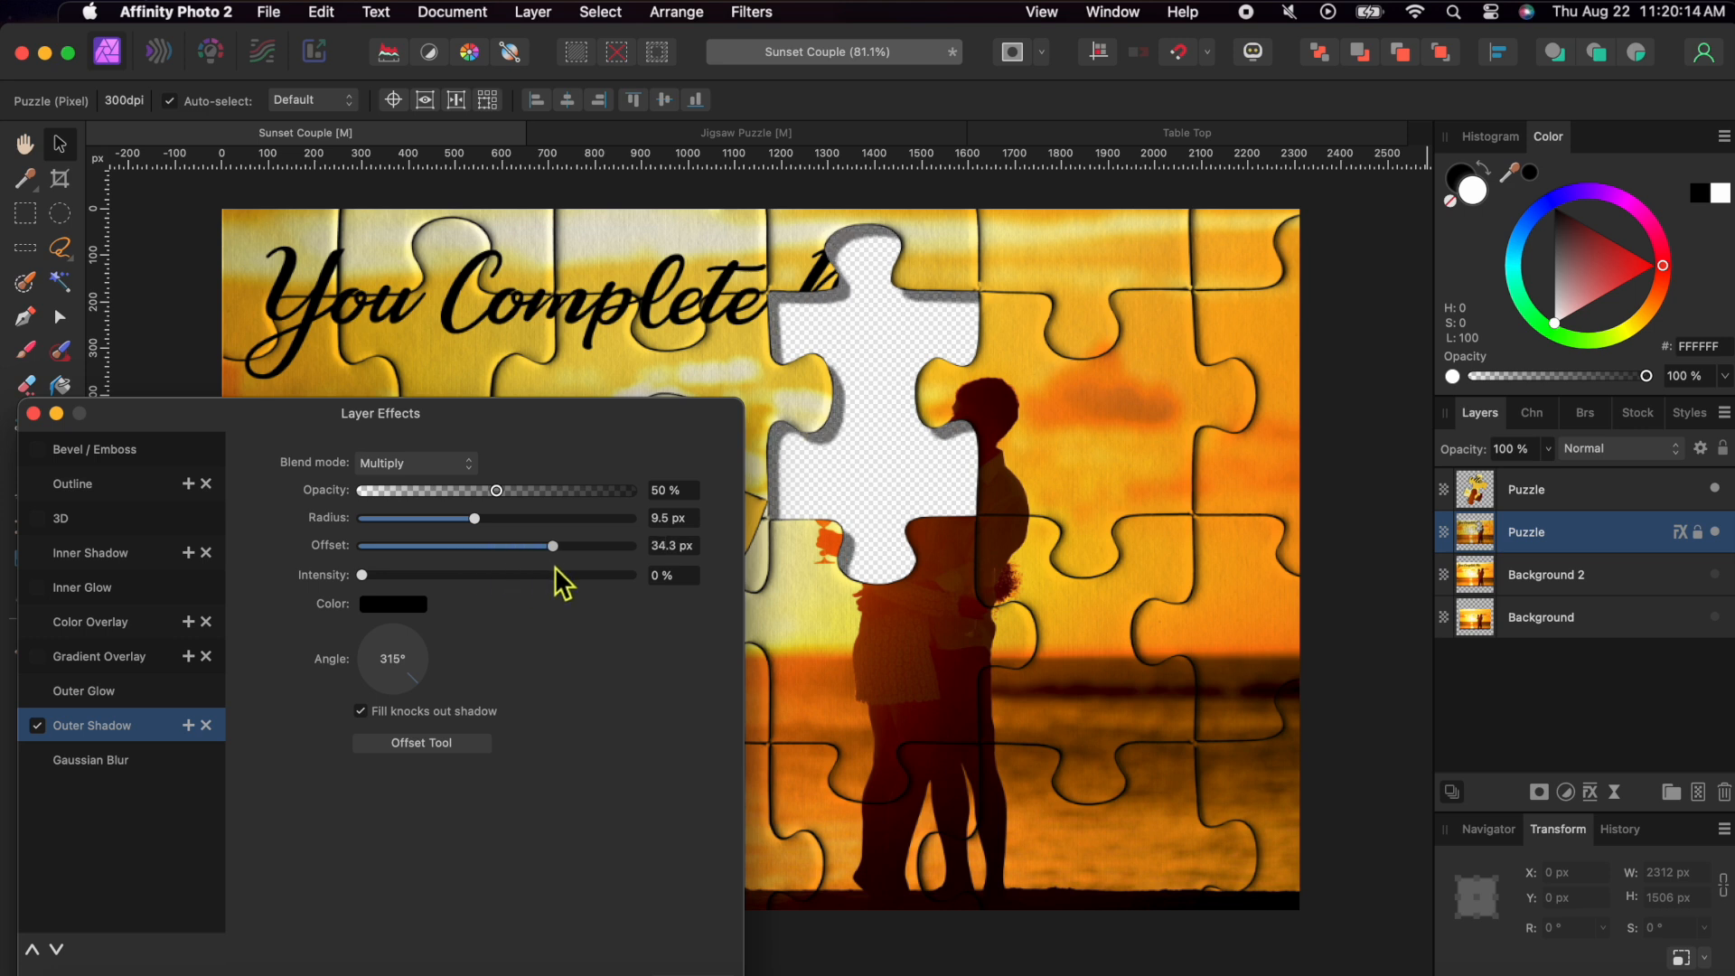
left_click_drag(553, 546, 504, 546)
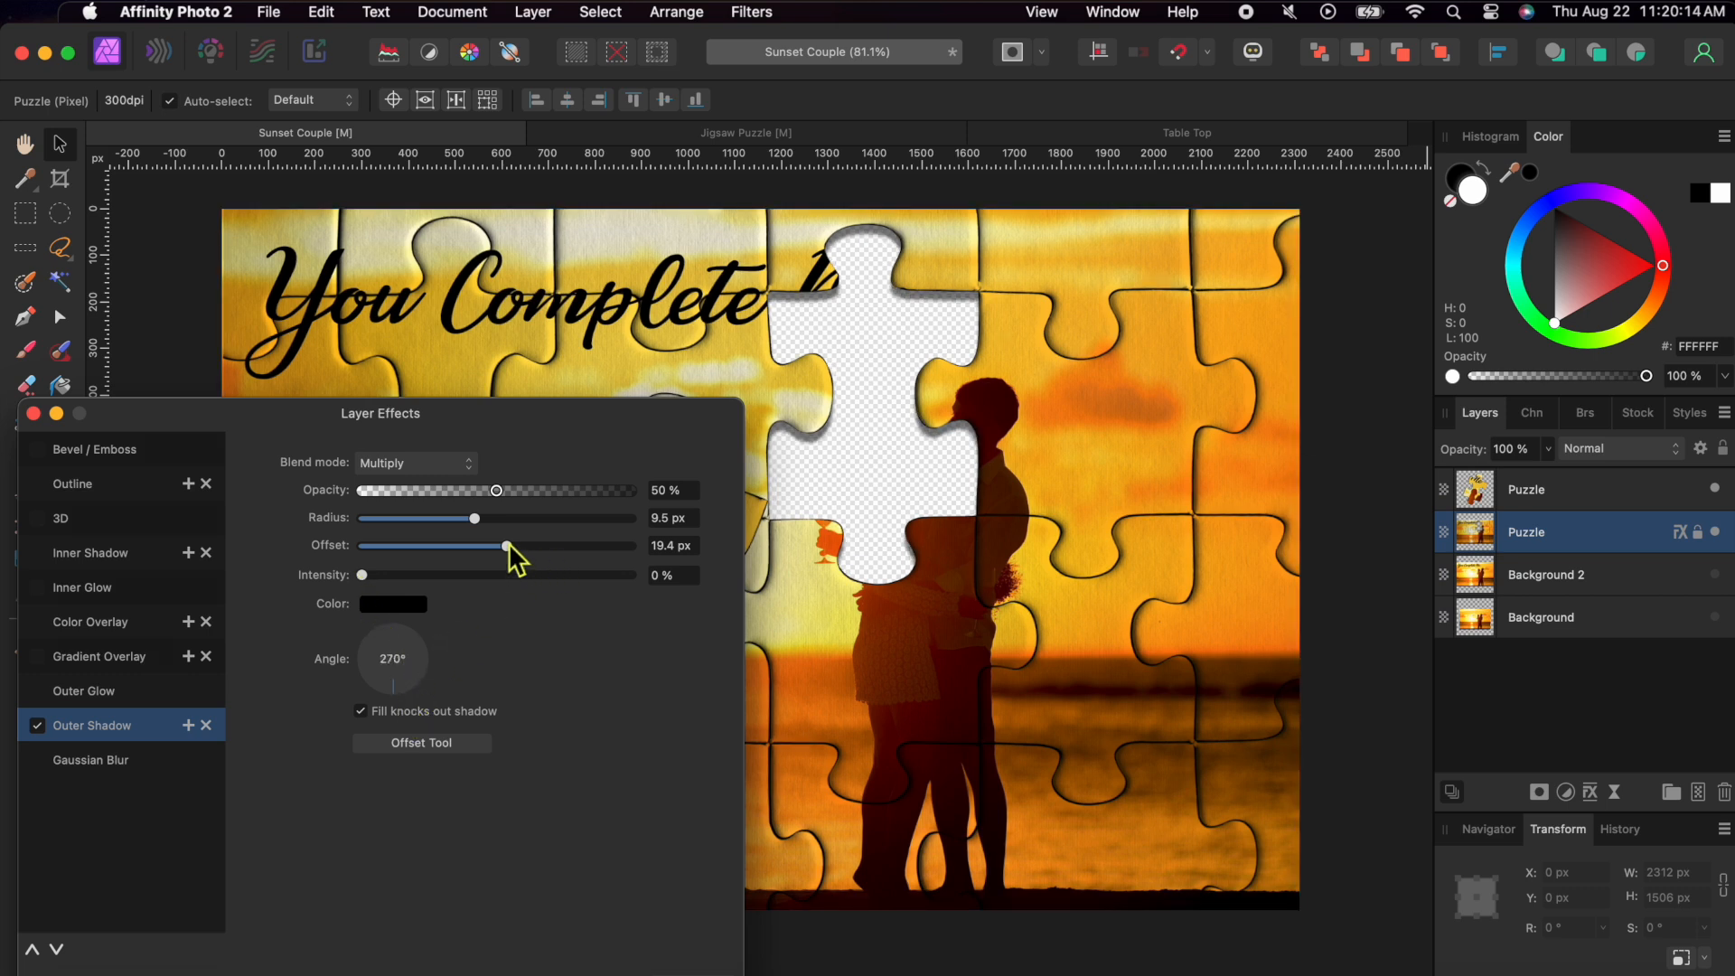
left_click_drag(506, 546, 495, 546)
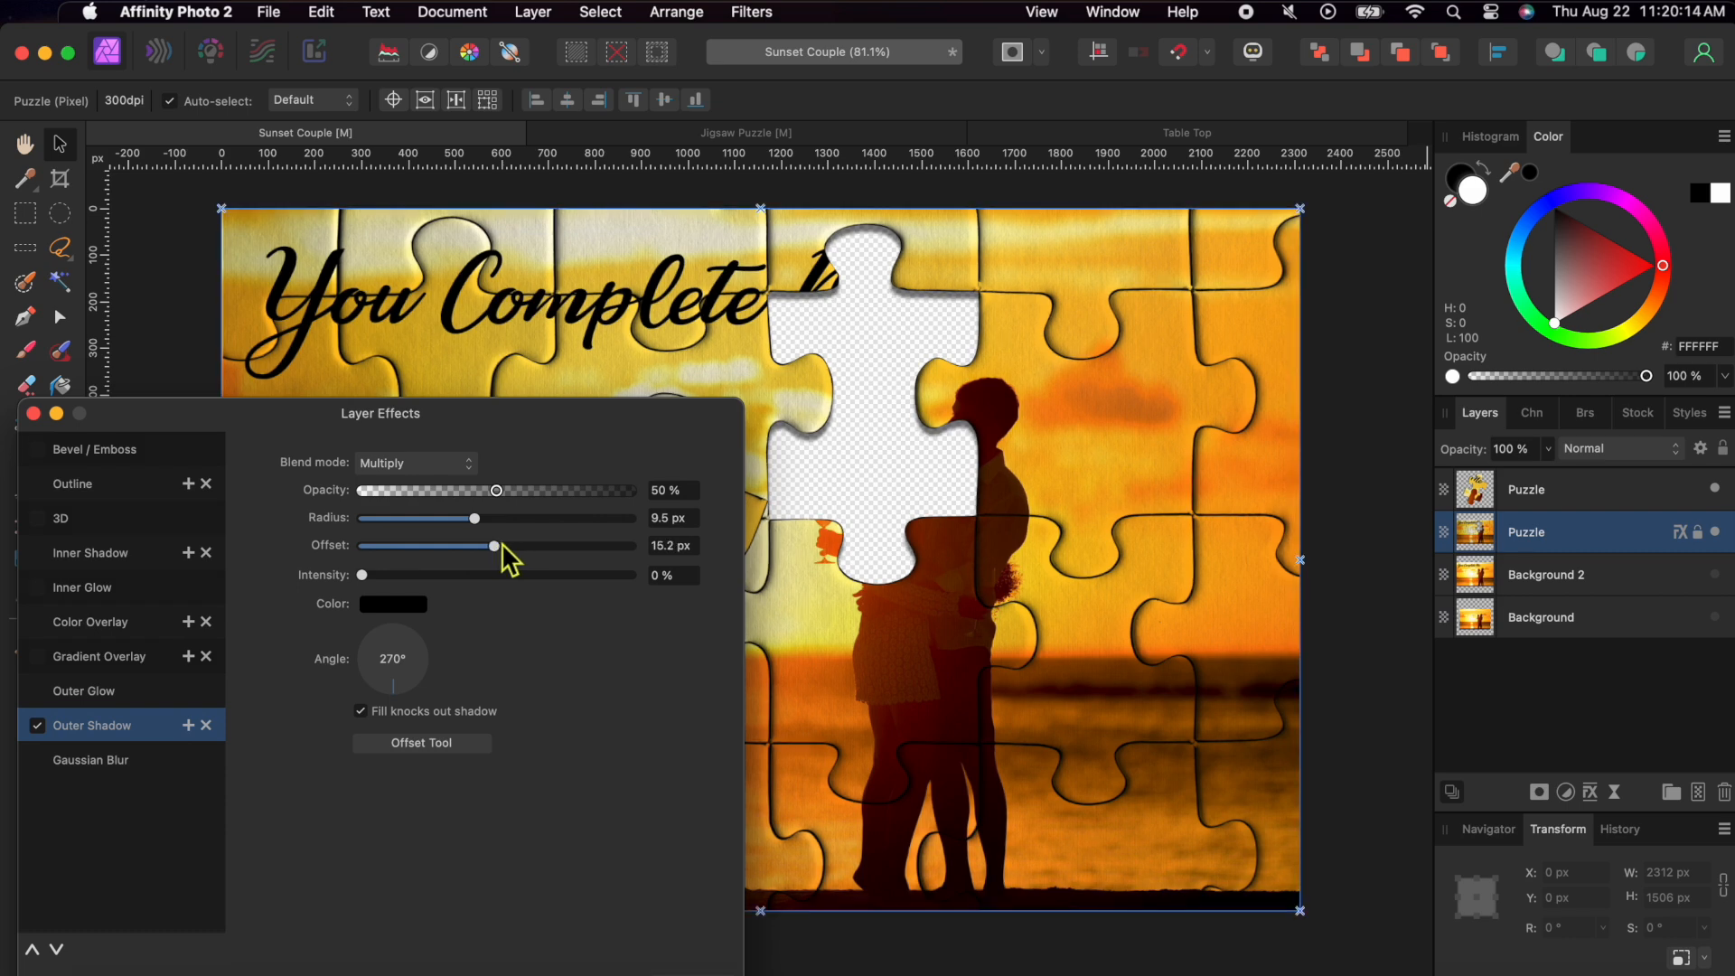
left_click_drag(470, 519, 477, 519)
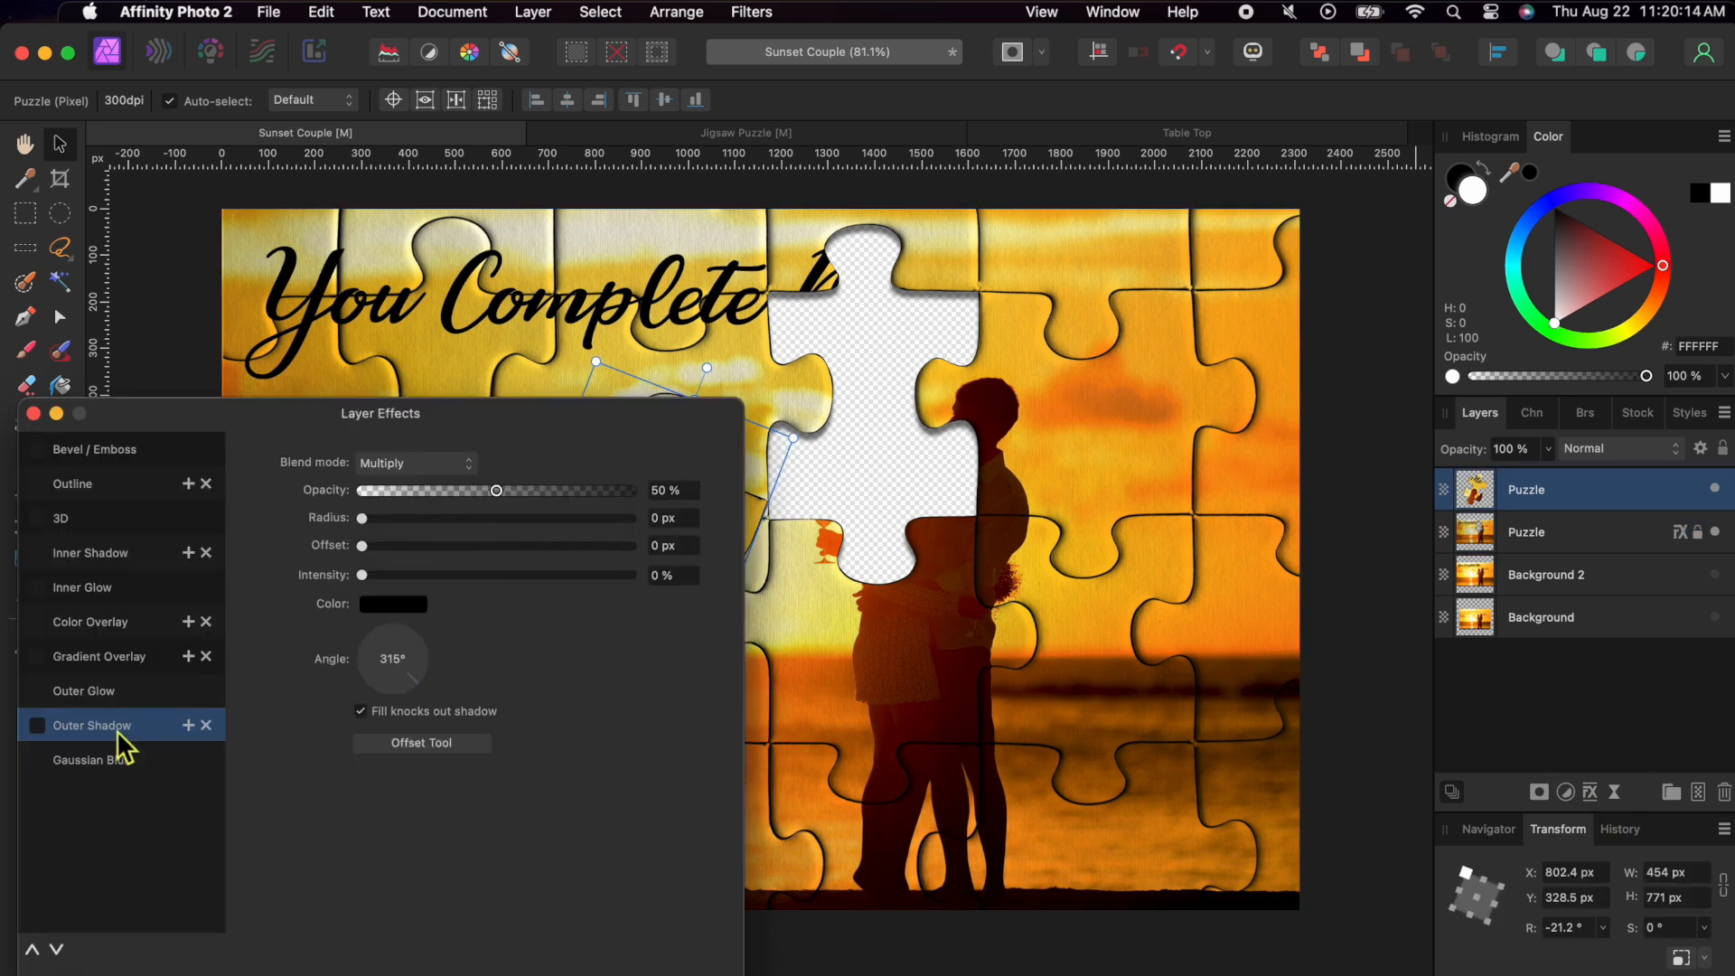
Give the loose puzzle piece an Outer Shadow with about 10 px radius and a matching offset.
left_click_drag(361, 519, 414, 518)
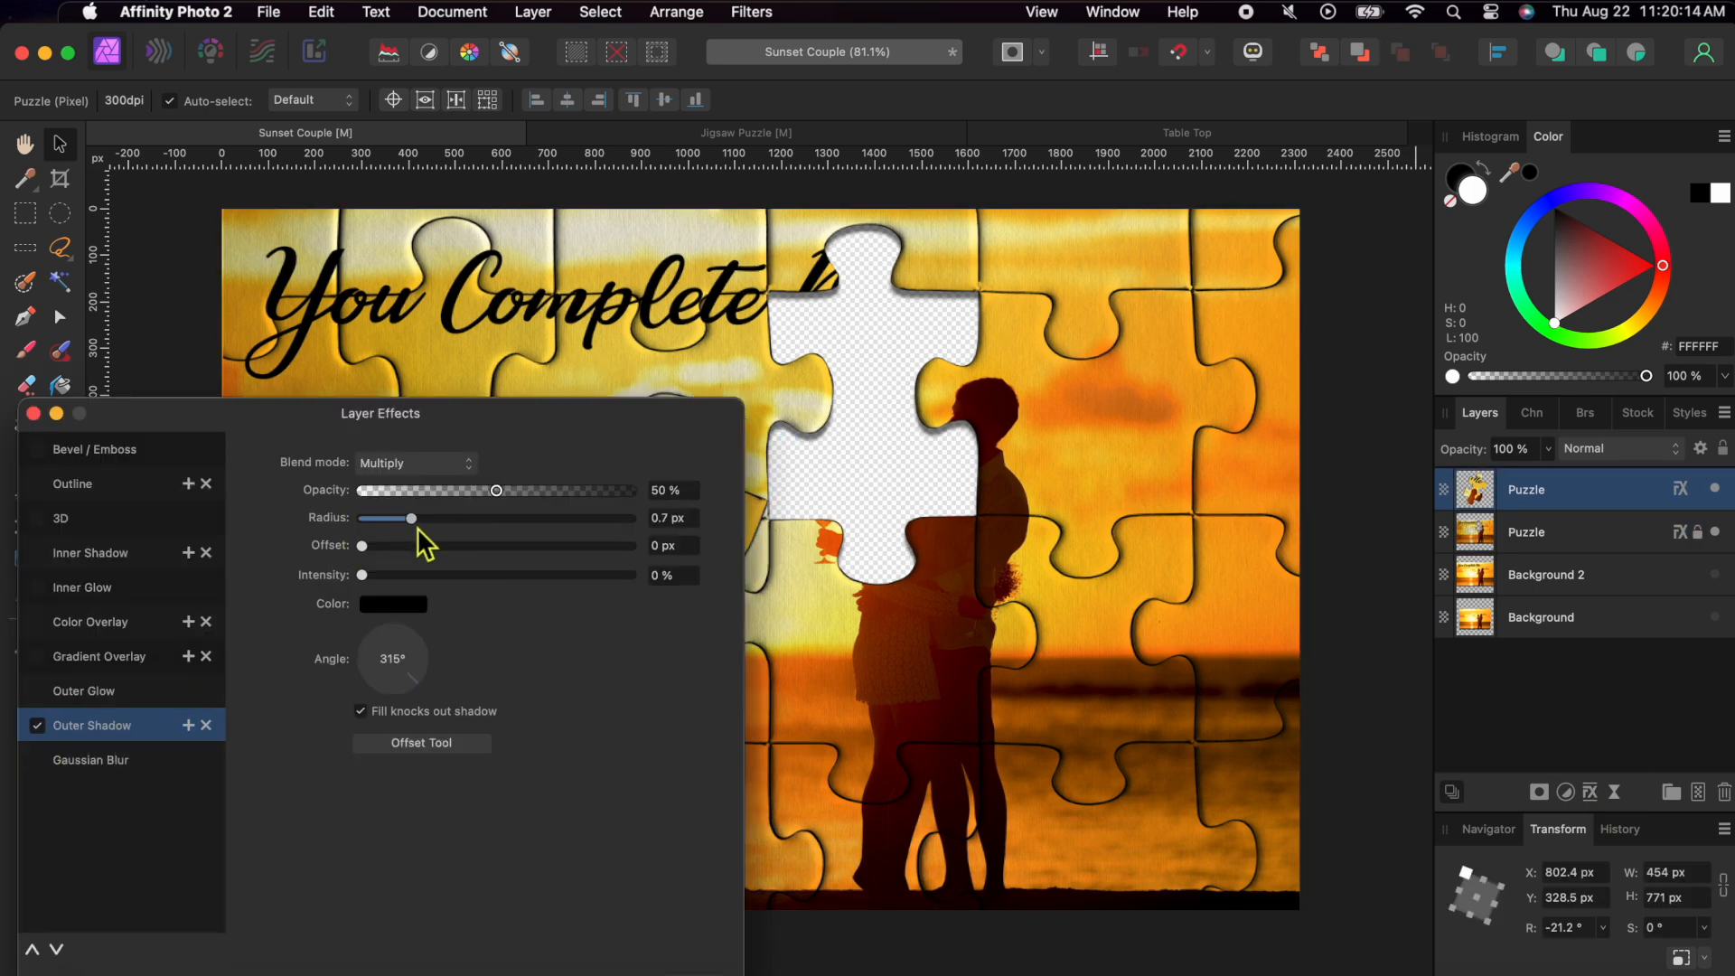
left_click_drag(412, 518, 478, 519)
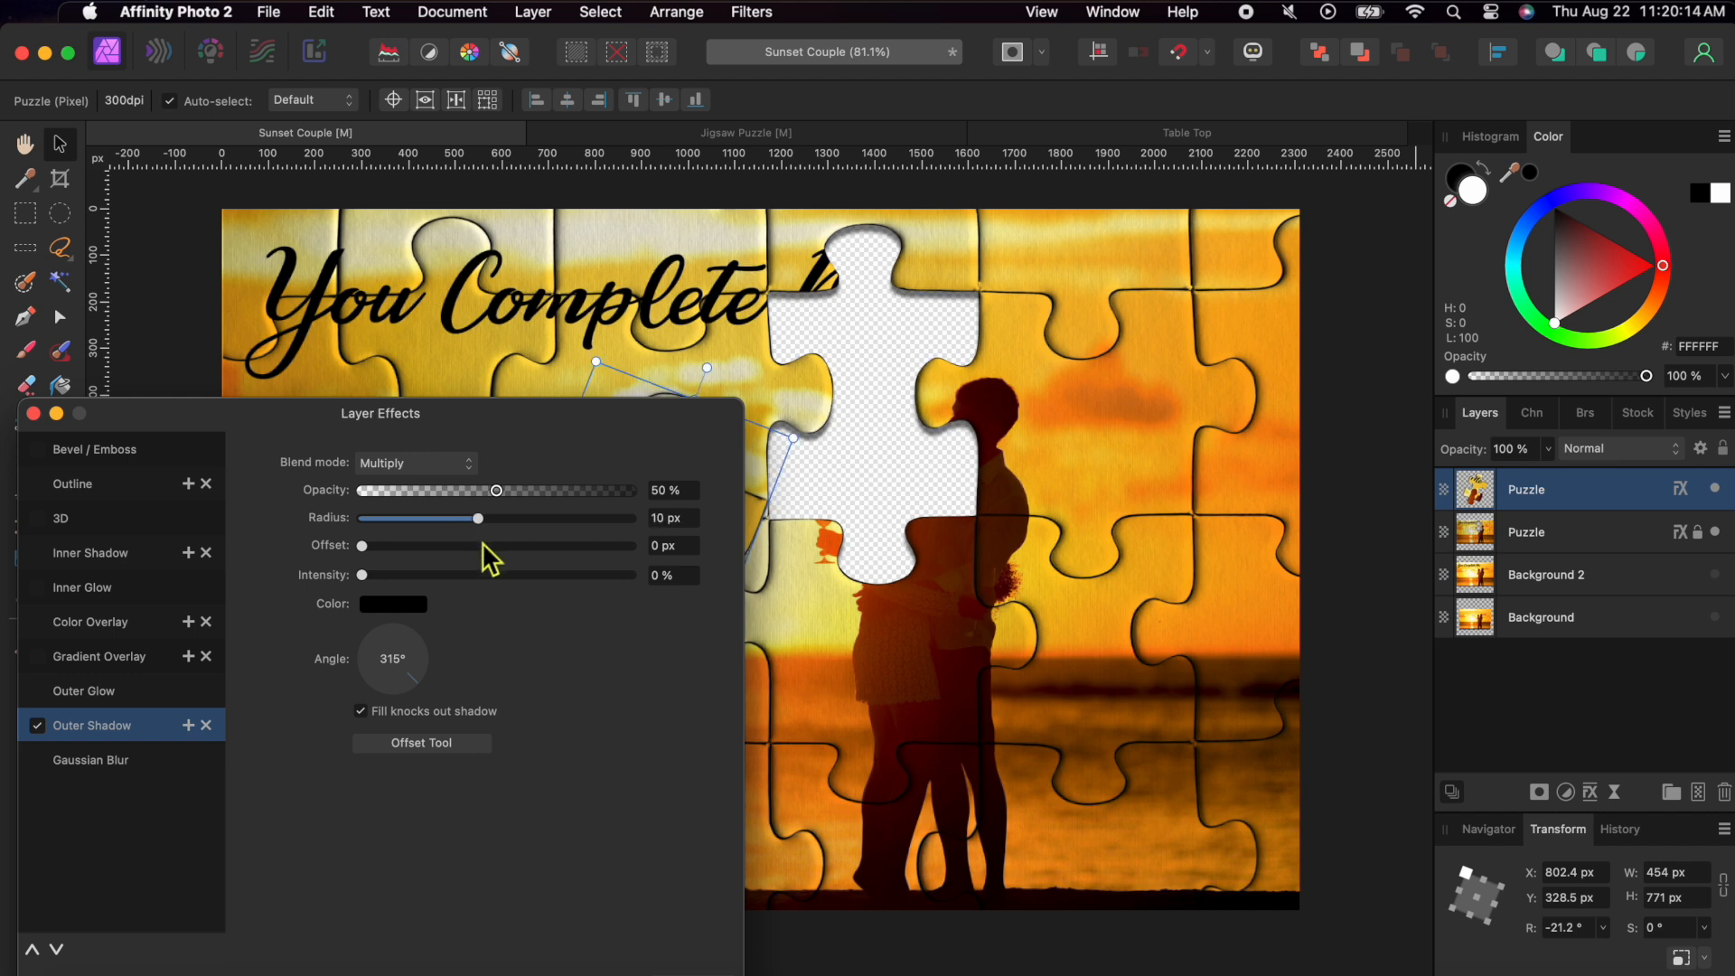
left_click_drag(362, 544, 495, 544)
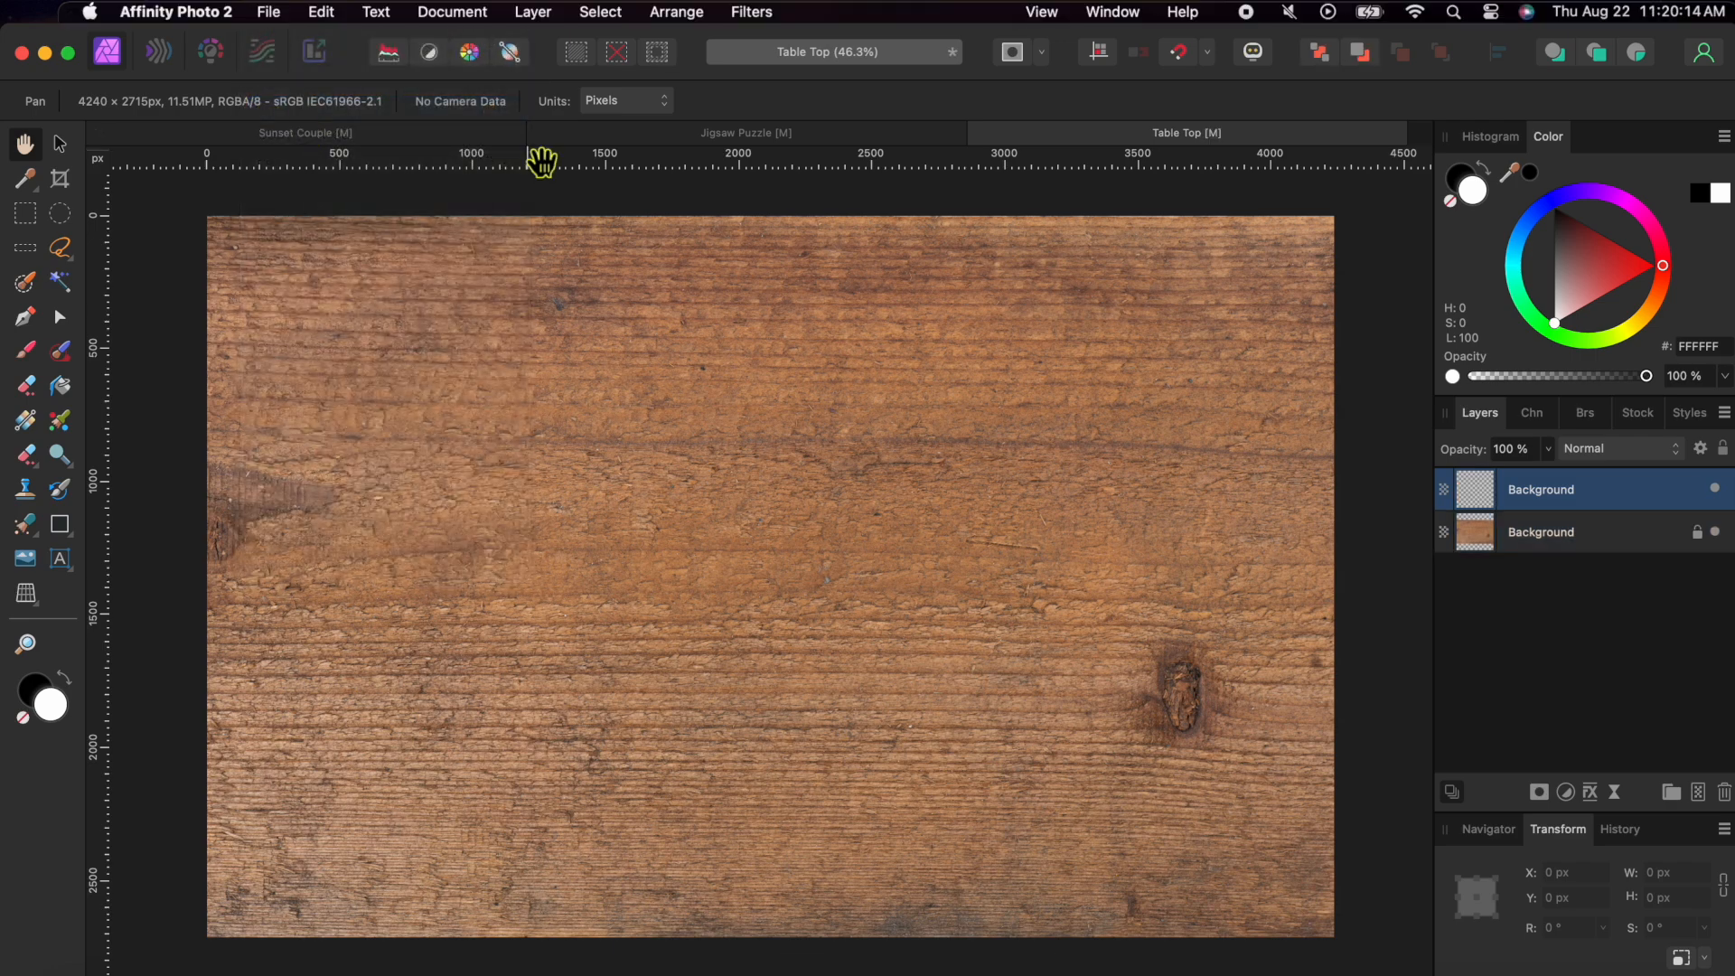
Bring the pasted Table Top texture into Sunset Couple and move its layer beneath the puzzle layers.
left_click(306, 134)
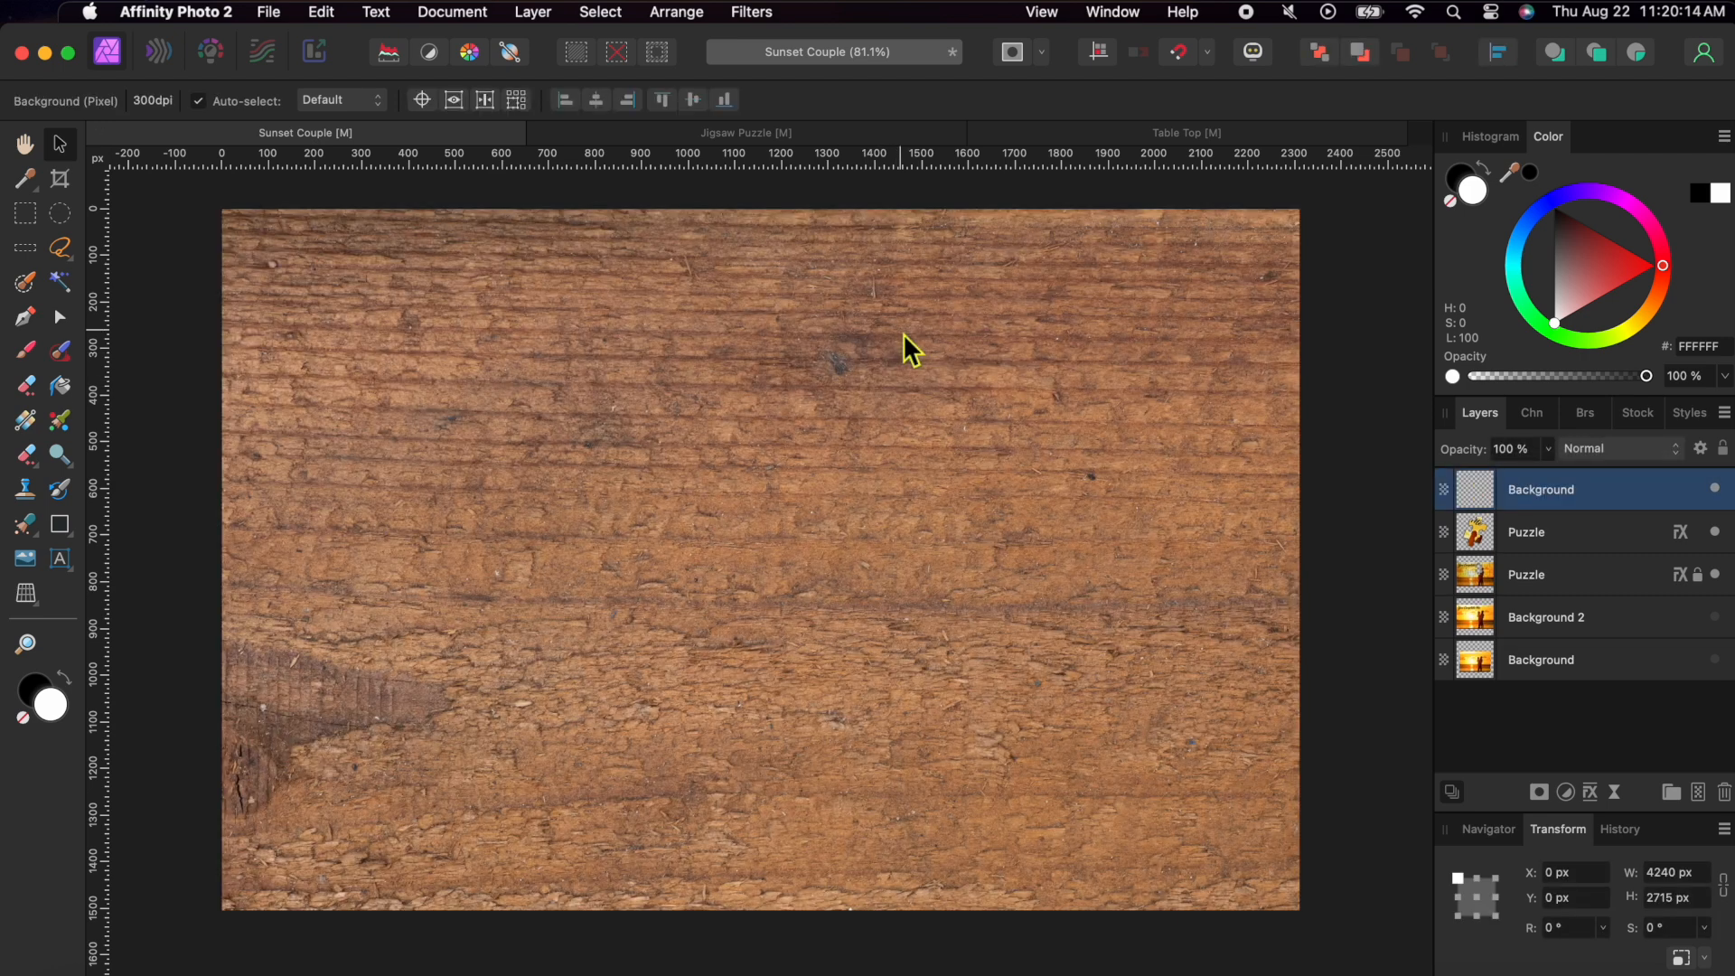
left_click_drag(1539, 490, 1589, 593)
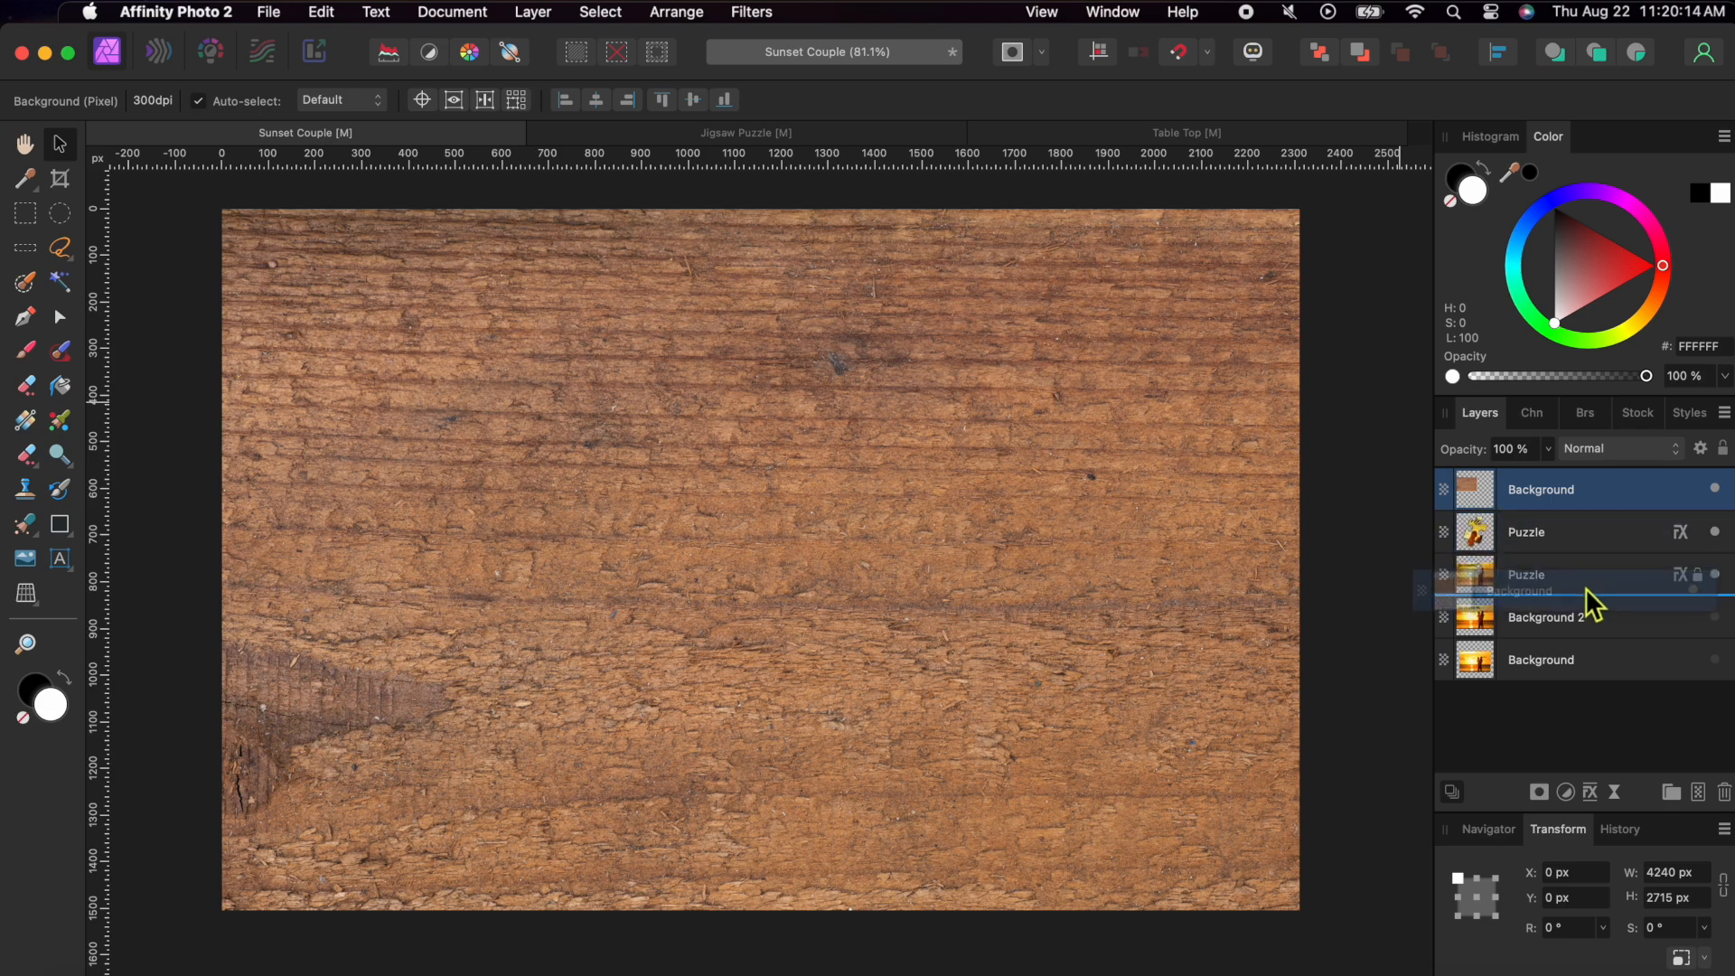